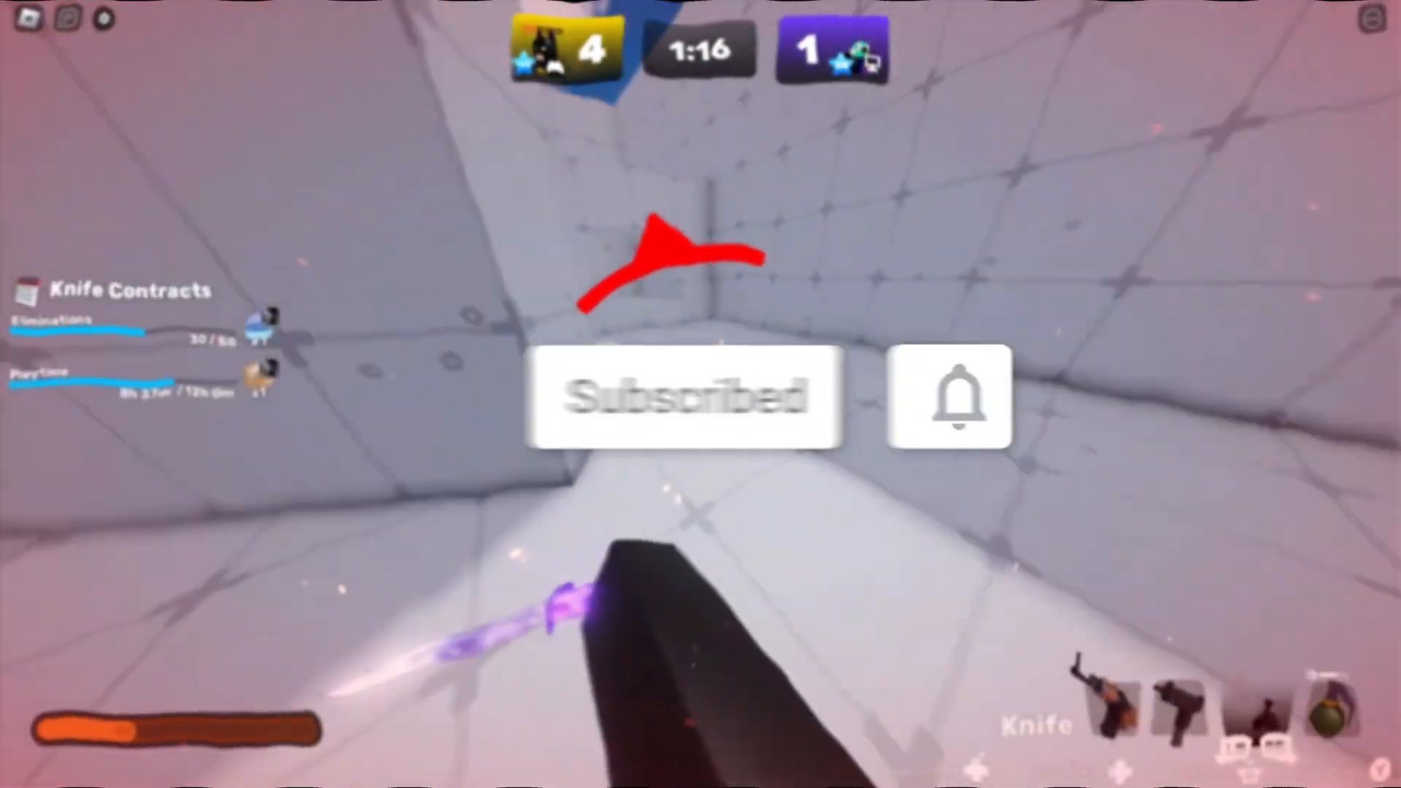
- Leave the Roblox match so Discord's #general-chat channel is showing
{"action": "left_click", "coordinate": [955, 412]}
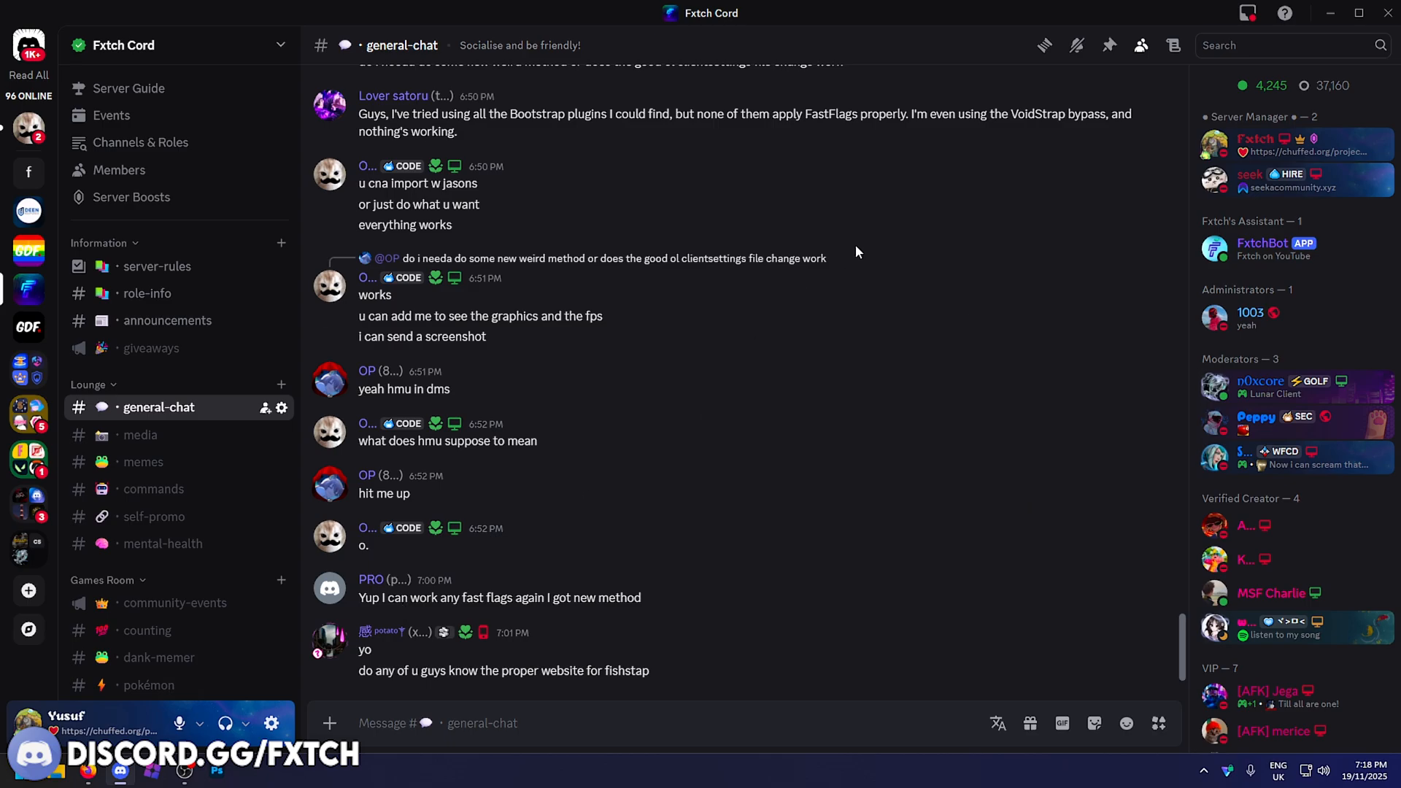
- View the pinned Bloxstrap v2.9.1 release post in the channel's pinned messages
{"action": "left_click", "coordinate": [1109, 46]}
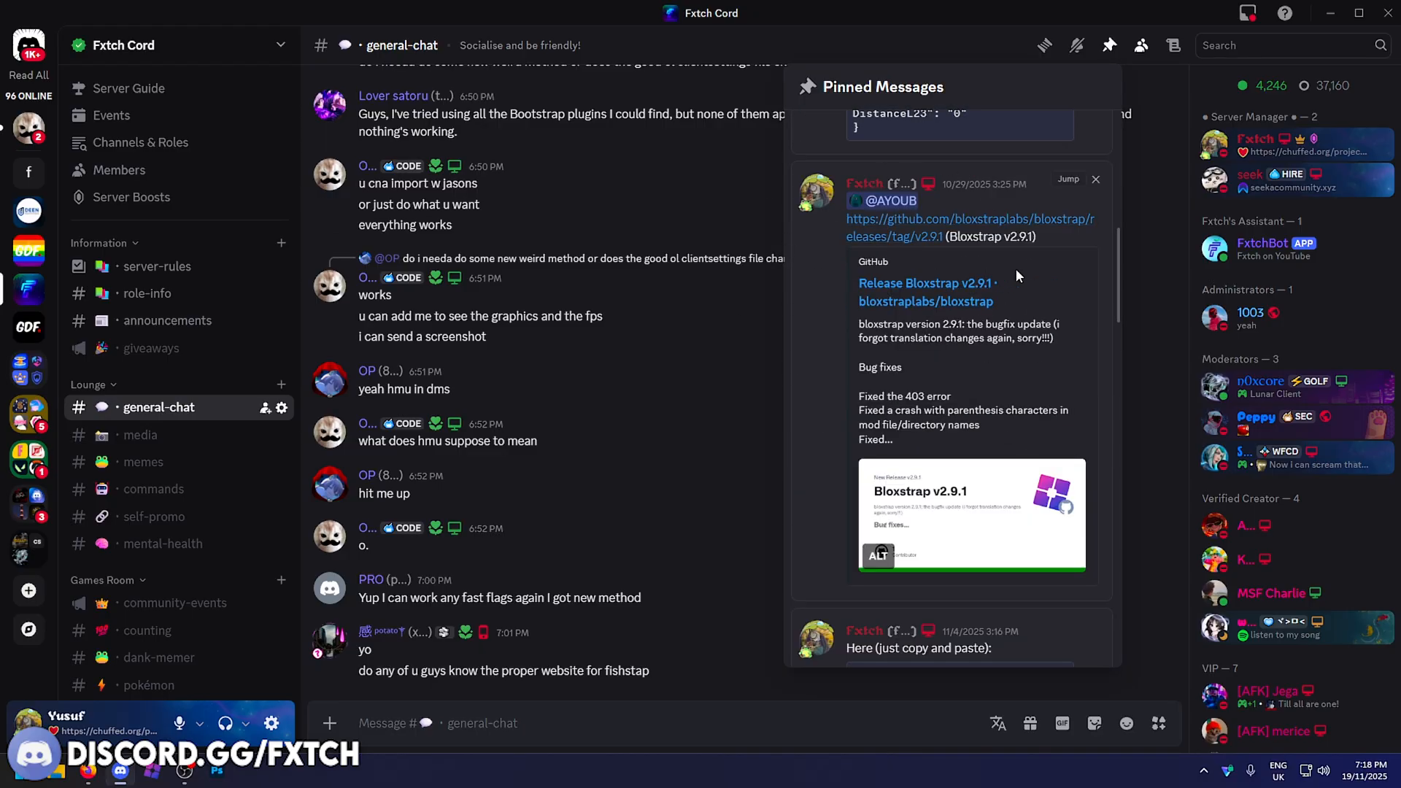
{"action": "mouse_move", "coordinate": [867, 231]}
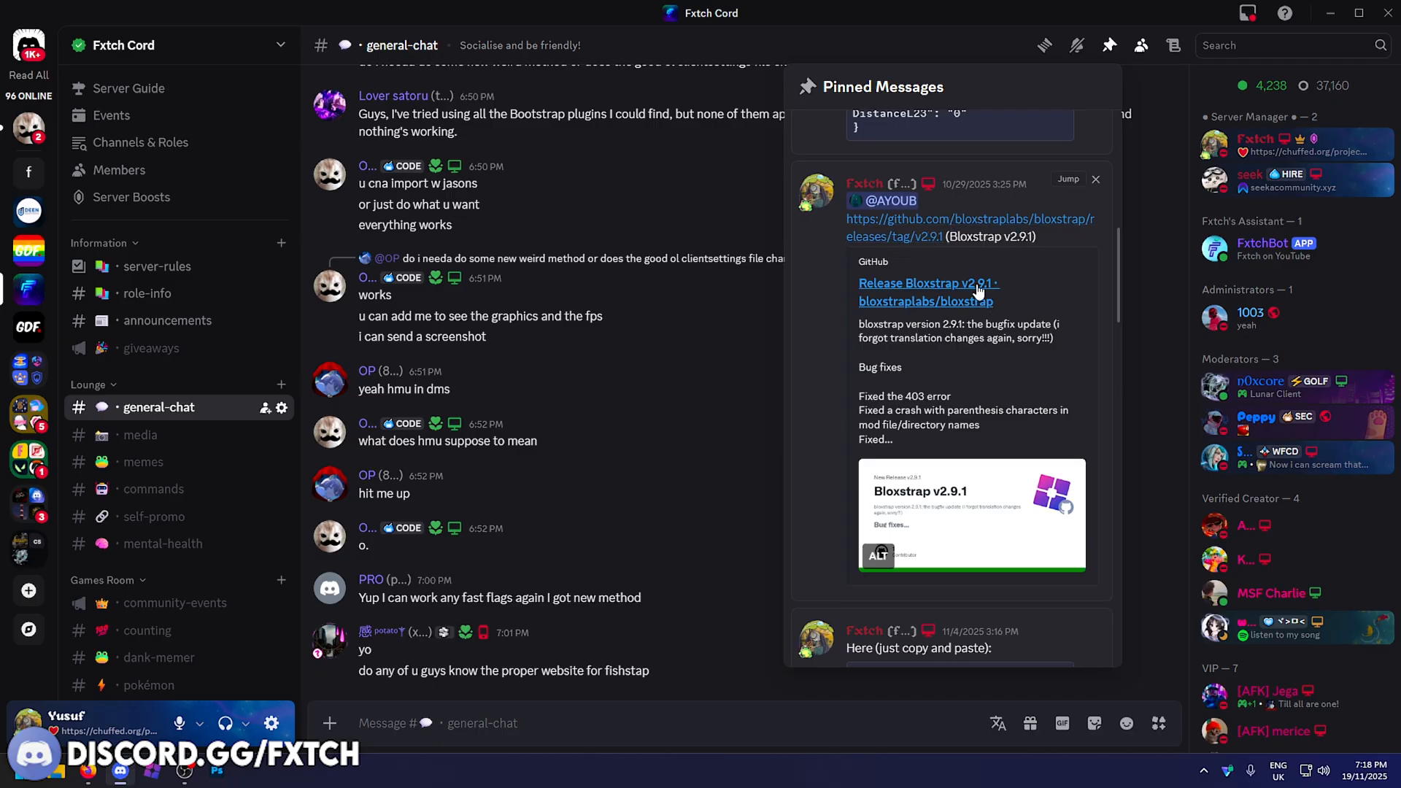
{"action": "mouse_move", "coordinate": [984, 289]}
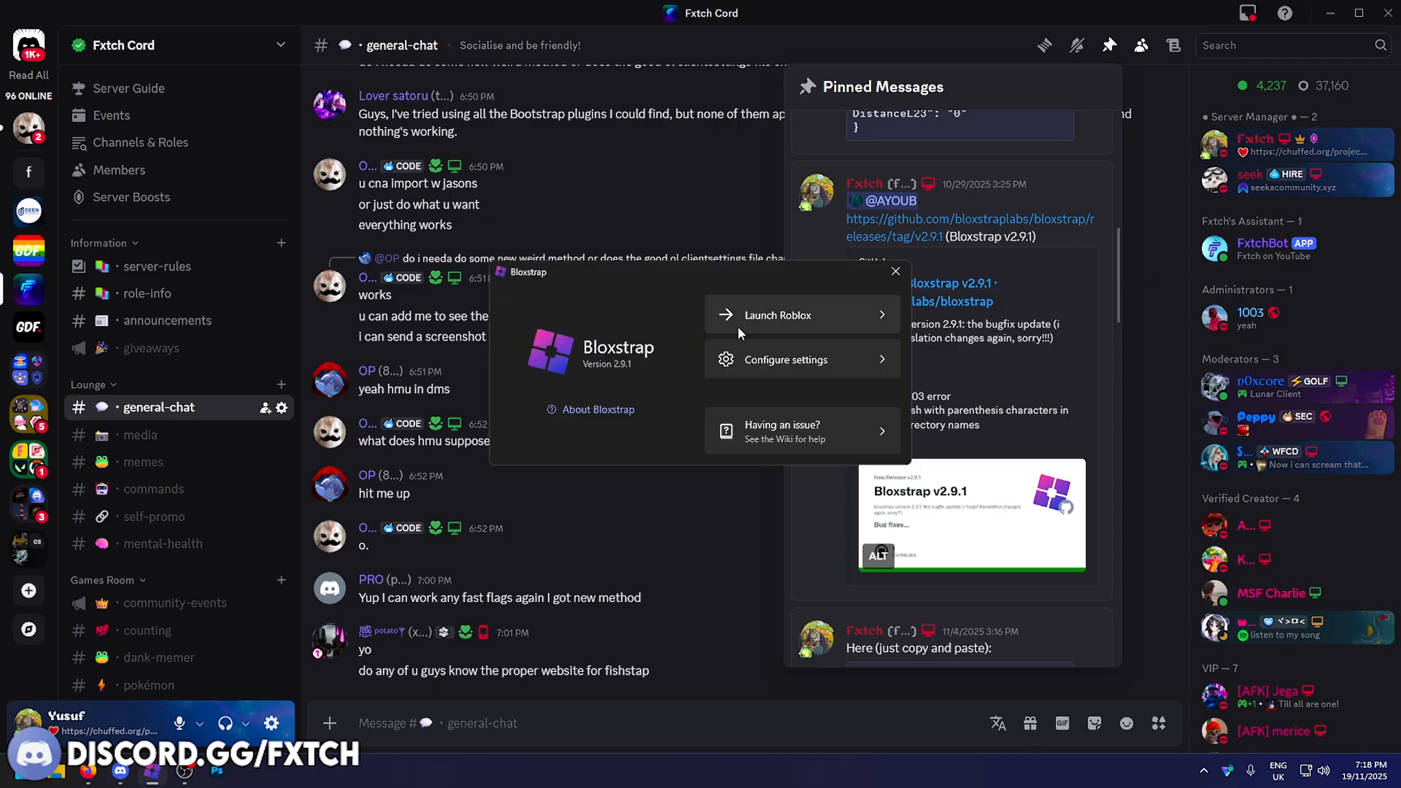
- Enter Bloxstrap's settings to reach the Fast Flag Editor with its eight existing flags
{"action": "left_click", "coordinate": [803, 359]}
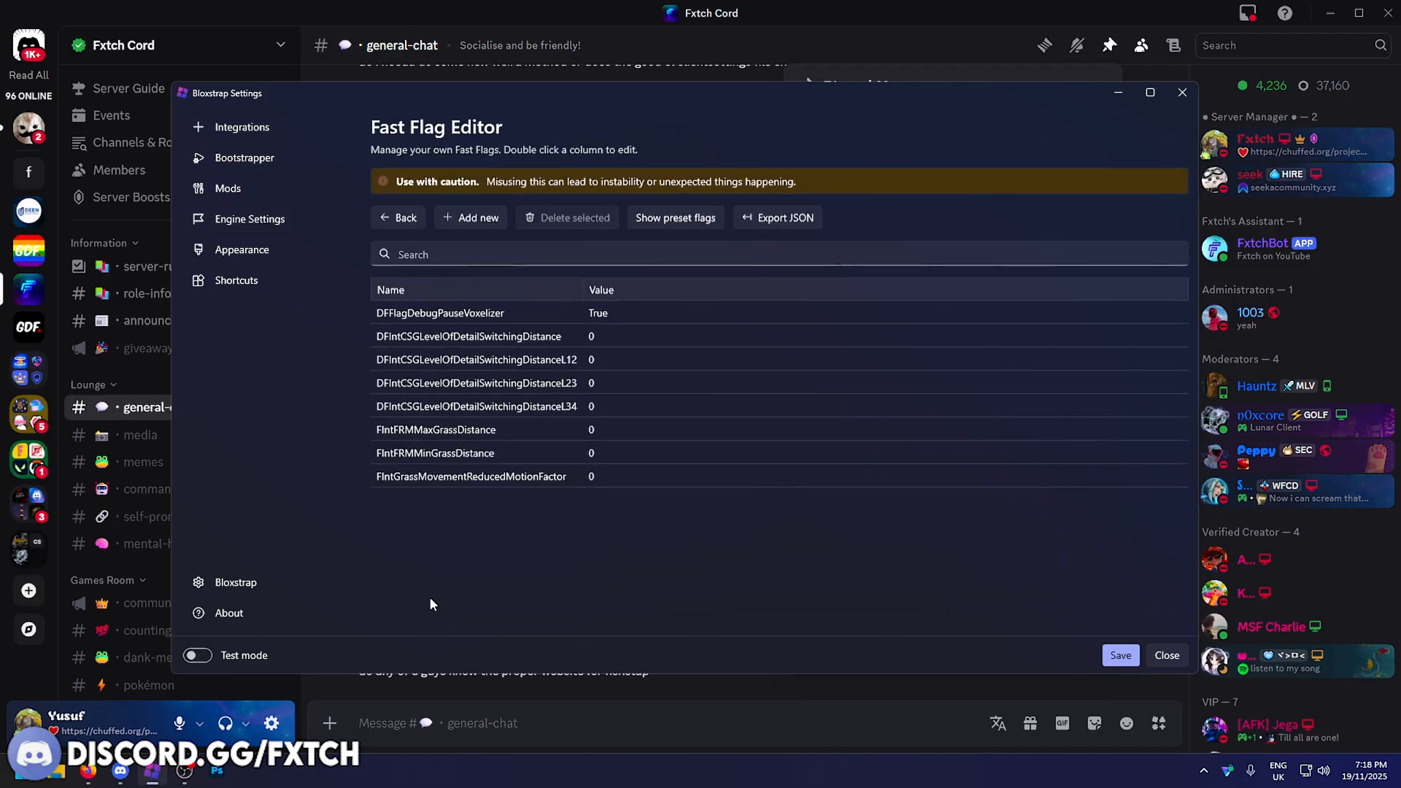
{"action": "mouse_move", "coordinate": [1122, 56]}
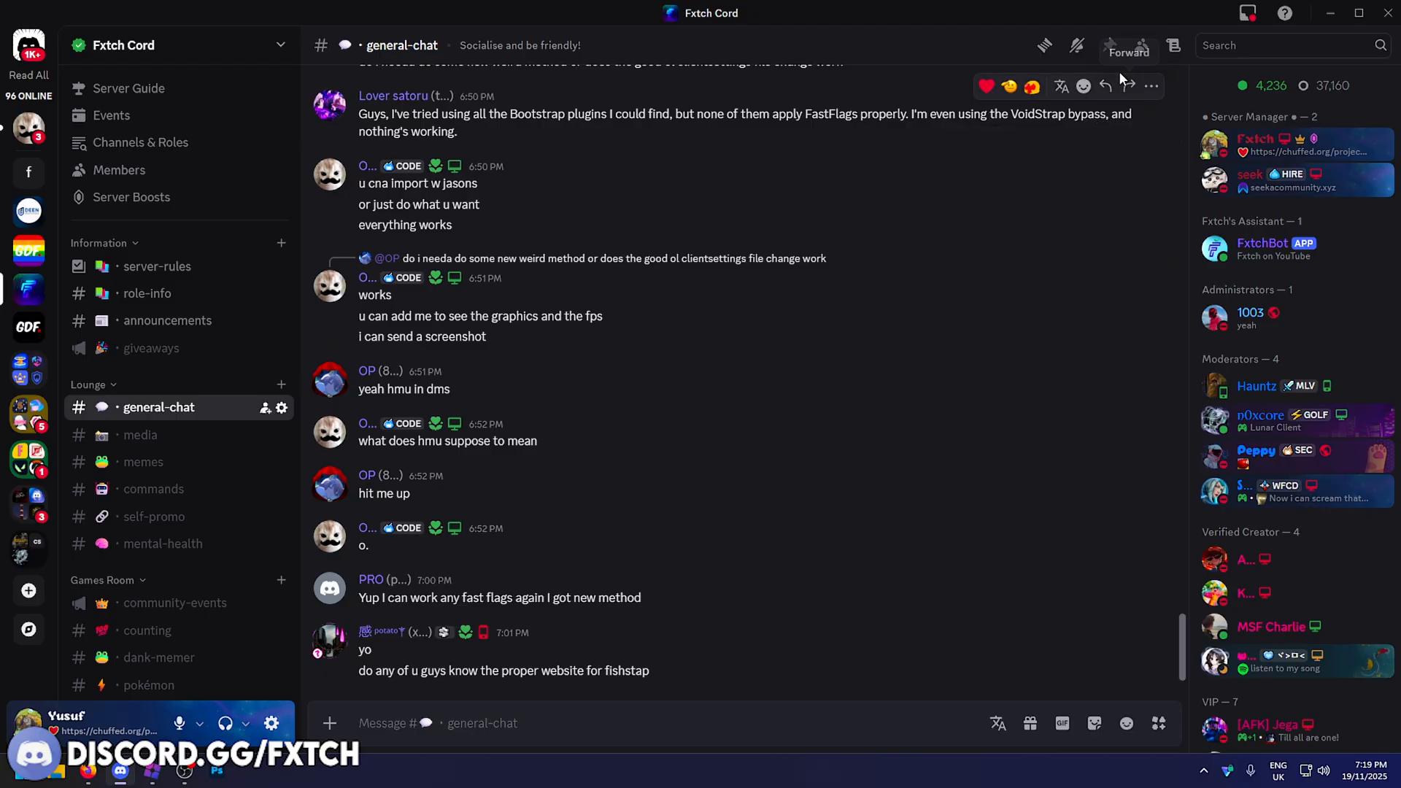
- Locate the 'Here (just copy and paste)' message and select its low-graphics fast flag JSON block
{"action": "left_click", "coordinate": [1109, 45]}
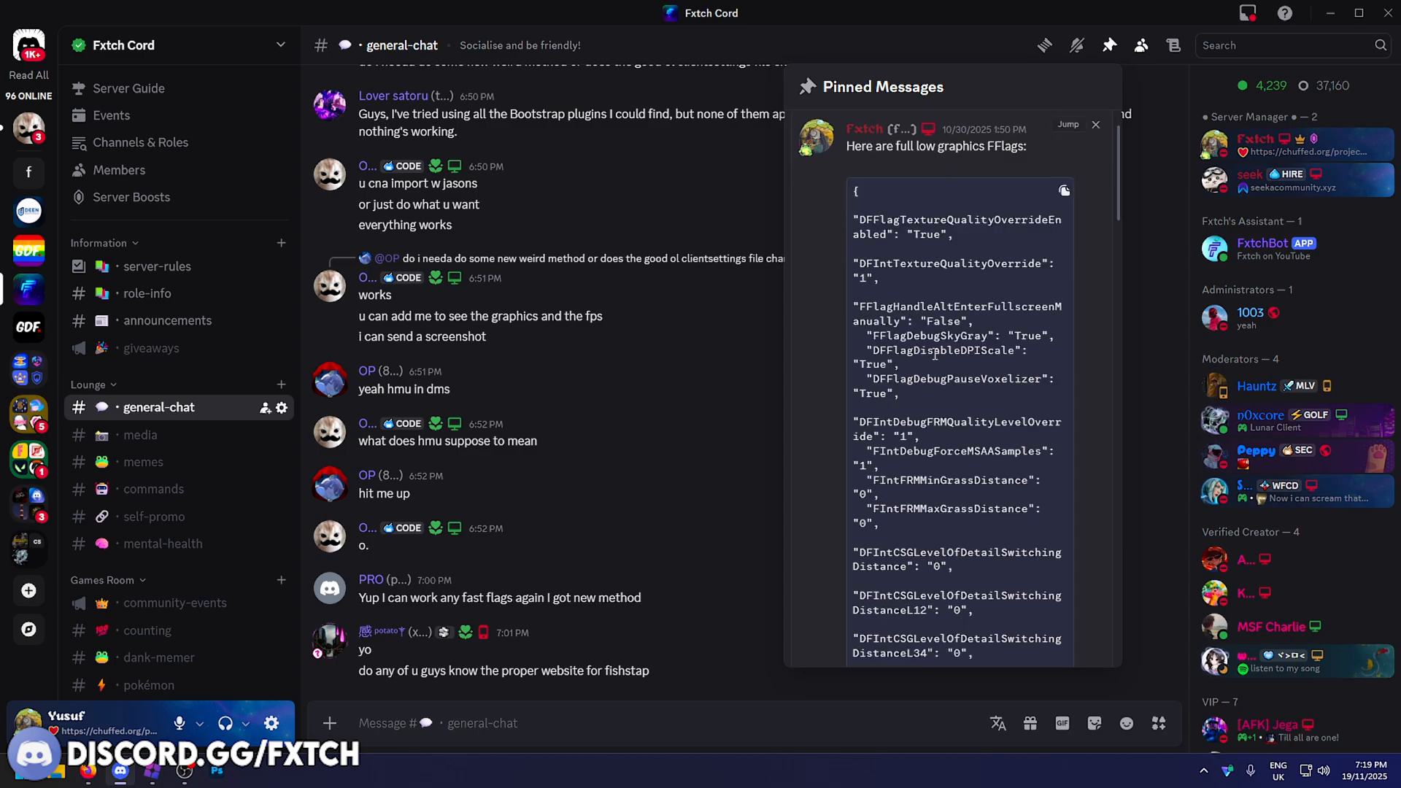
{"action": "scroll", "scroll_direction": "down", "scroll_amount": 3}
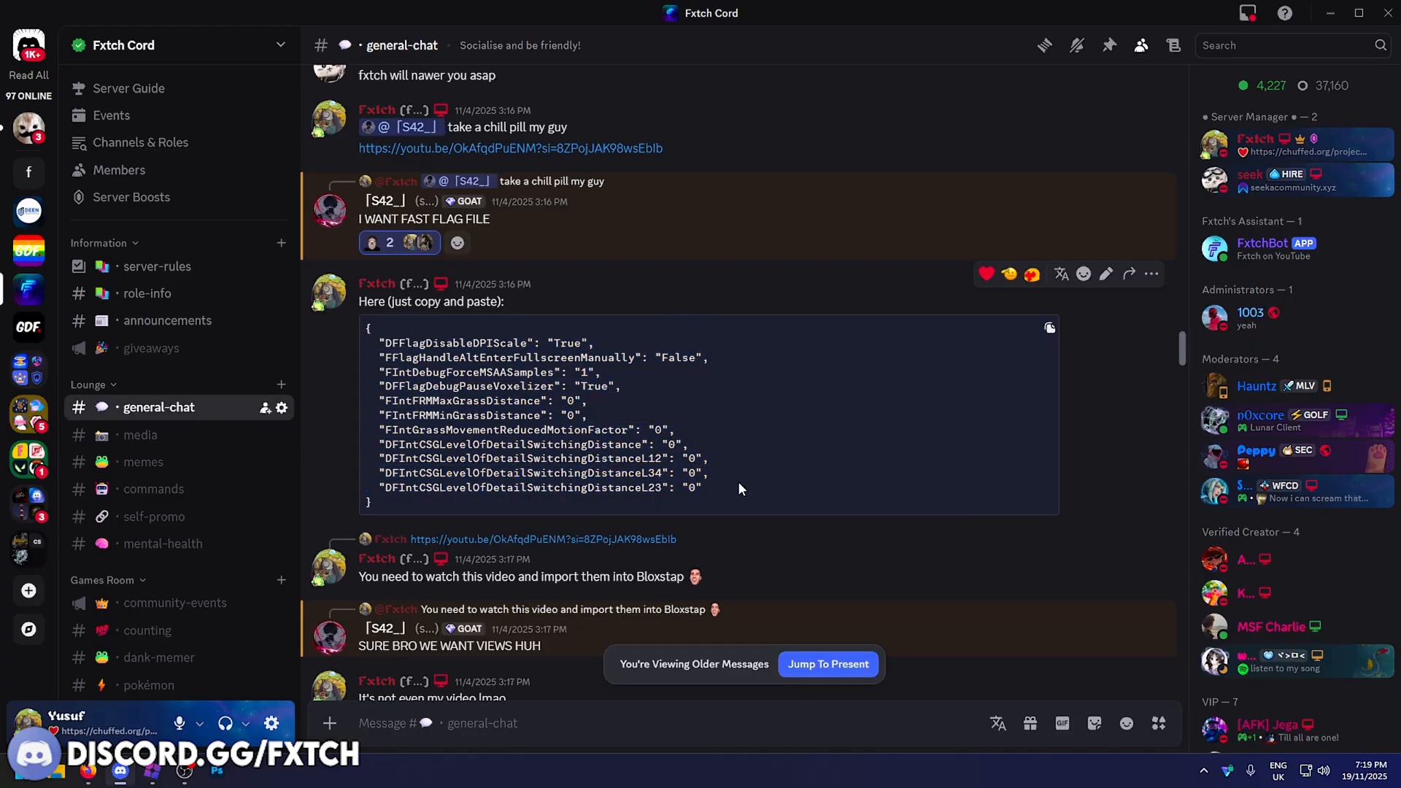
{"action": "mouse_move", "coordinate": [689, 408]}
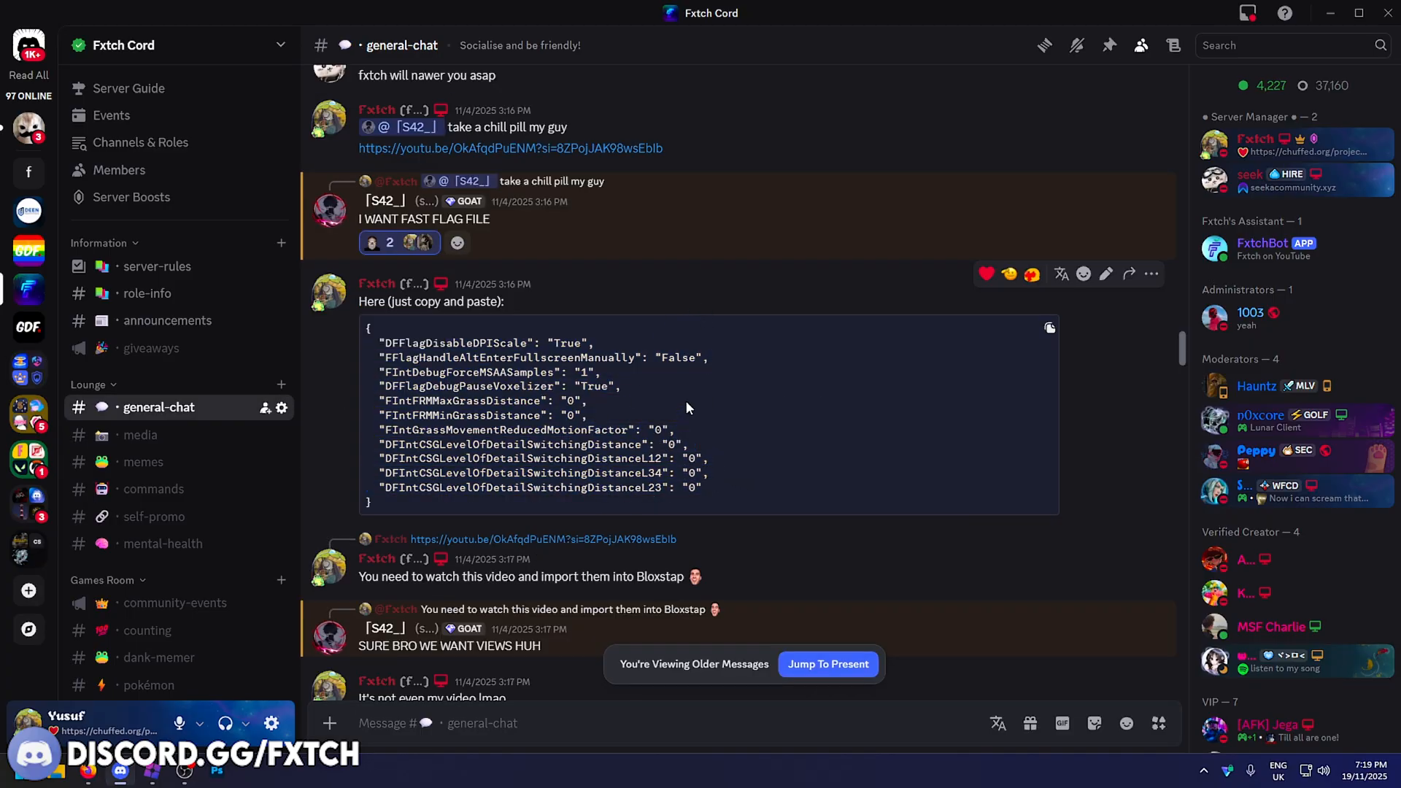
{"action": "left_click_drag", "start_coordinate": [367, 342], "coordinate": [707, 489]}
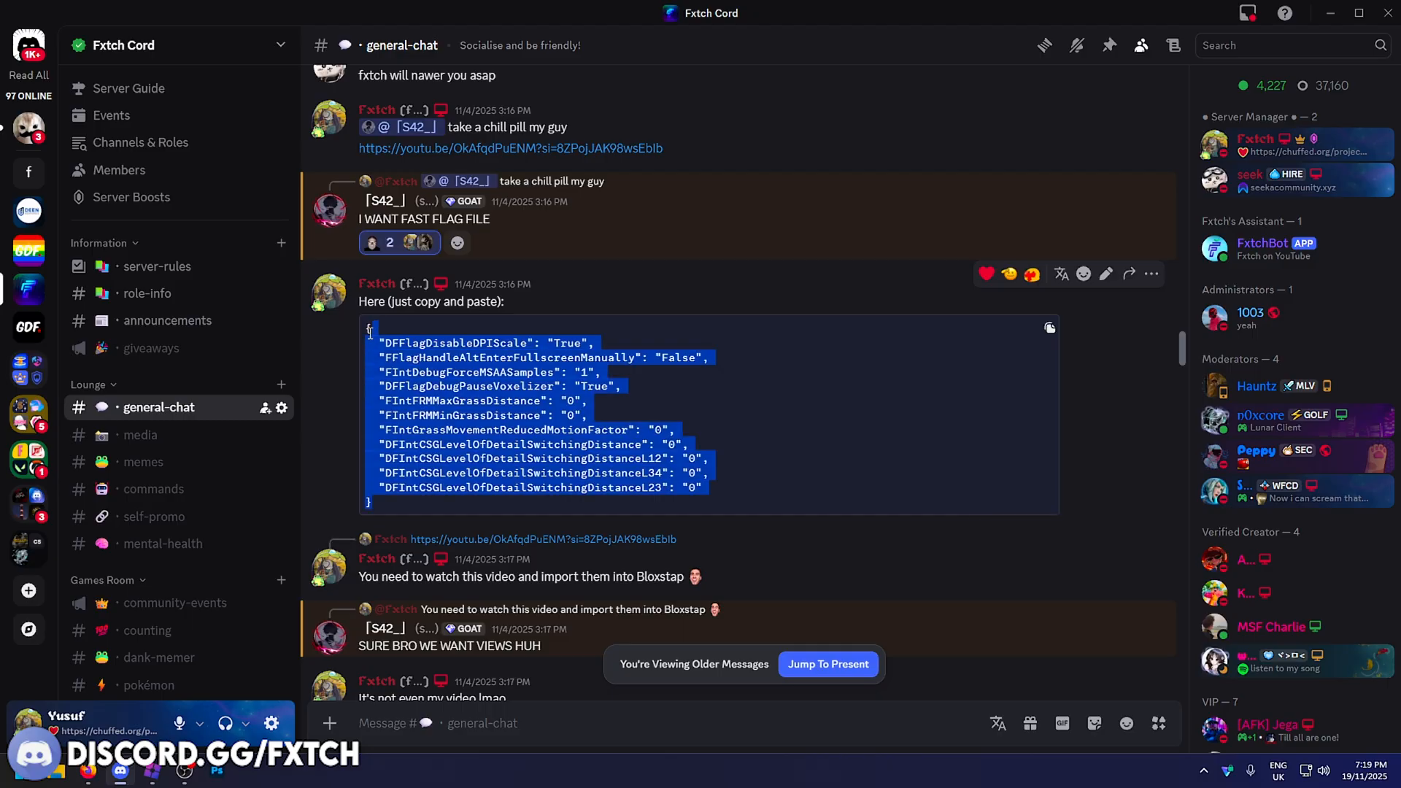
{"action": "left_click", "coordinate": [765, 438]}
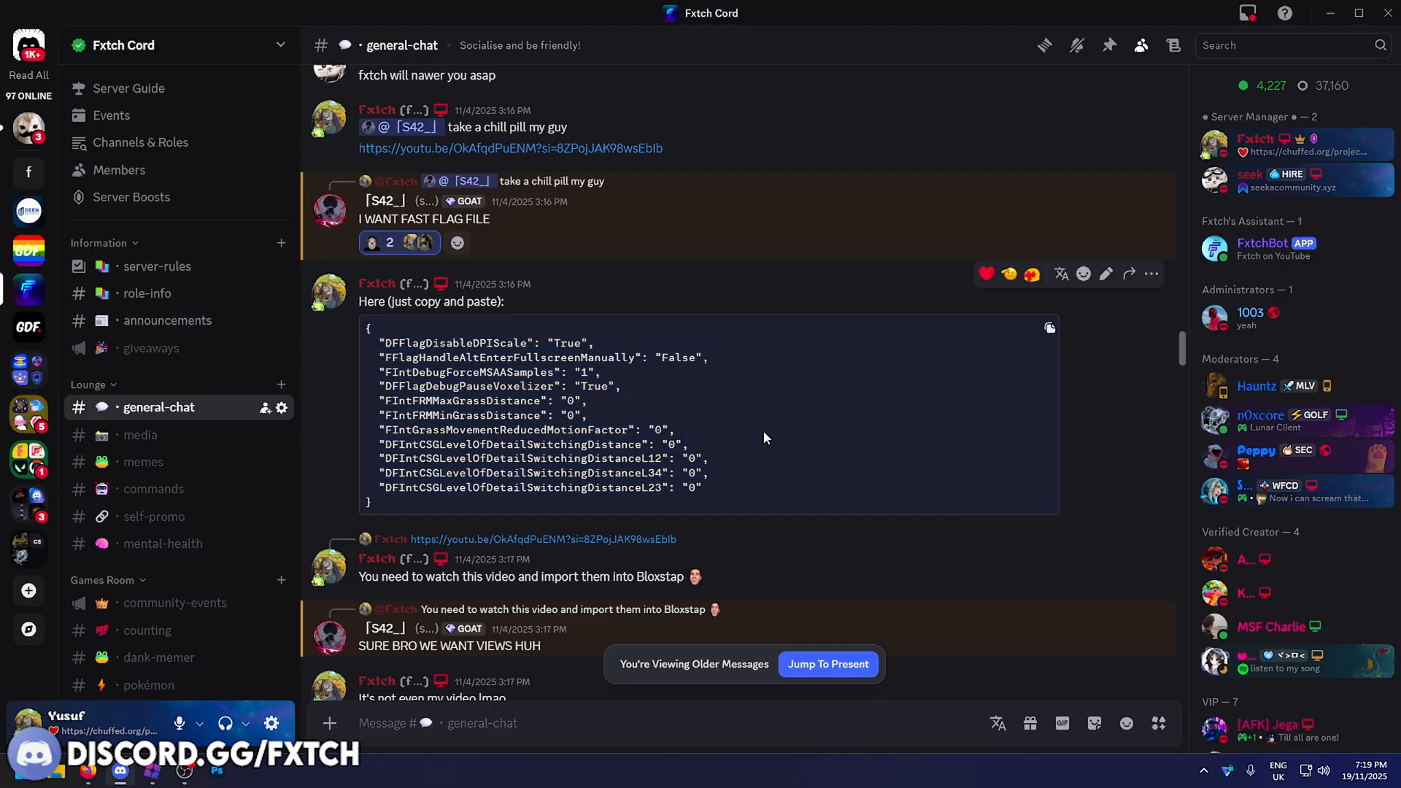
{"action": "mouse_move", "coordinate": [1049, 327]}
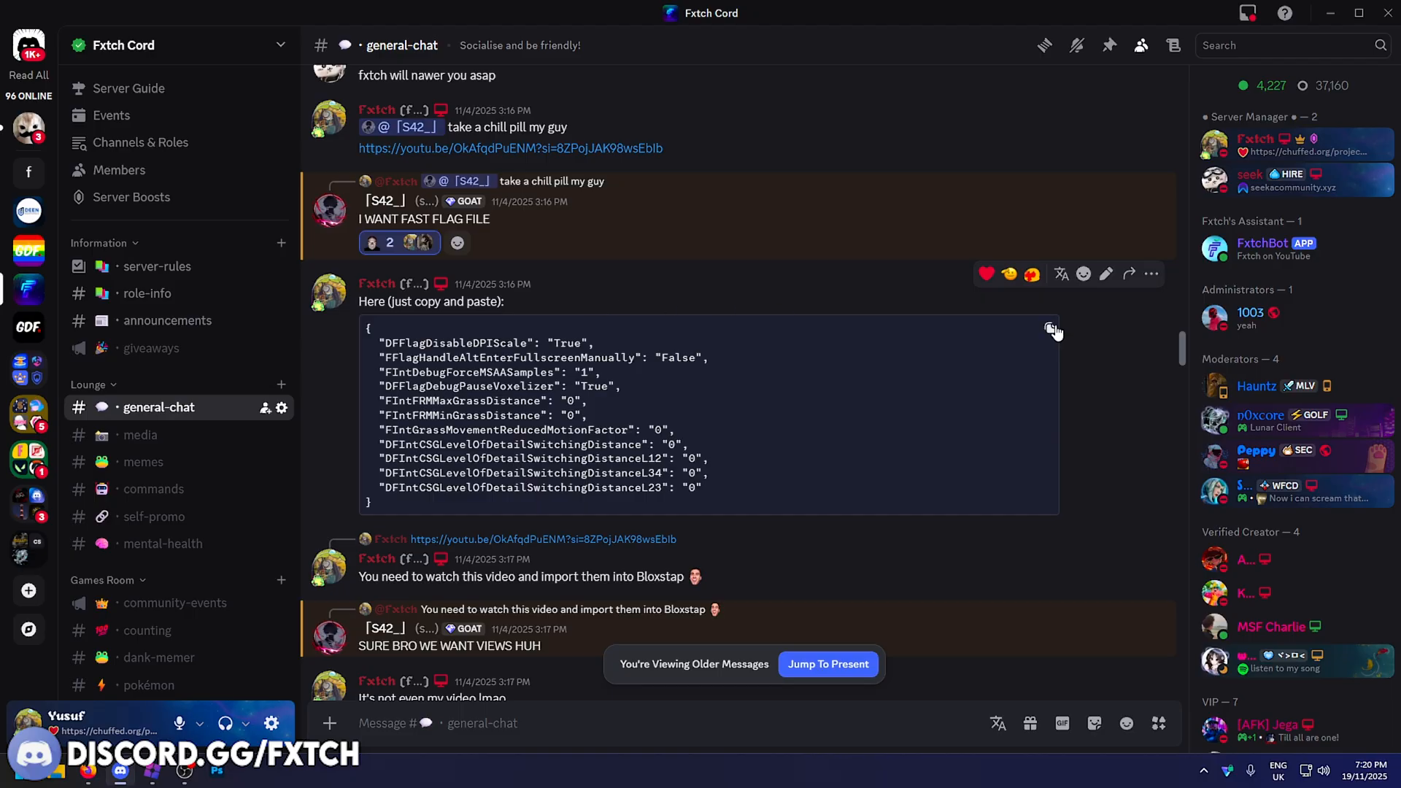
{"action": "mouse_move", "coordinate": [184, 774]}
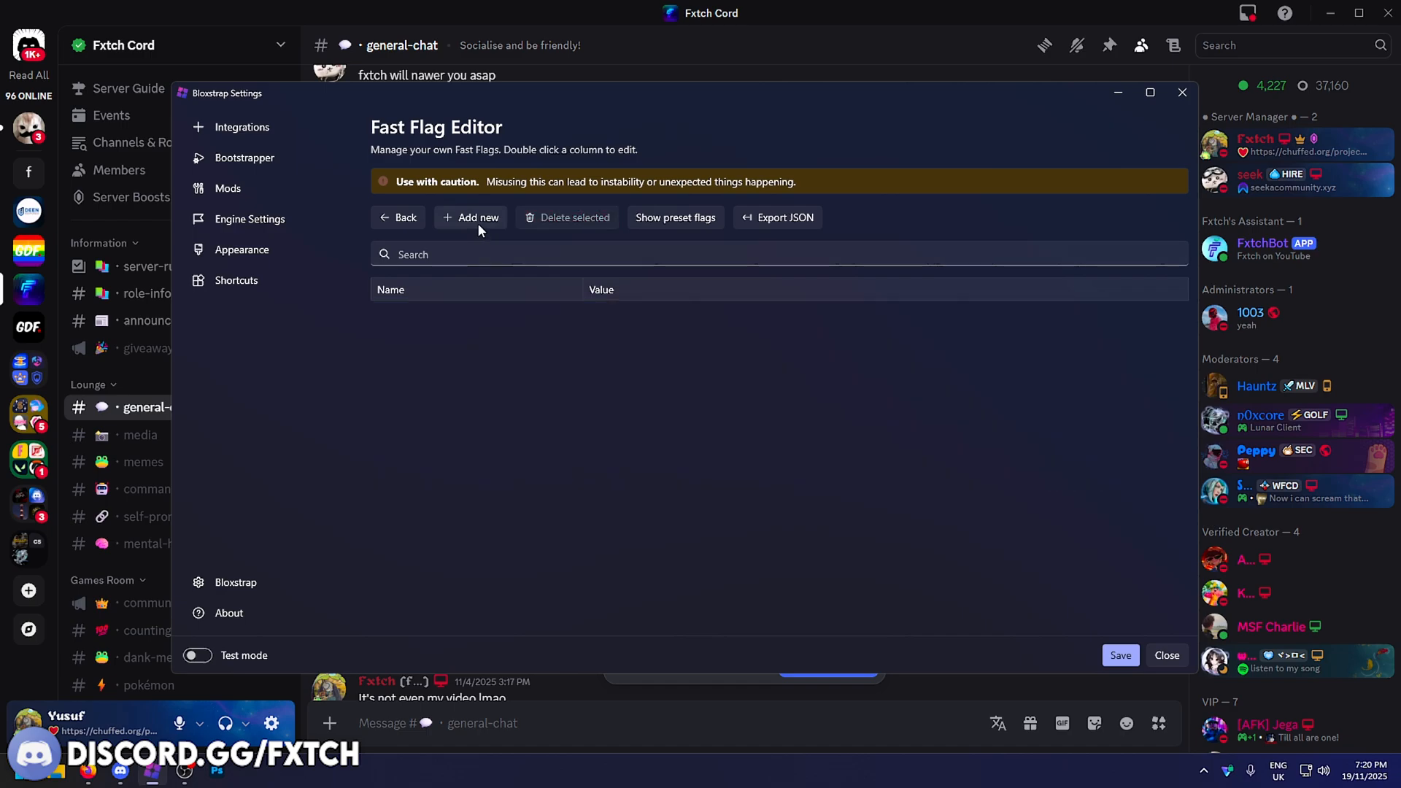
- Add the copied low-graphics JSON to the Fast Flag Editor via Import JSON and confirm
{"action": "left_click", "coordinate": [479, 218]}
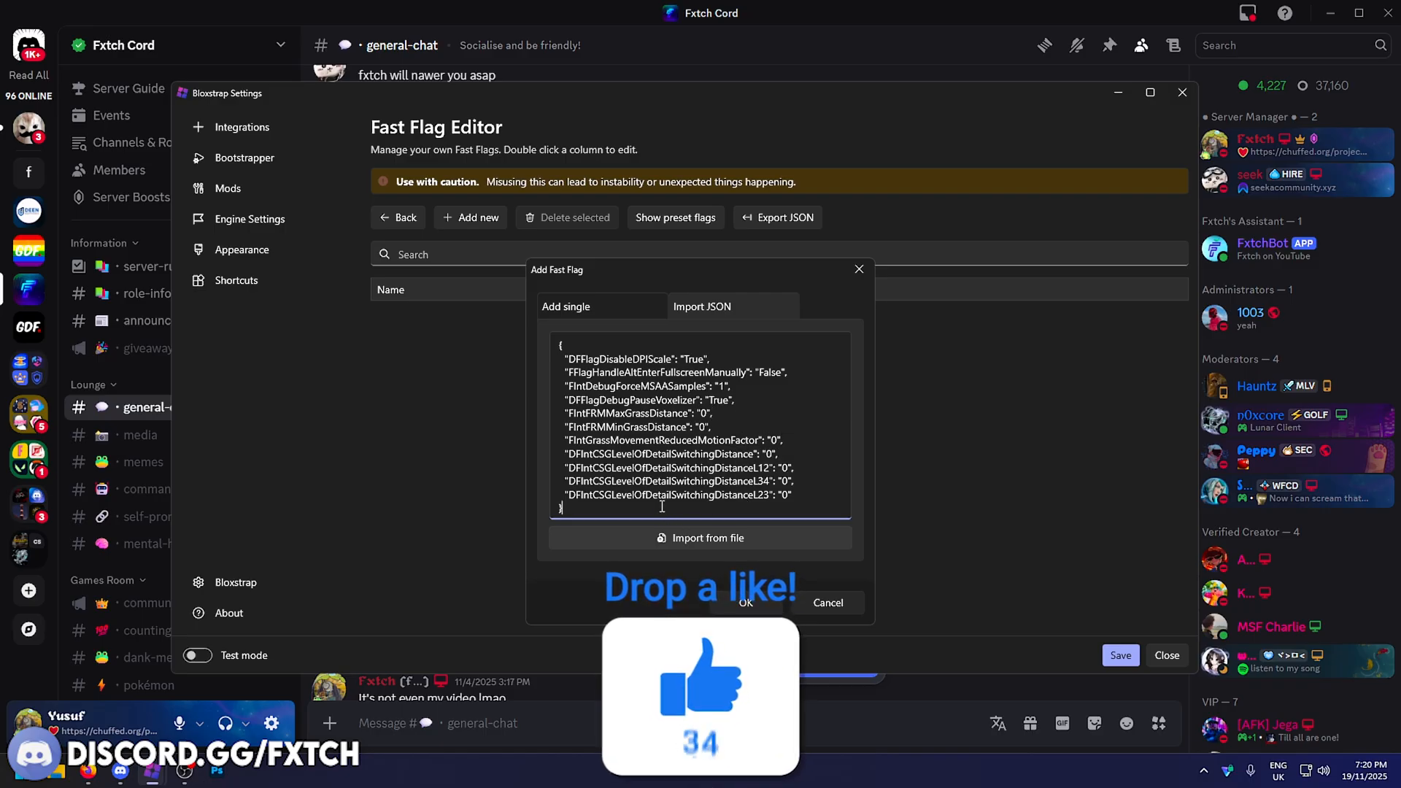
{"action": "left_click", "coordinate": [744, 602]}
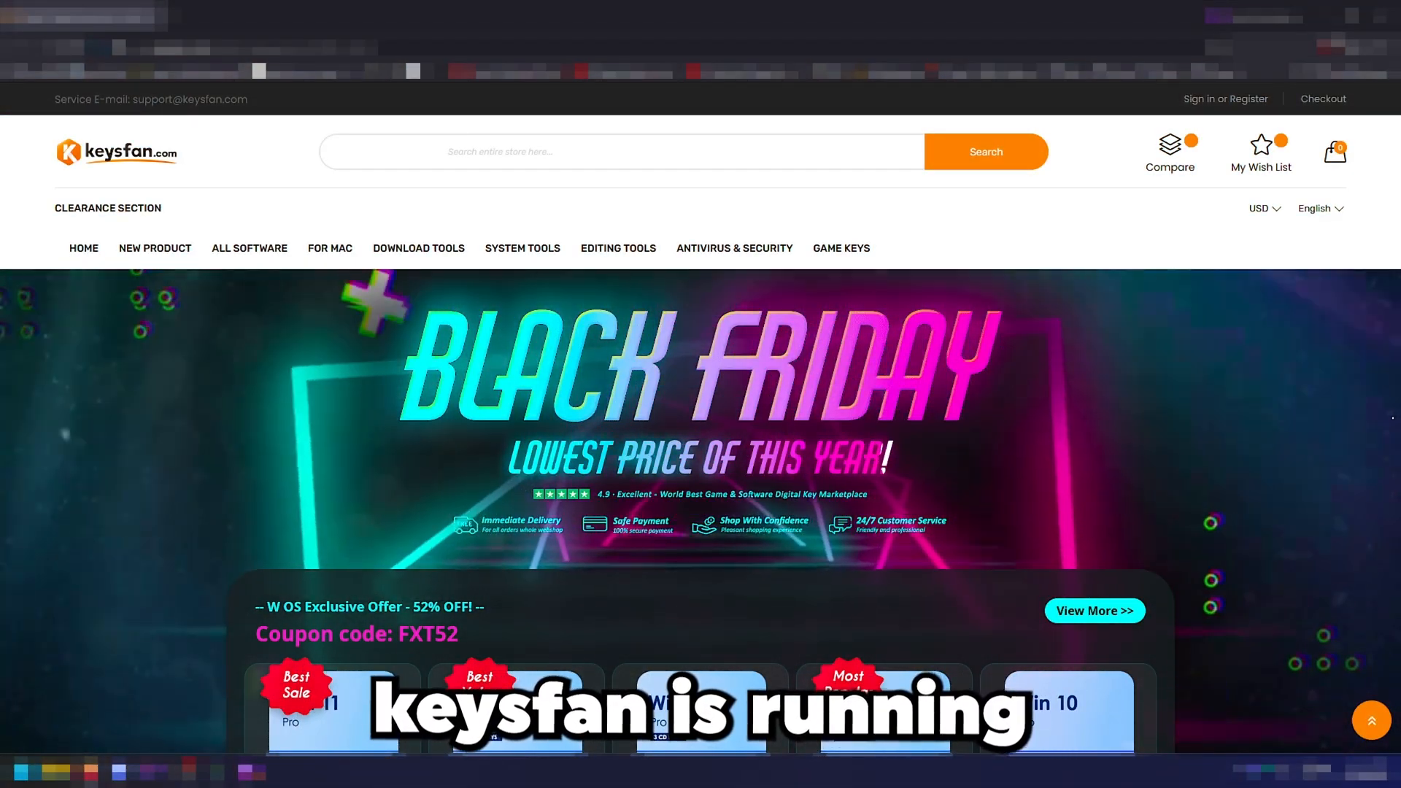
- Scroll through the Keysfan Black Friday deal sections and back up toward the Win 11 Pro 5 Keys Pack
{"action": "scroll", "scroll_direction": "down", "scroll_amount": 3}
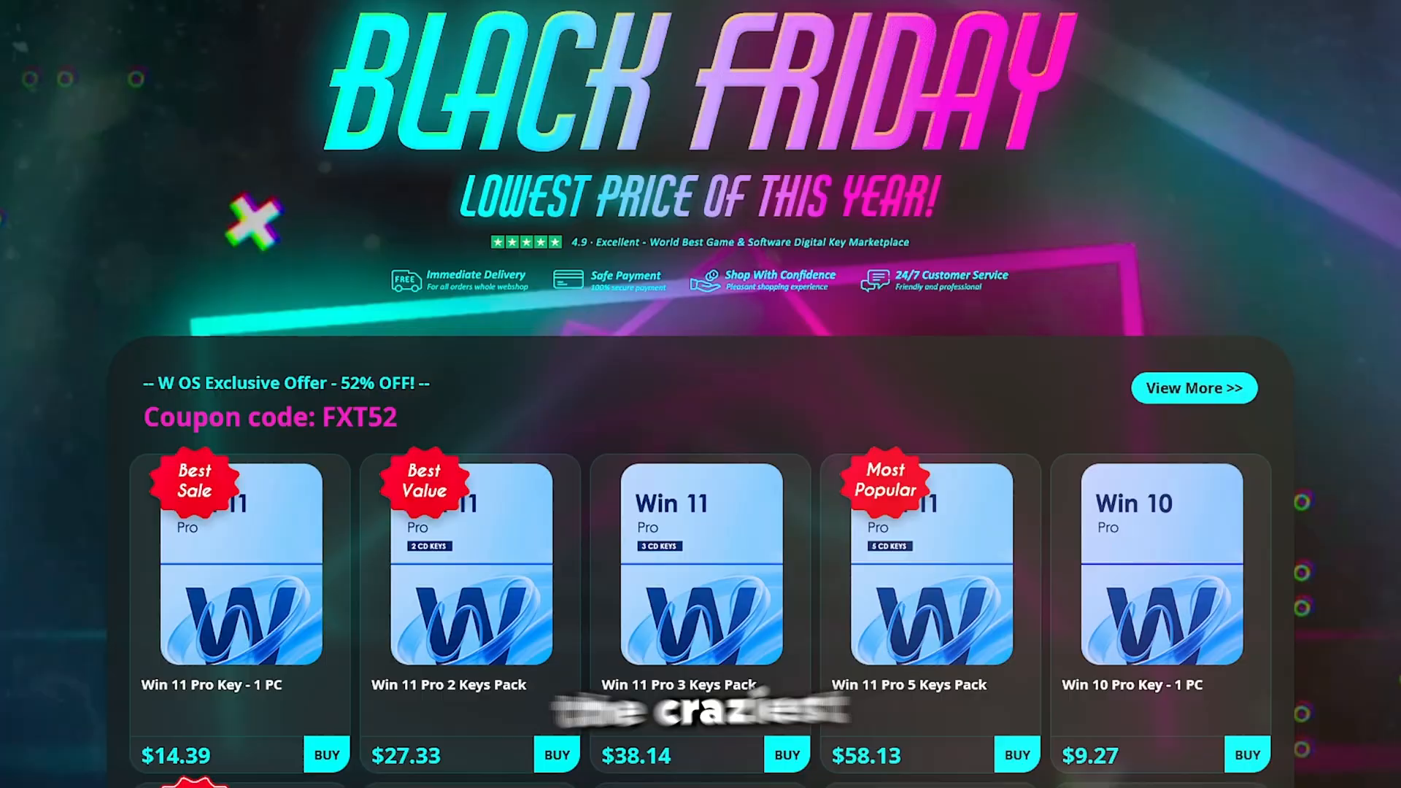
{"action": "scroll", "scroll_direction": "down", "scroll_amount": 3}
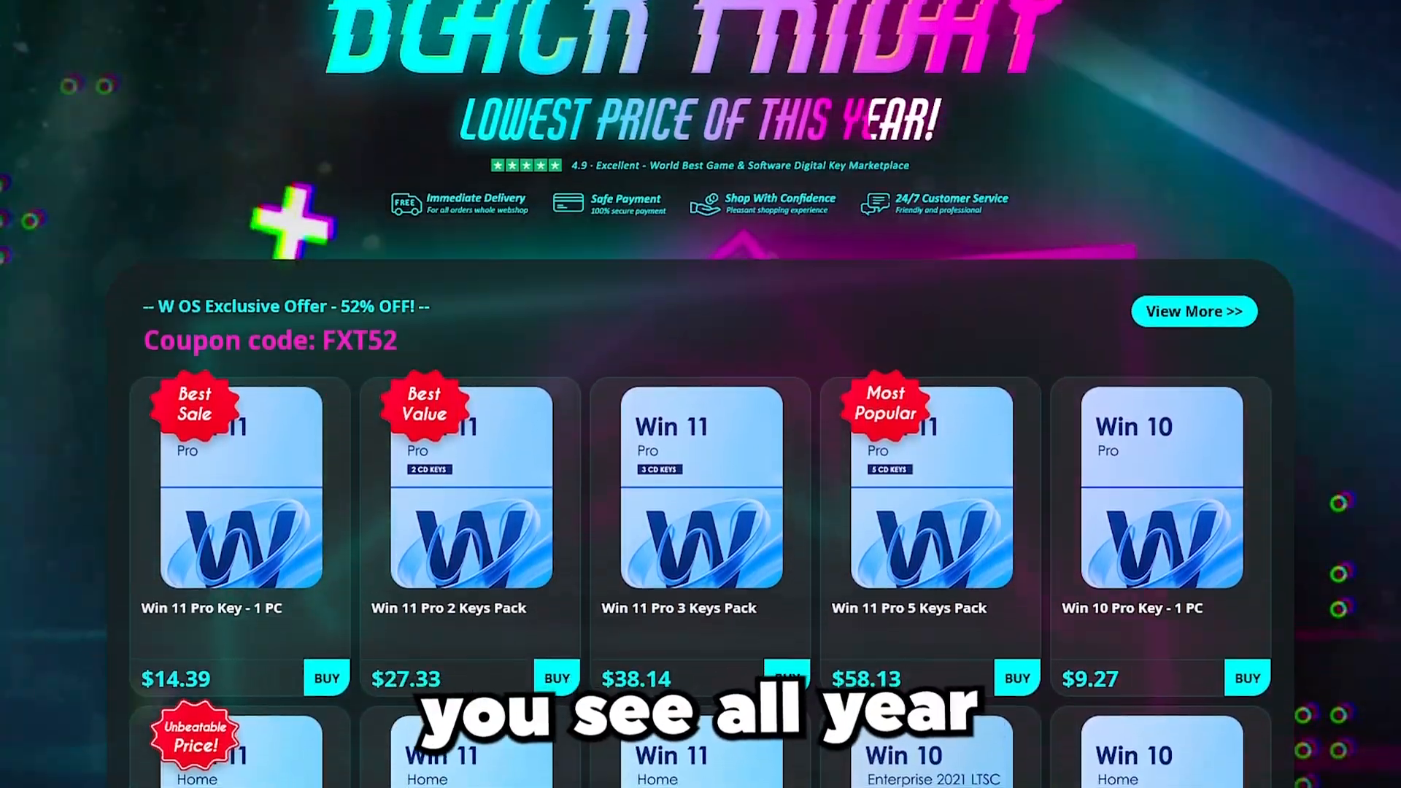
{"action": "scroll", "scroll_direction": "down", "scroll_amount": 3}
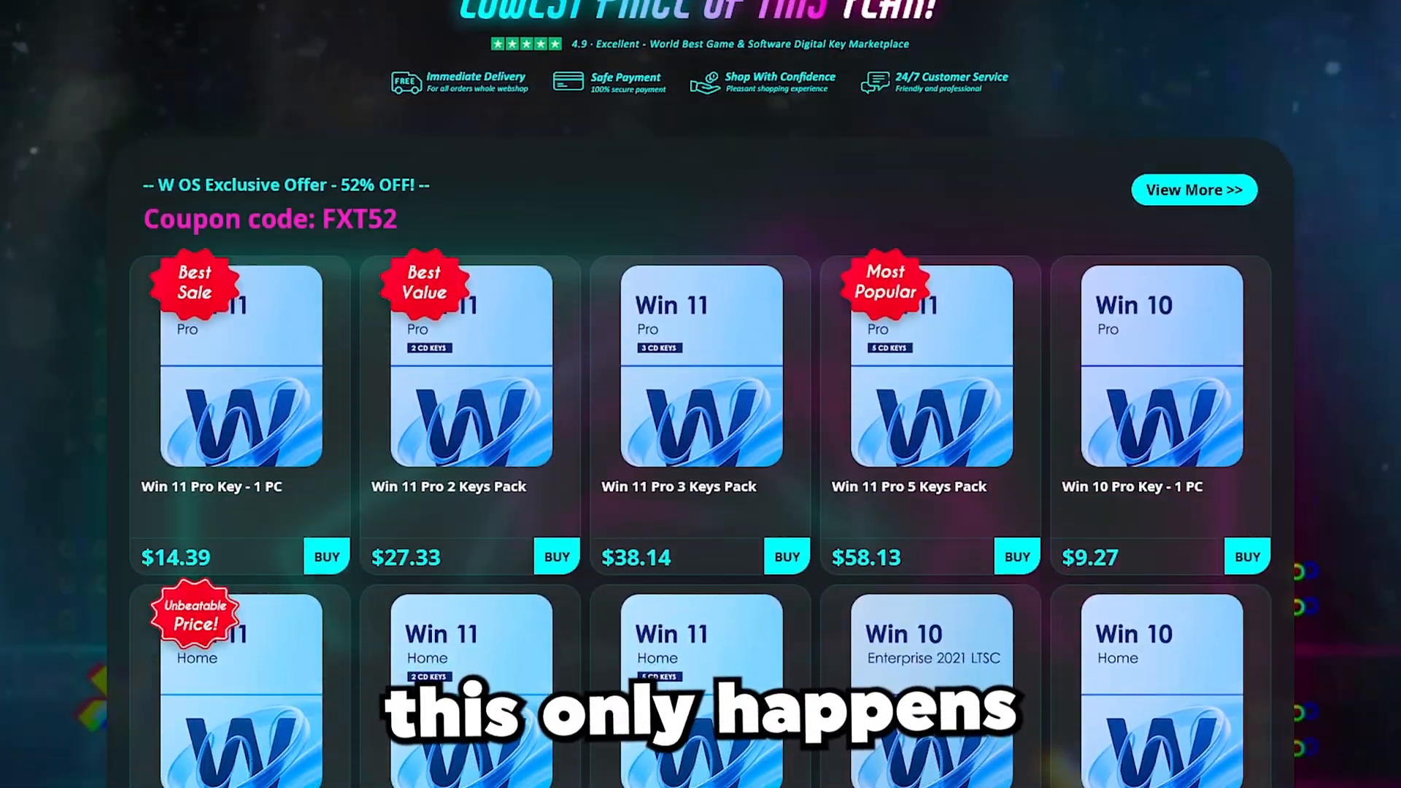
{"action": "scroll", "scroll_direction": "down", "scroll_amount": 3}
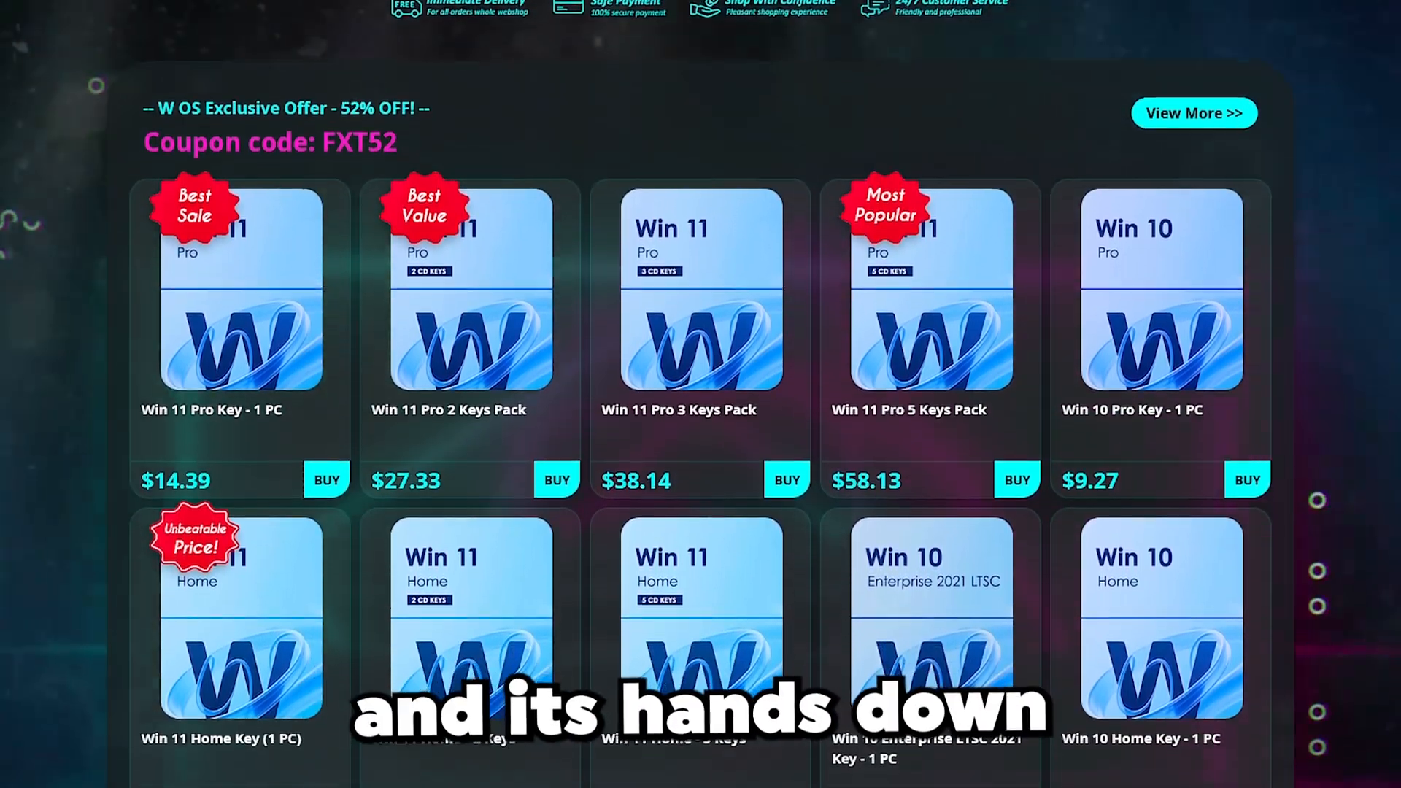
{"action": "scroll", "scroll_direction": "down", "scroll_amount": 3}
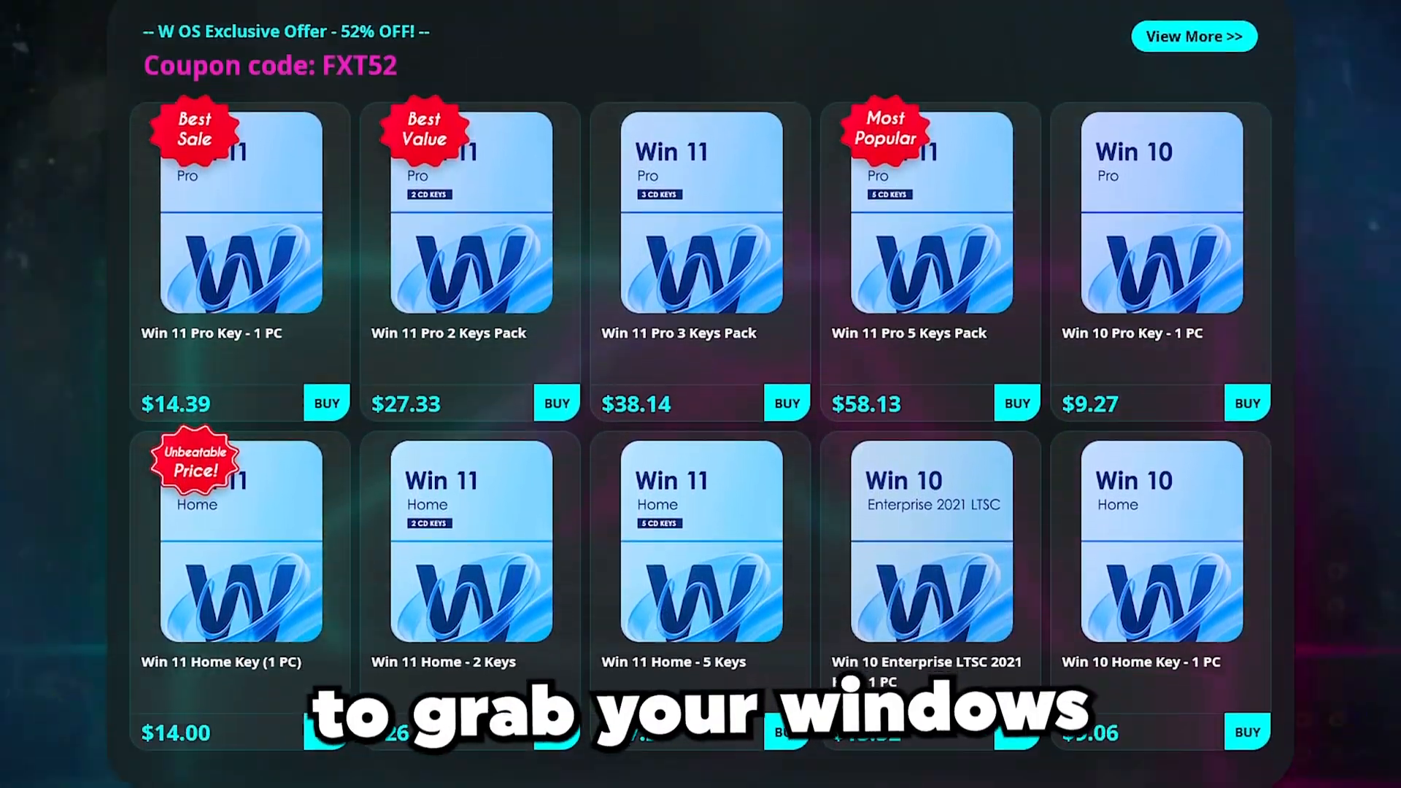
{"action": "scroll", "scroll_direction": "down", "scroll_amount": 3}
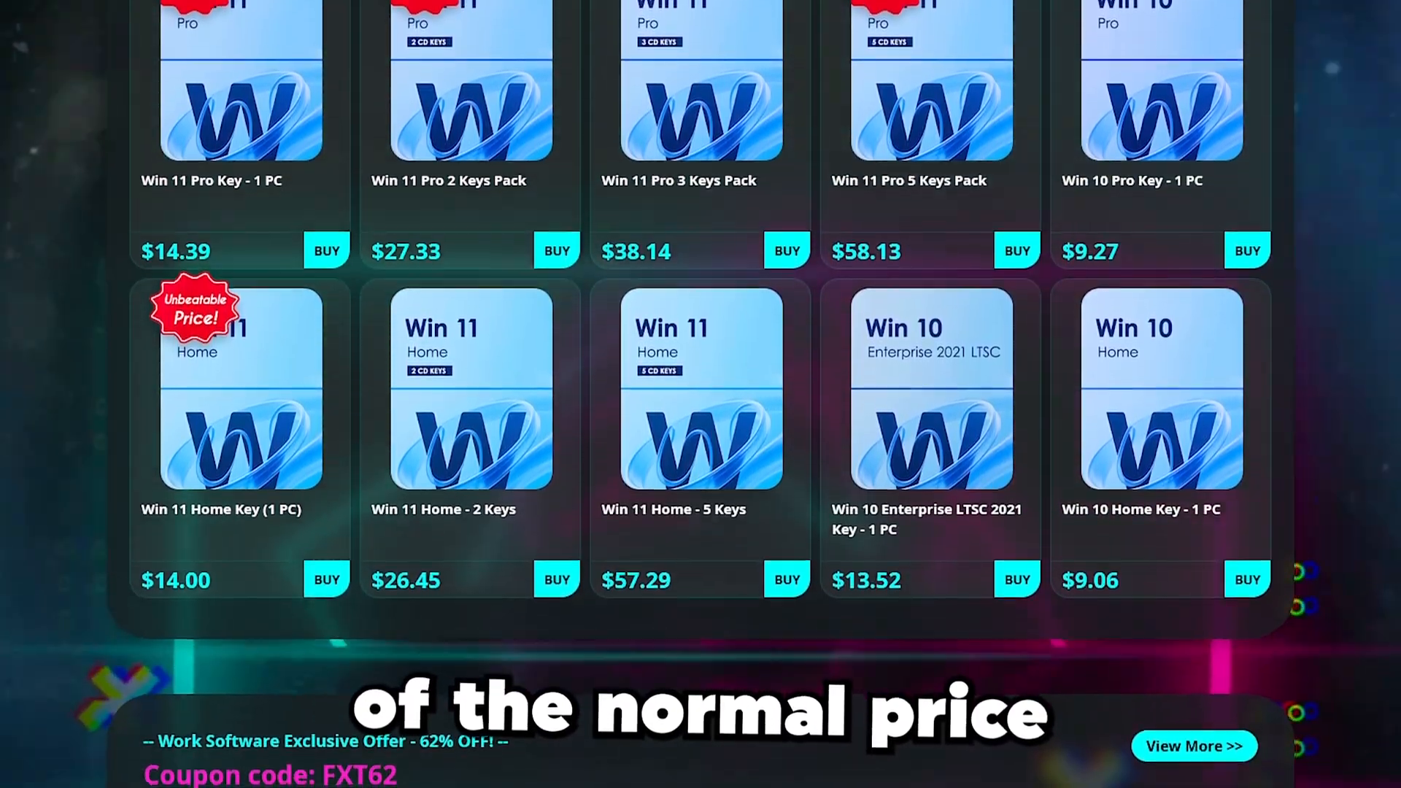
{"action": "scroll", "scroll_direction": "down", "scroll_amount": 3}
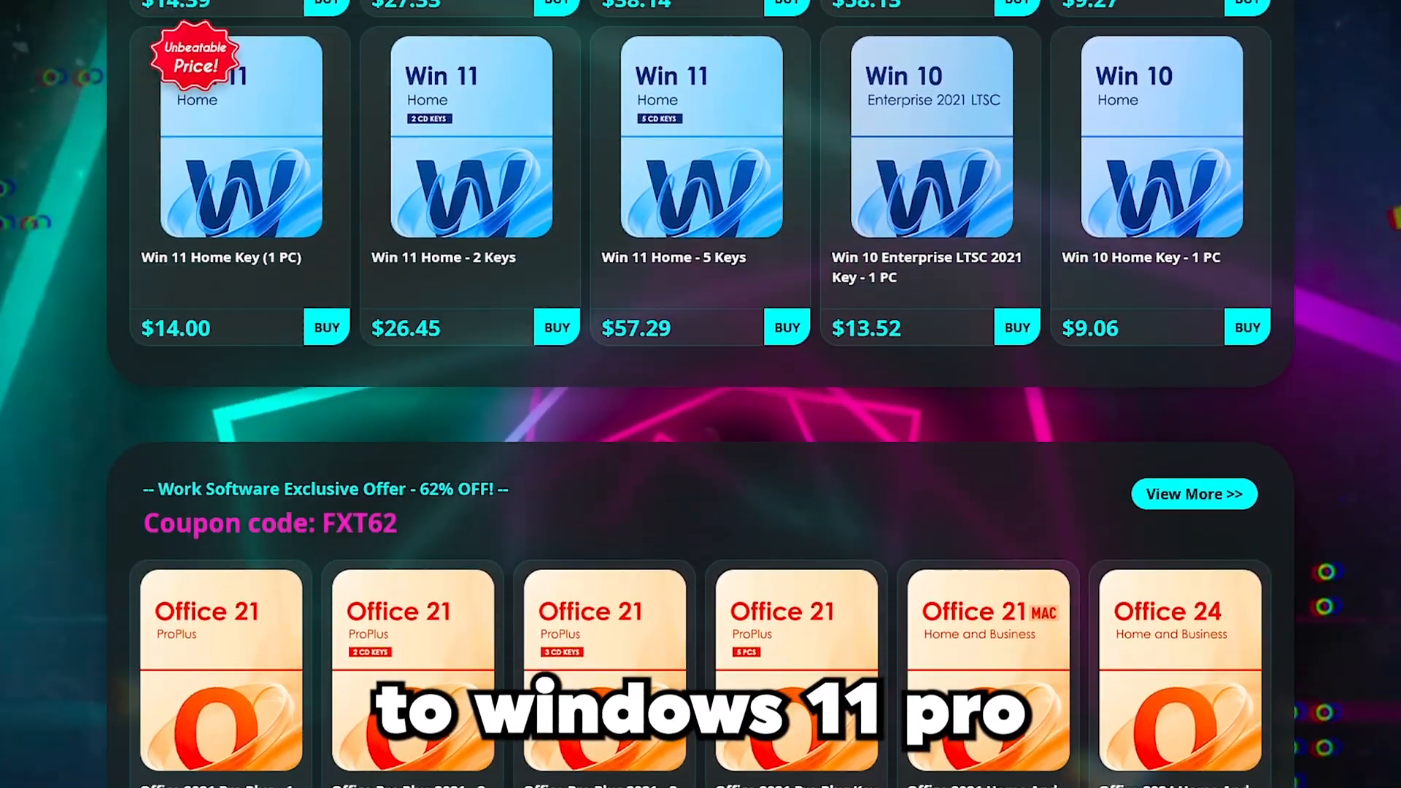
{"action": "scroll", "scroll_direction": "down", "scroll_amount": 3}
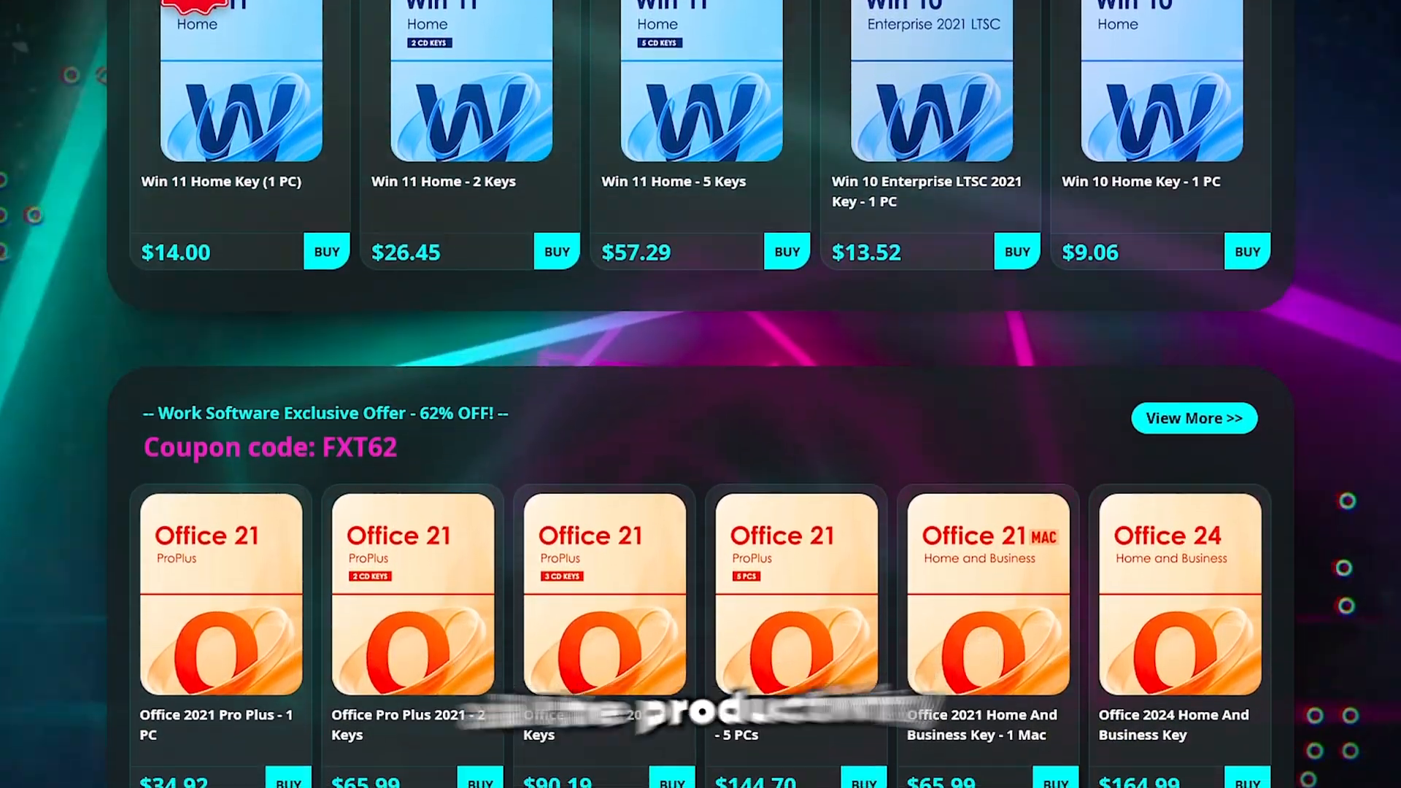
{"action": "scroll", "scroll_direction": "down", "scroll_amount": 3}
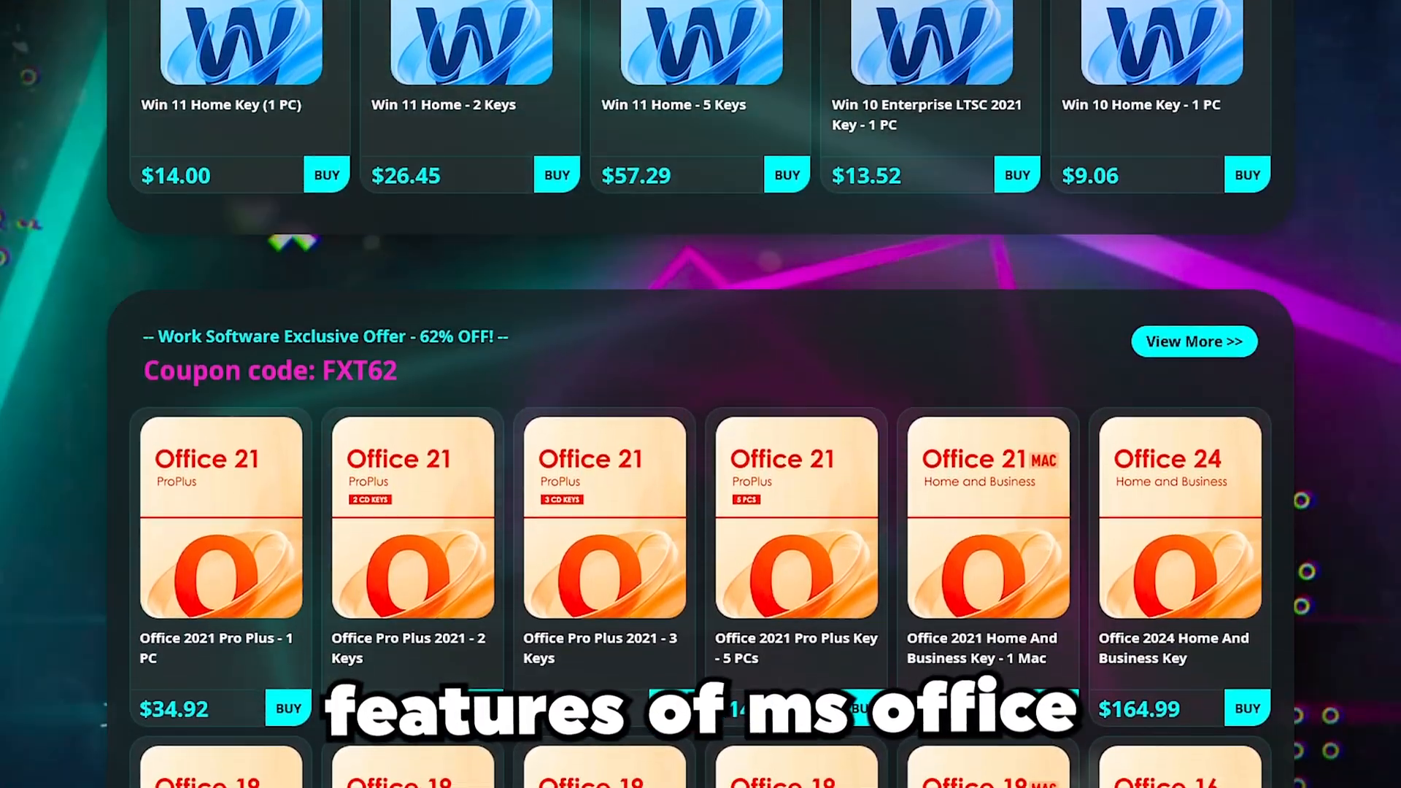
{"action": "scroll", "scroll_direction": "down", "scroll_amount": 3}
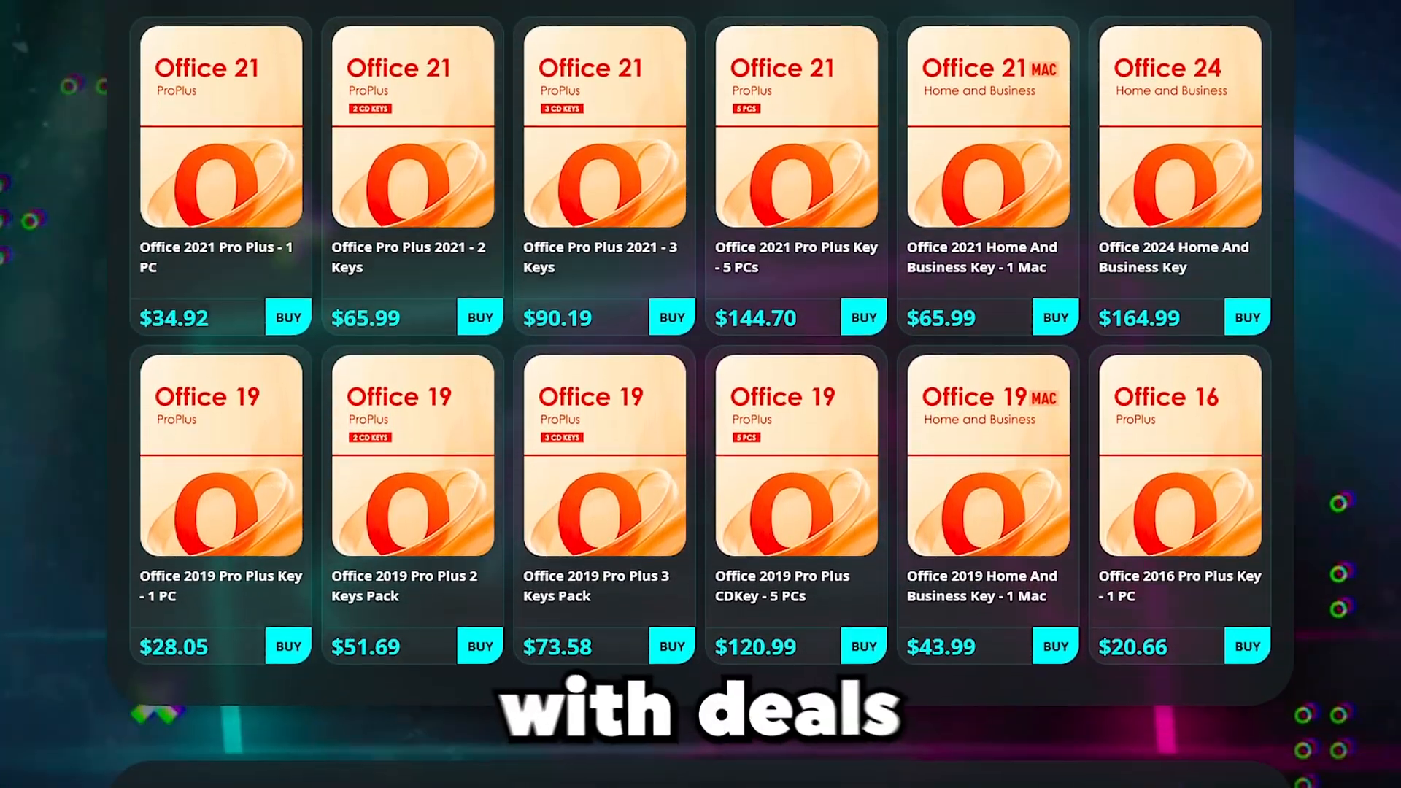
{"action": "scroll", "scroll_direction": "down", "scroll_amount": 3}
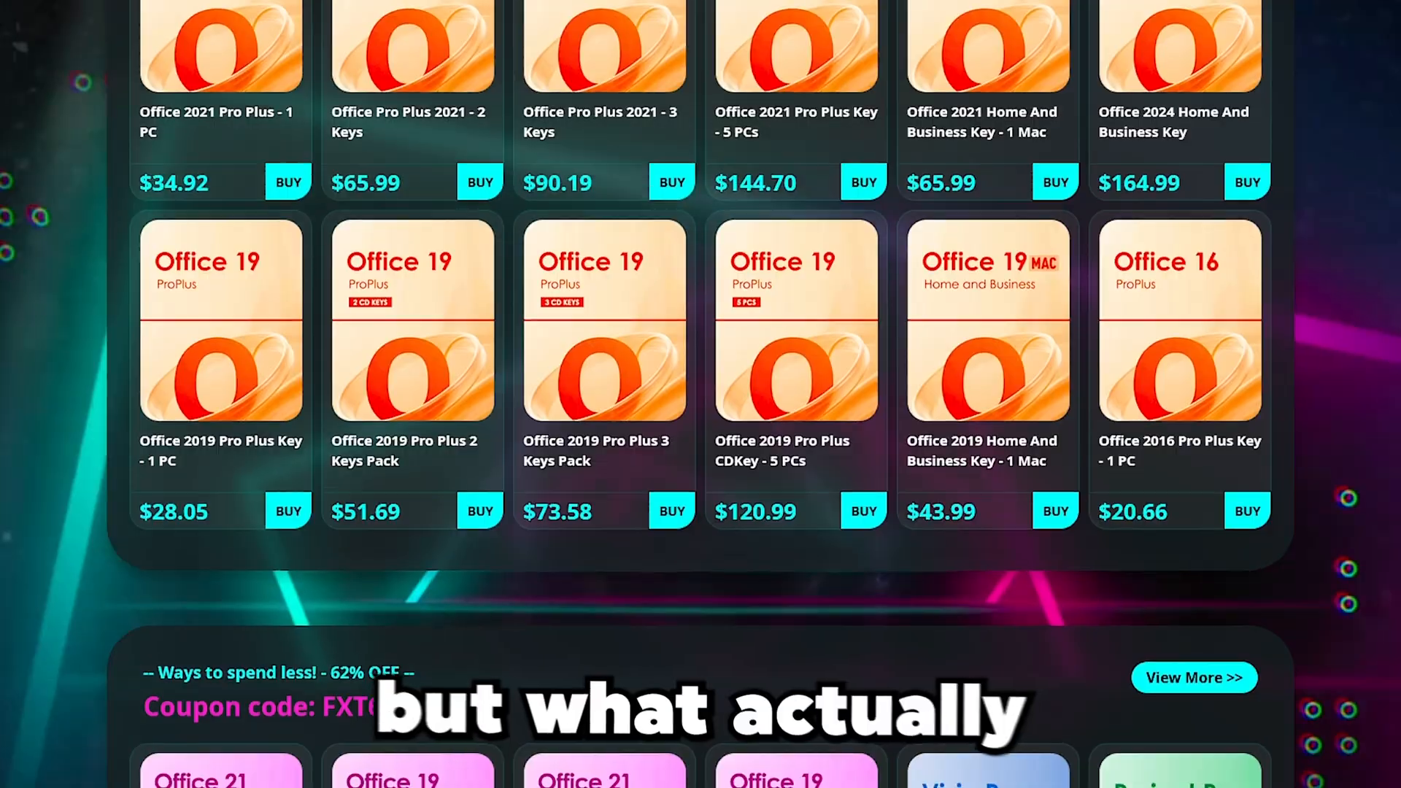
{"action": "scroll", "scroll_direction": "down", "scroll_amount": 3}
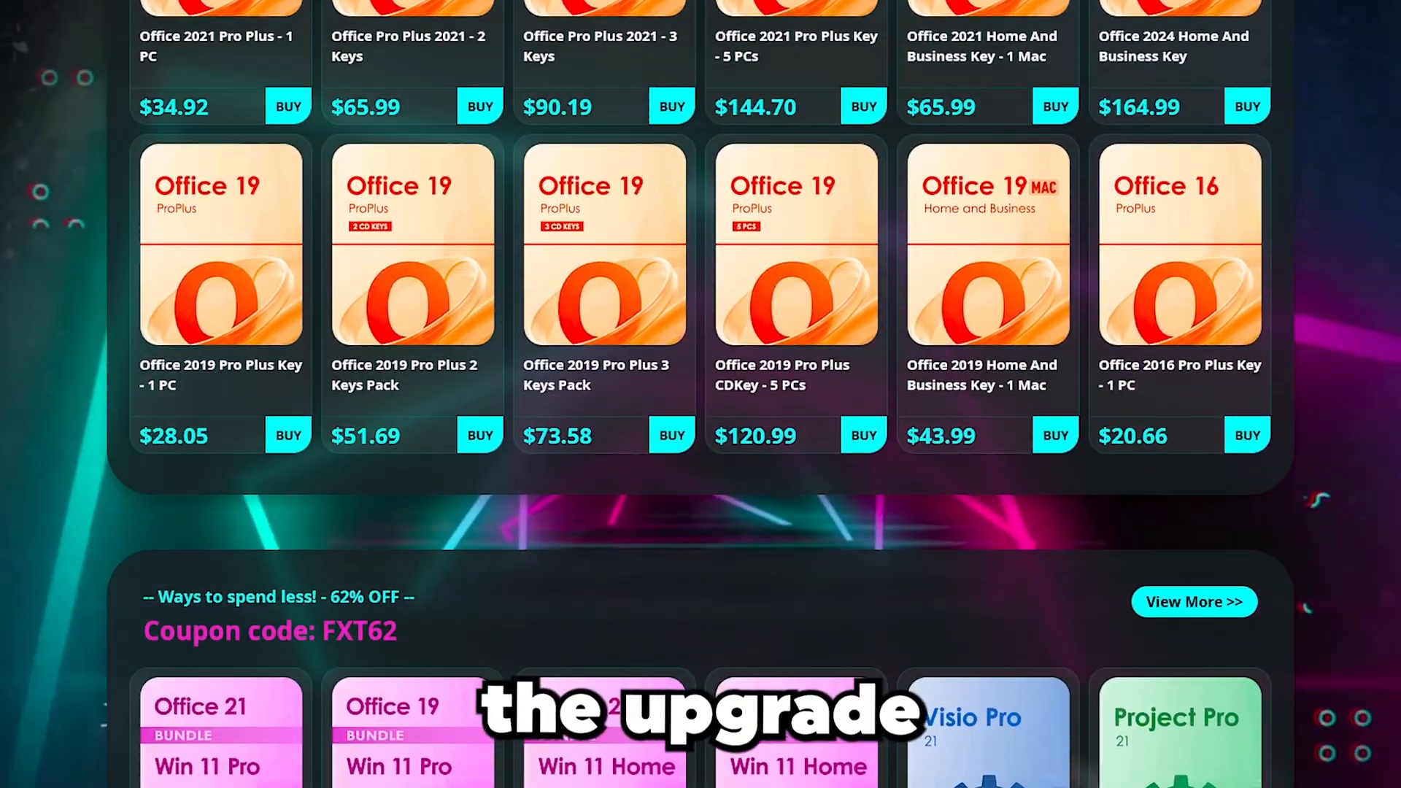
{"action": "scroll", "scroll_direction": "down", "scroll_amount": 3}
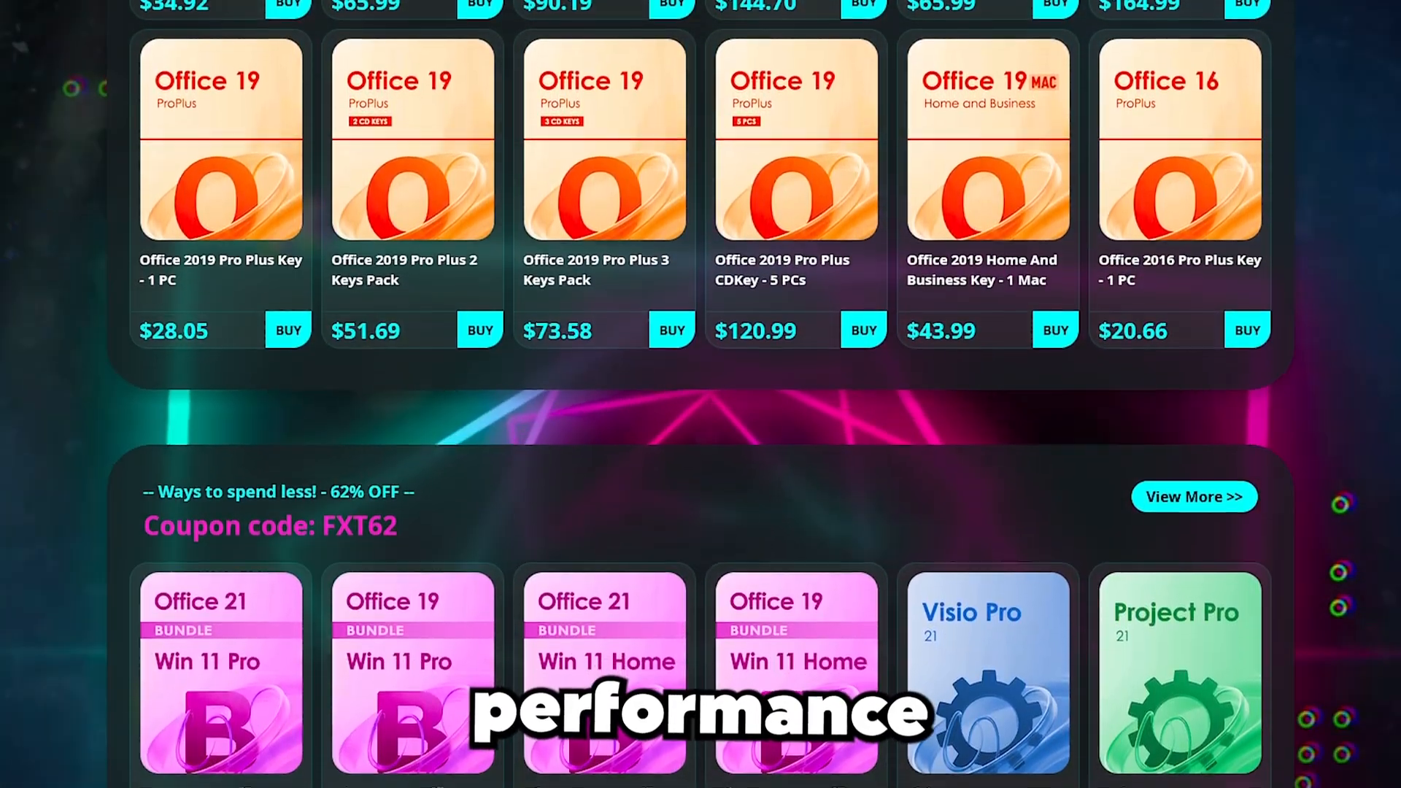
{"action": "scroll", "scroll_direction": "down", "scroll_amount": 3}
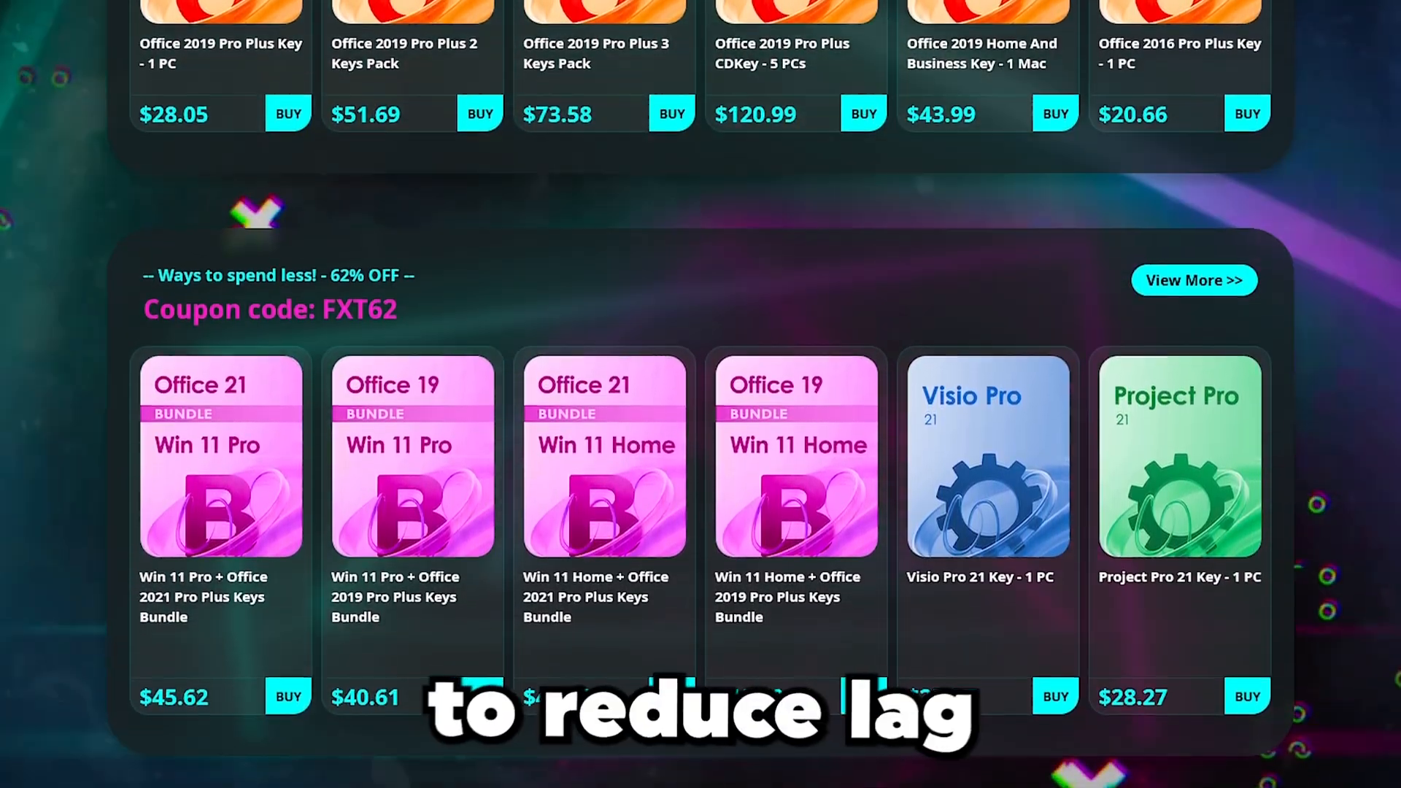
{"action": "scroll", "scroll_direction": "down", "scroll_amount": 3}
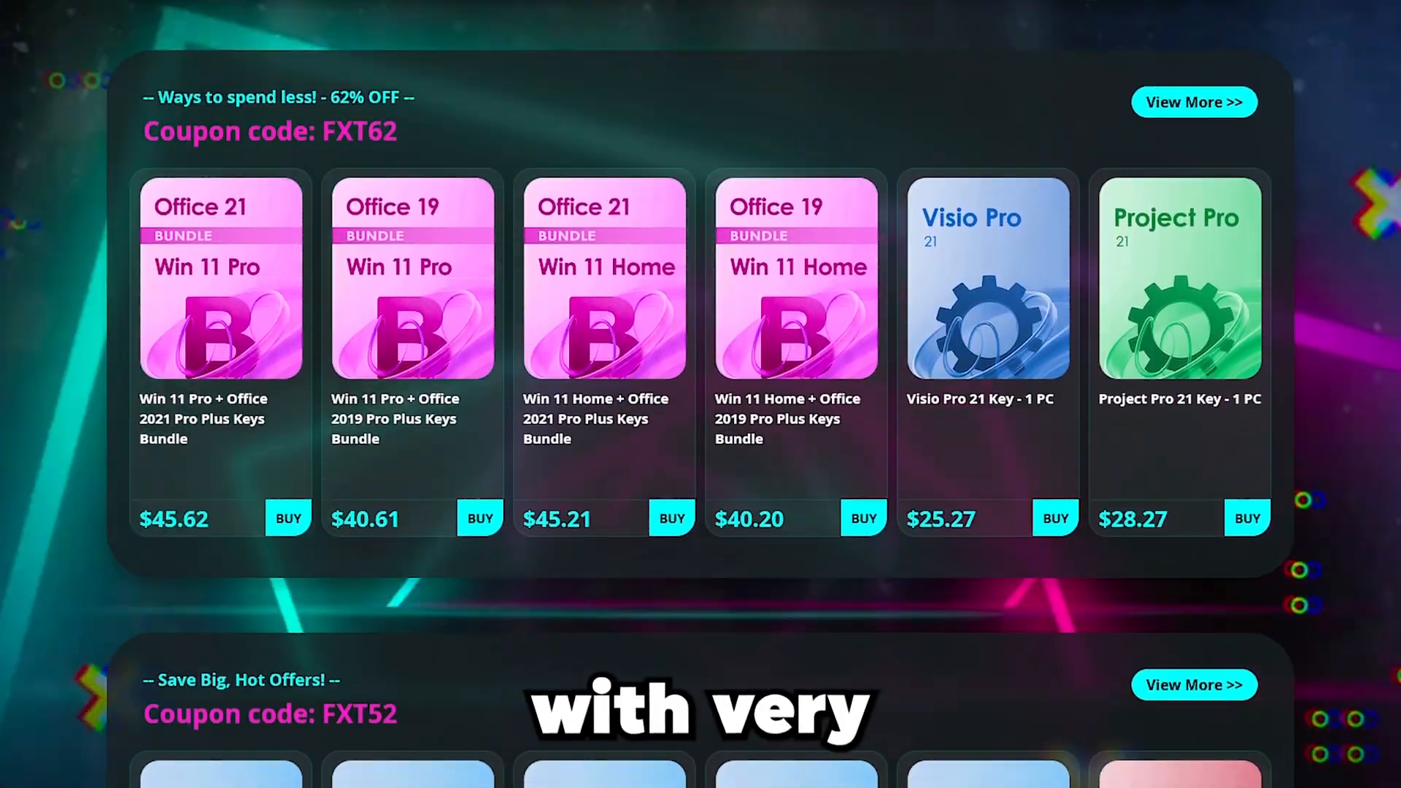
{"action": "scroll", "scroll_direction": "down", "scroll_amount": 3}
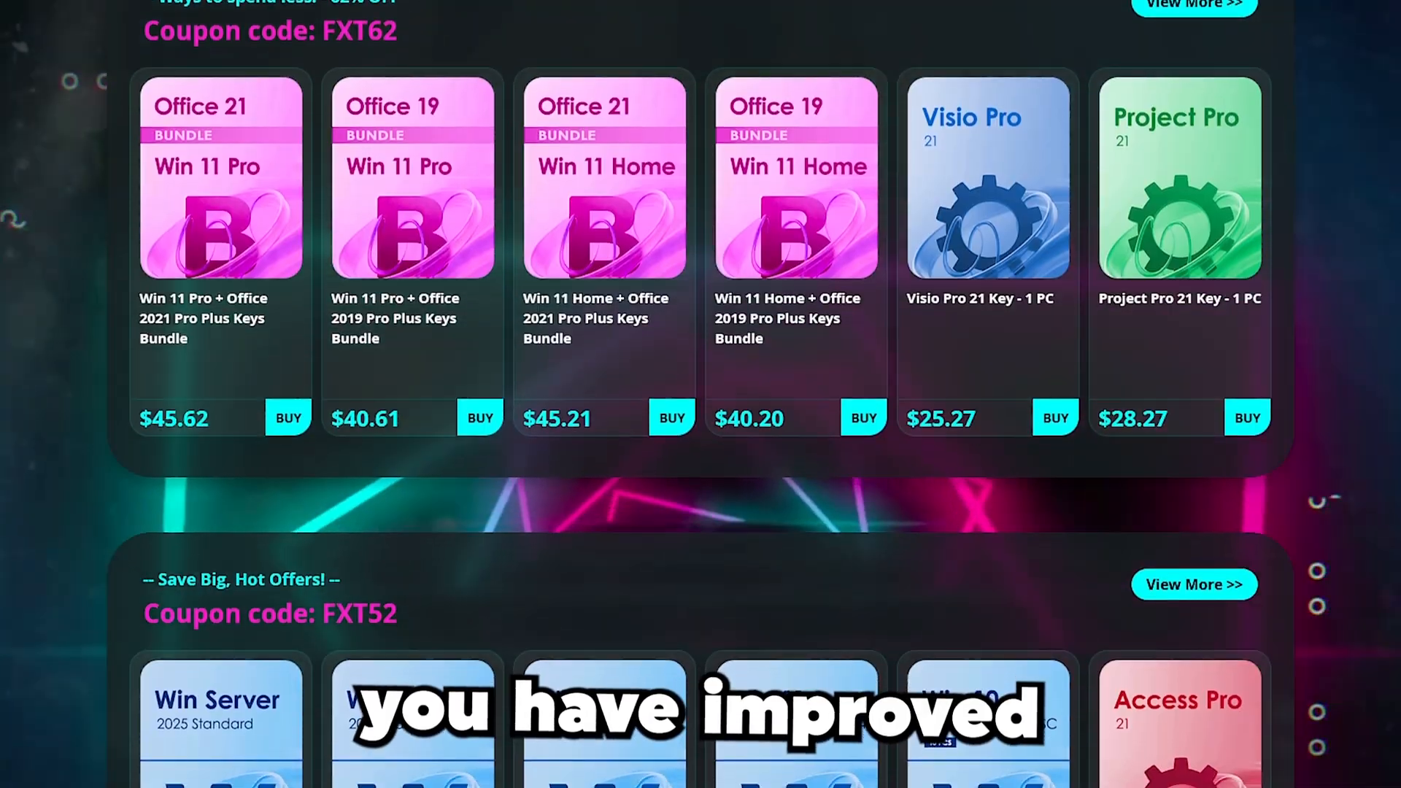
{"action": "scroll", "scroll_direction": "down", "scroll_amount": 3}
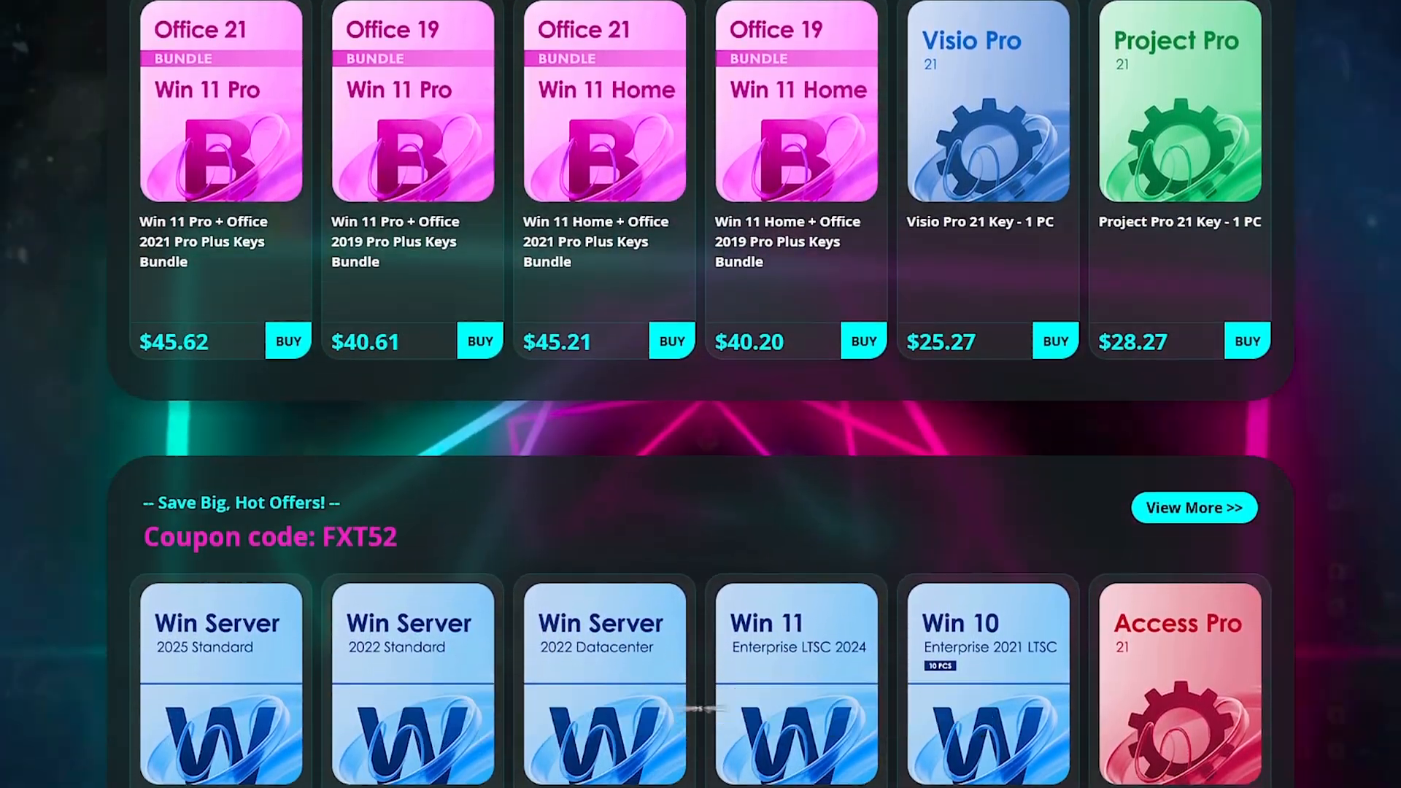
{"action": "scroll", "scroll_direction": "down", "scroll_amount": 3}
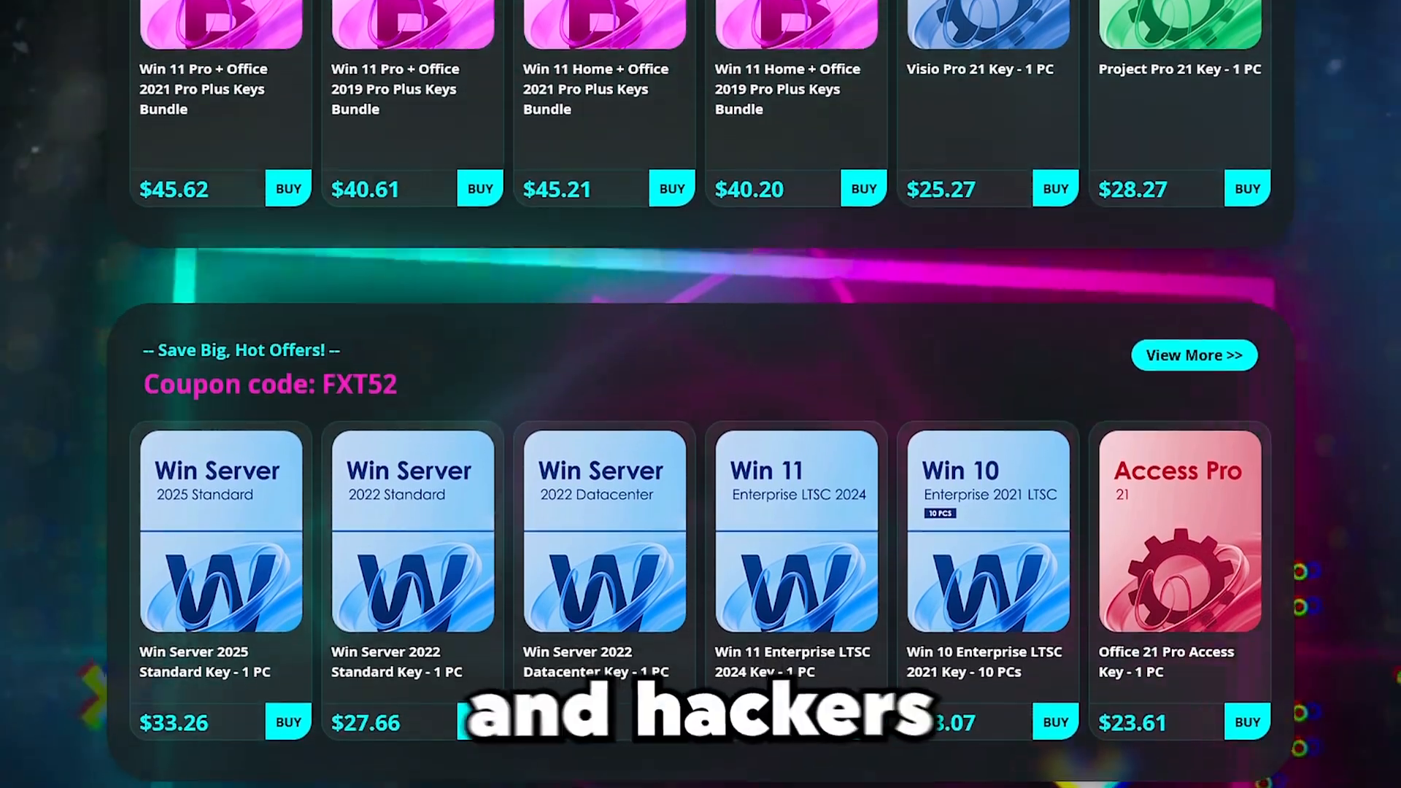
{"action": "scroll", "scroll_direction": "down", "scroll_amount": 3}
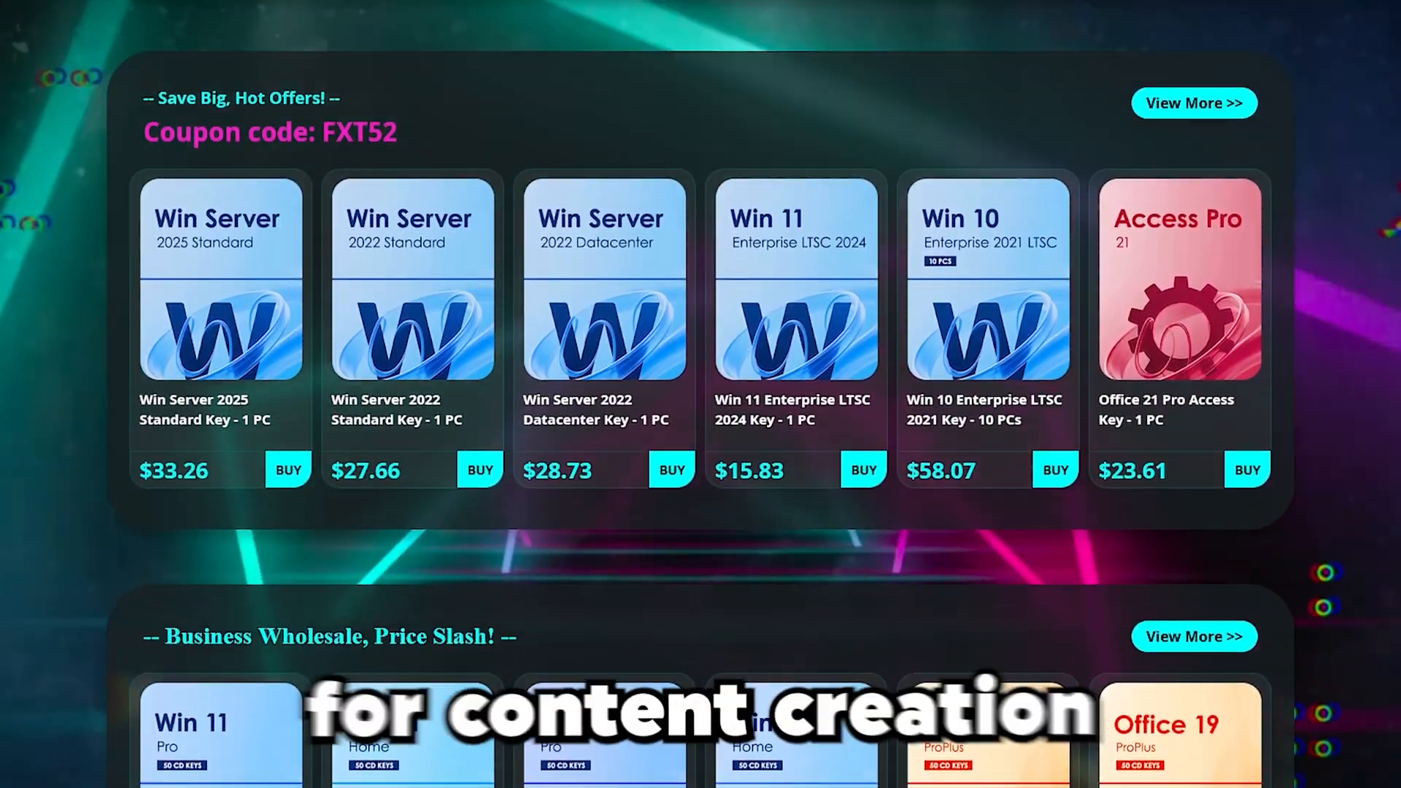
{"action": "scroll", "scroll_direction": "down", "scroll_amount": 3}
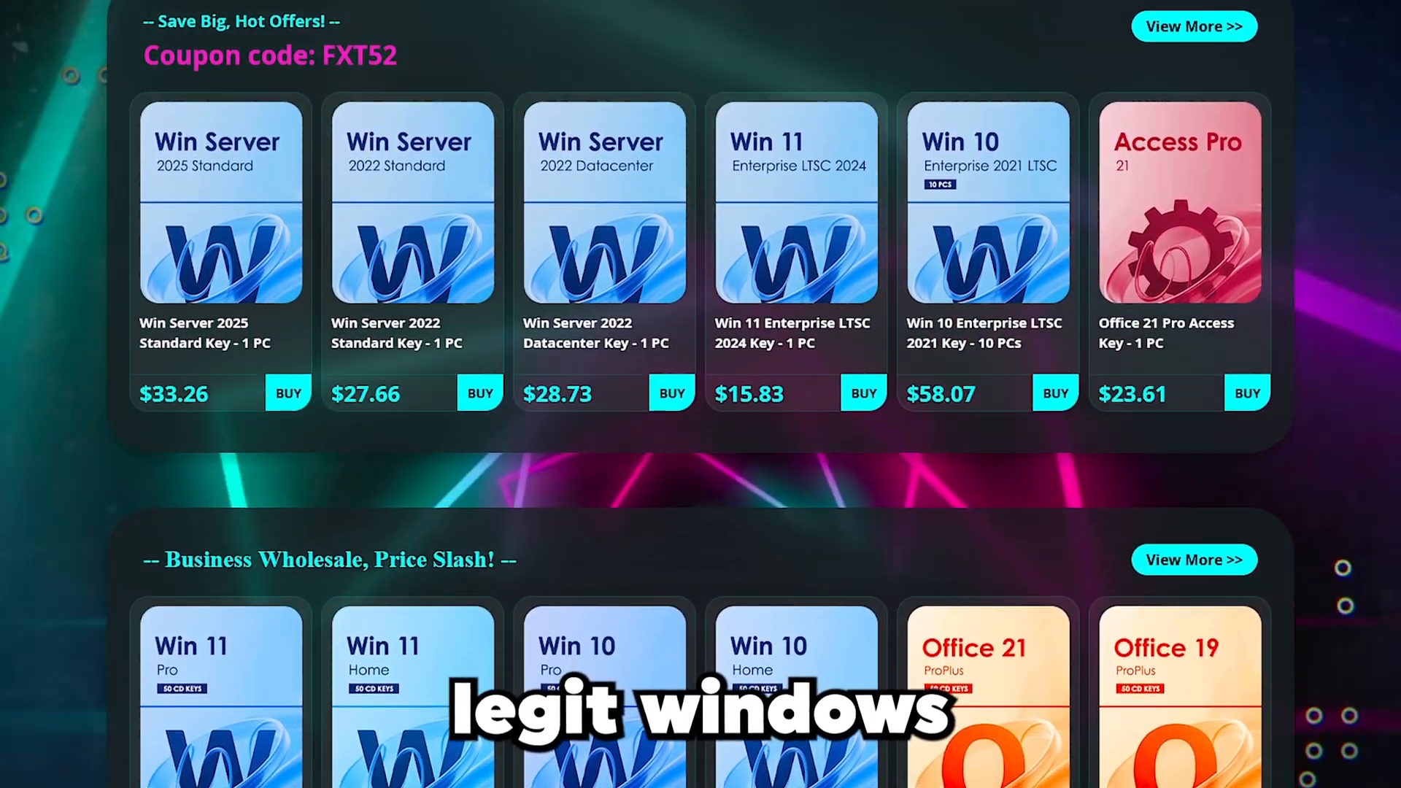
{"action": "scroll", "scroll_direction": "down", "scroll_amount": 3}
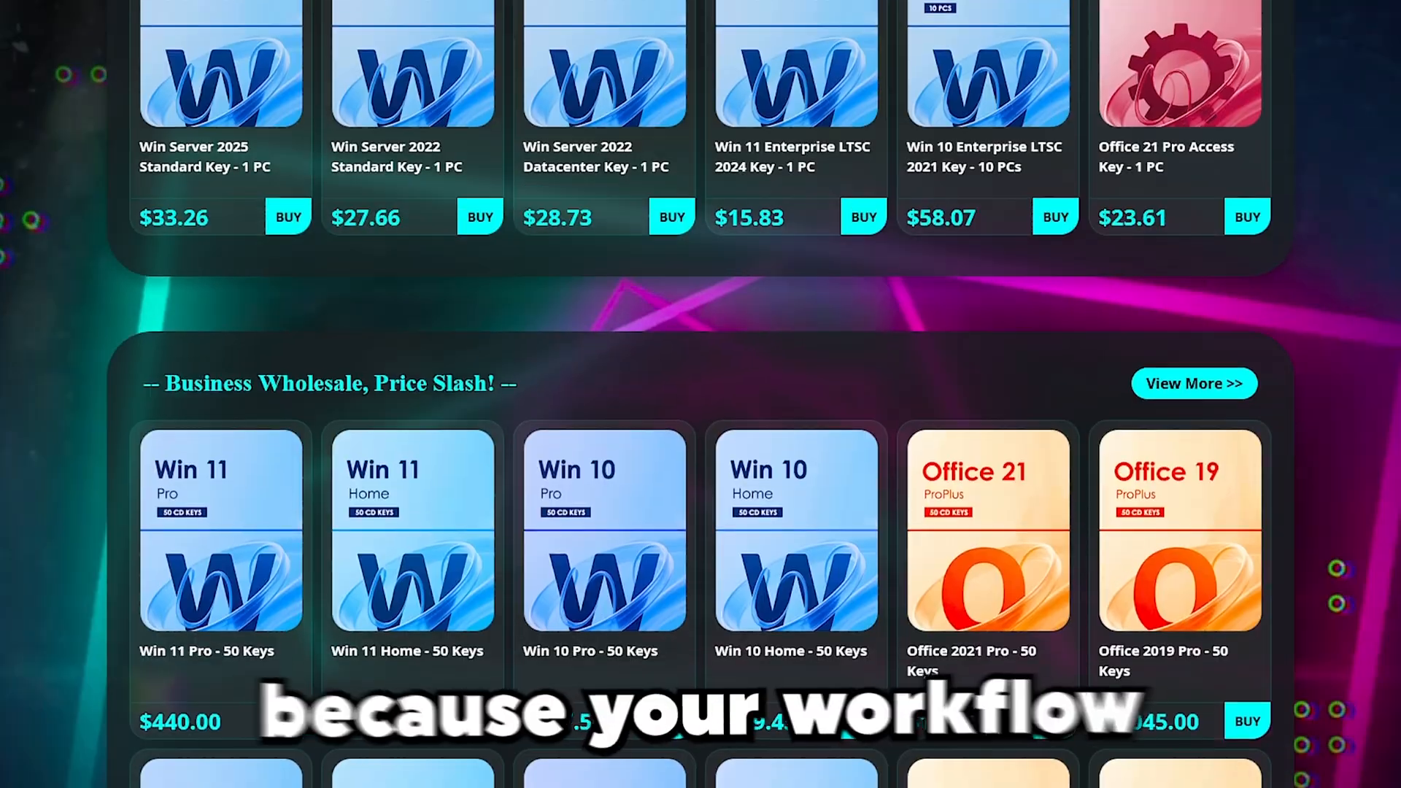
{"action": "scroll", "scroll_direction": "down", "scroll_amount": 3}
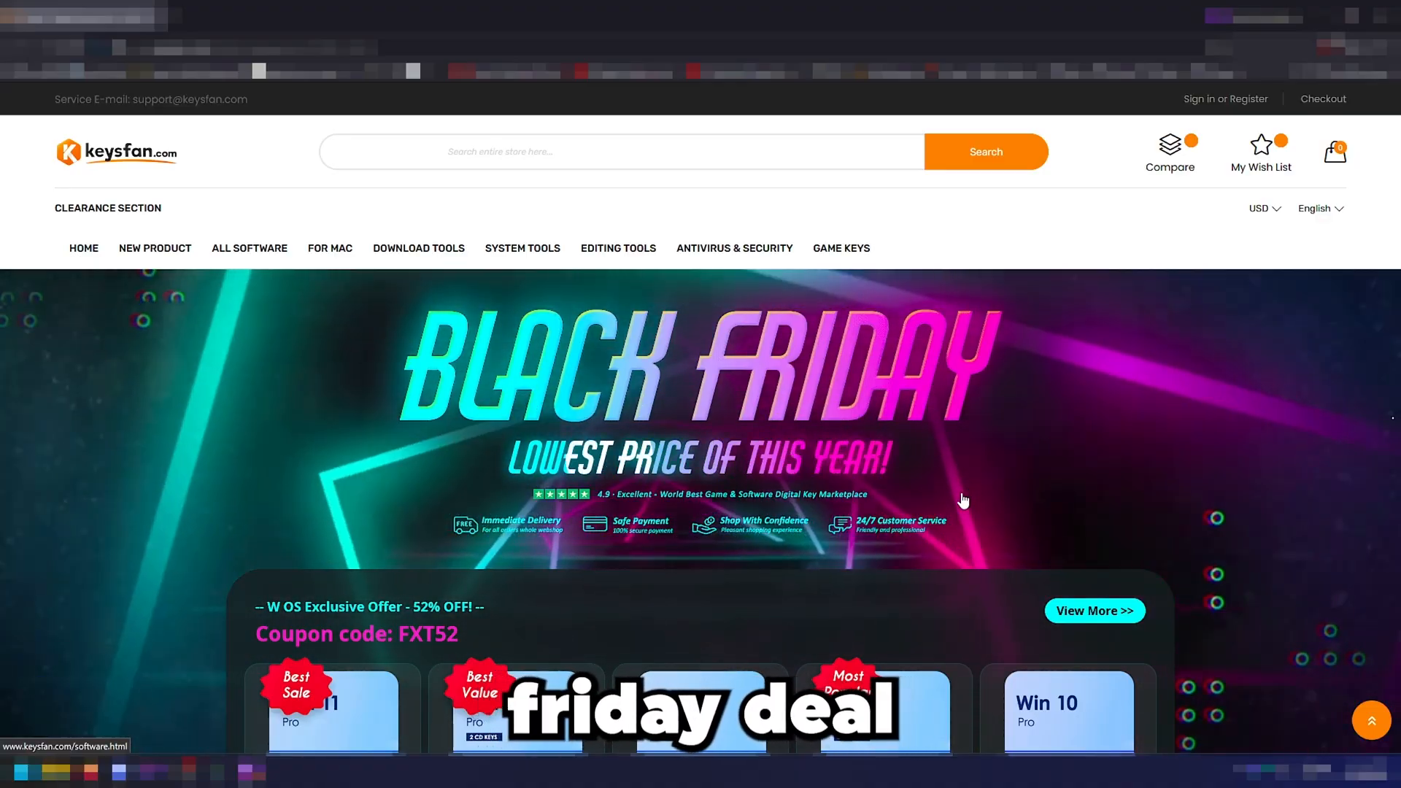
{"action": "scroll", "scroll_direction": "down", "scroll_amount": 3}
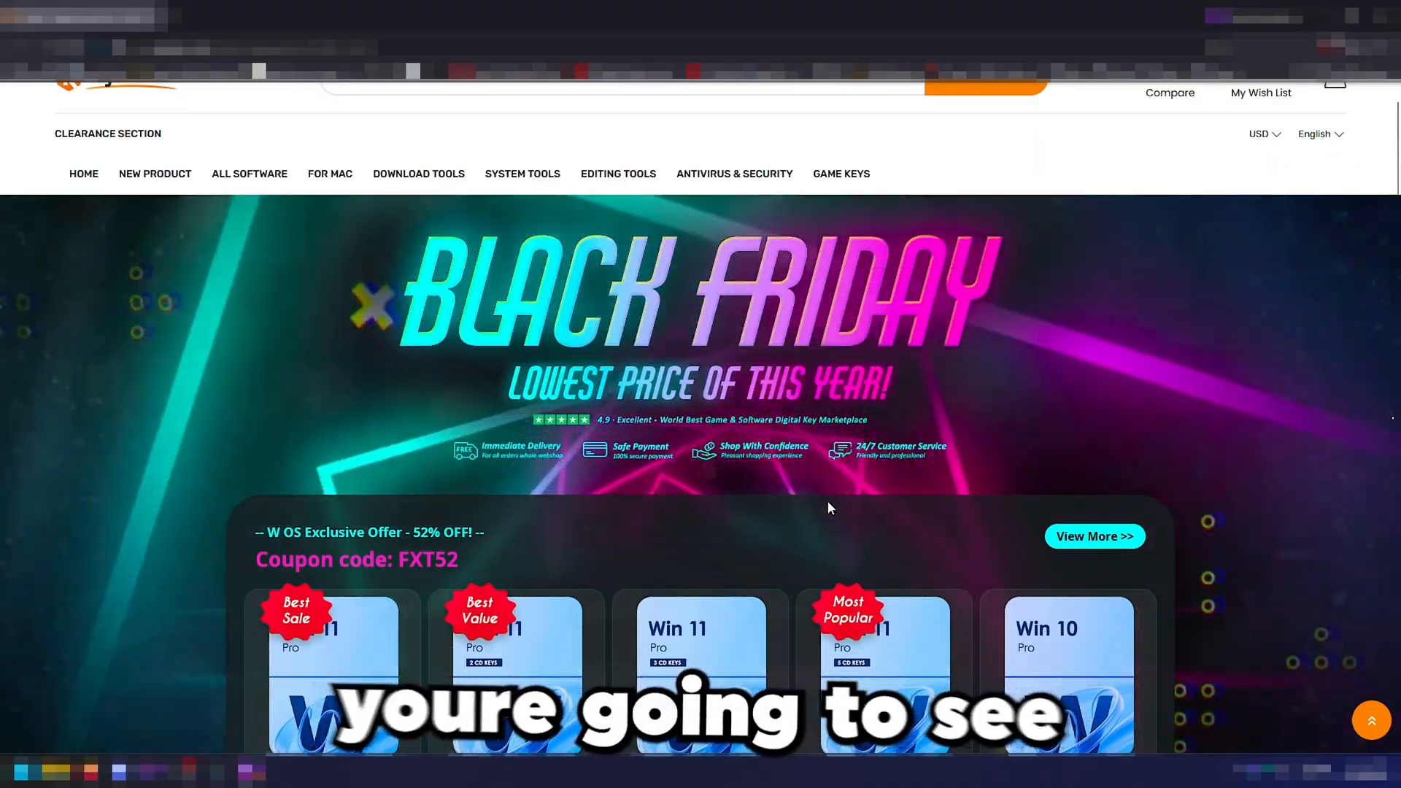
{"action": "scroll", "scroll_direction": "down", "scroll_amount": 3}
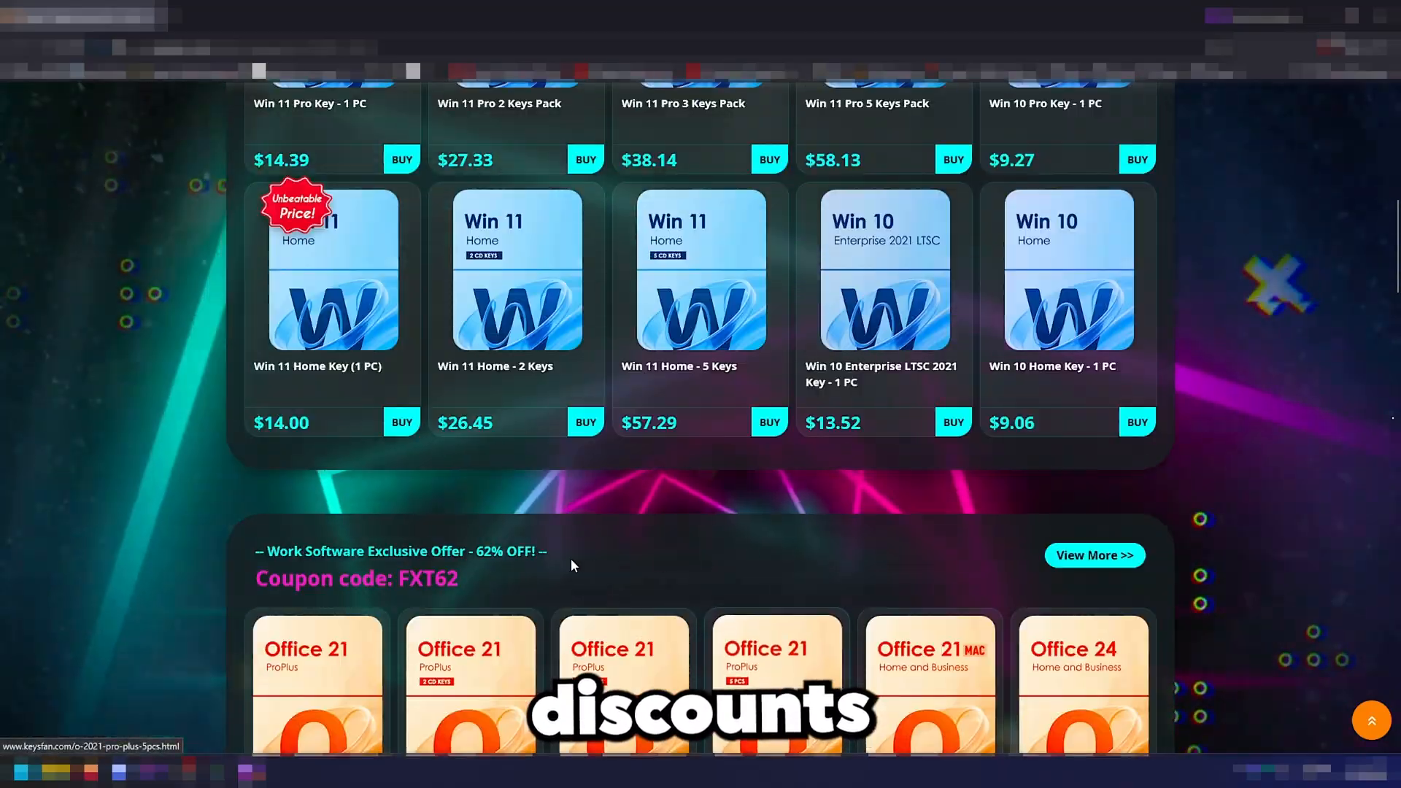
{"action": "scroll", "scroll_direction": "up", "scroll_amount": 3}
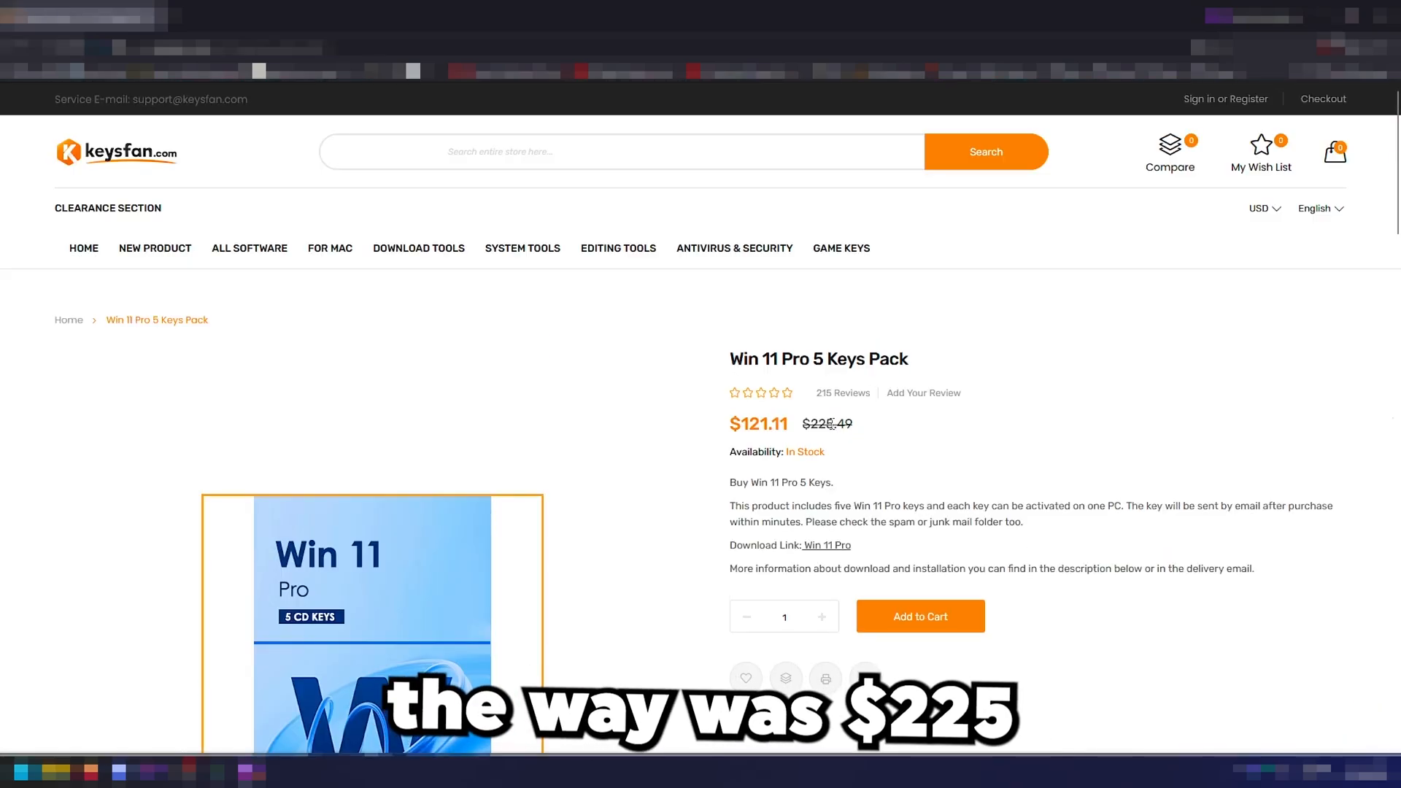
- Put the Win 11 Pro 5 Keys Pack in the cart and apply discount code FXT52
{"action": "double_click", "coordinate": [754, 423]}
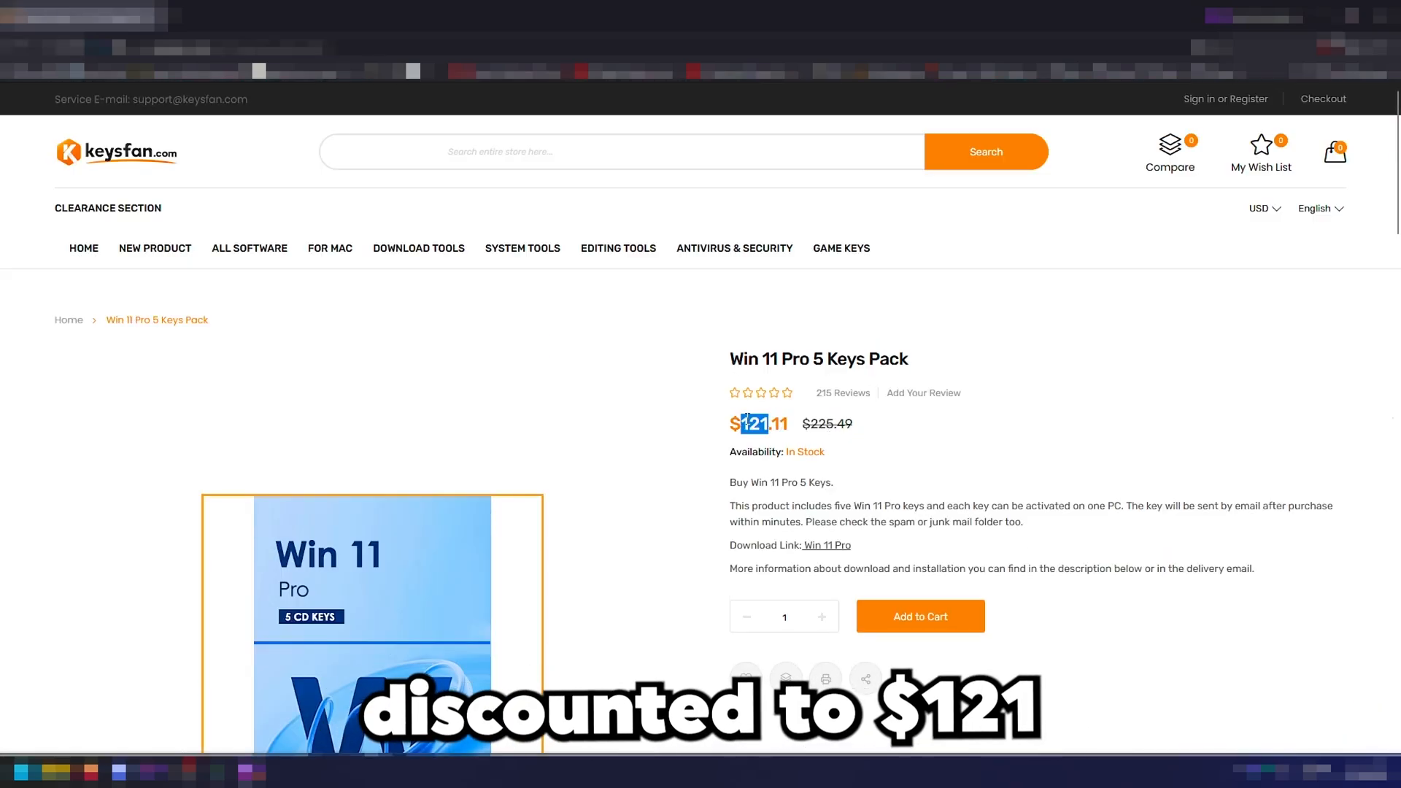
{"action": "left_click", "coordinate": [919, 616]}
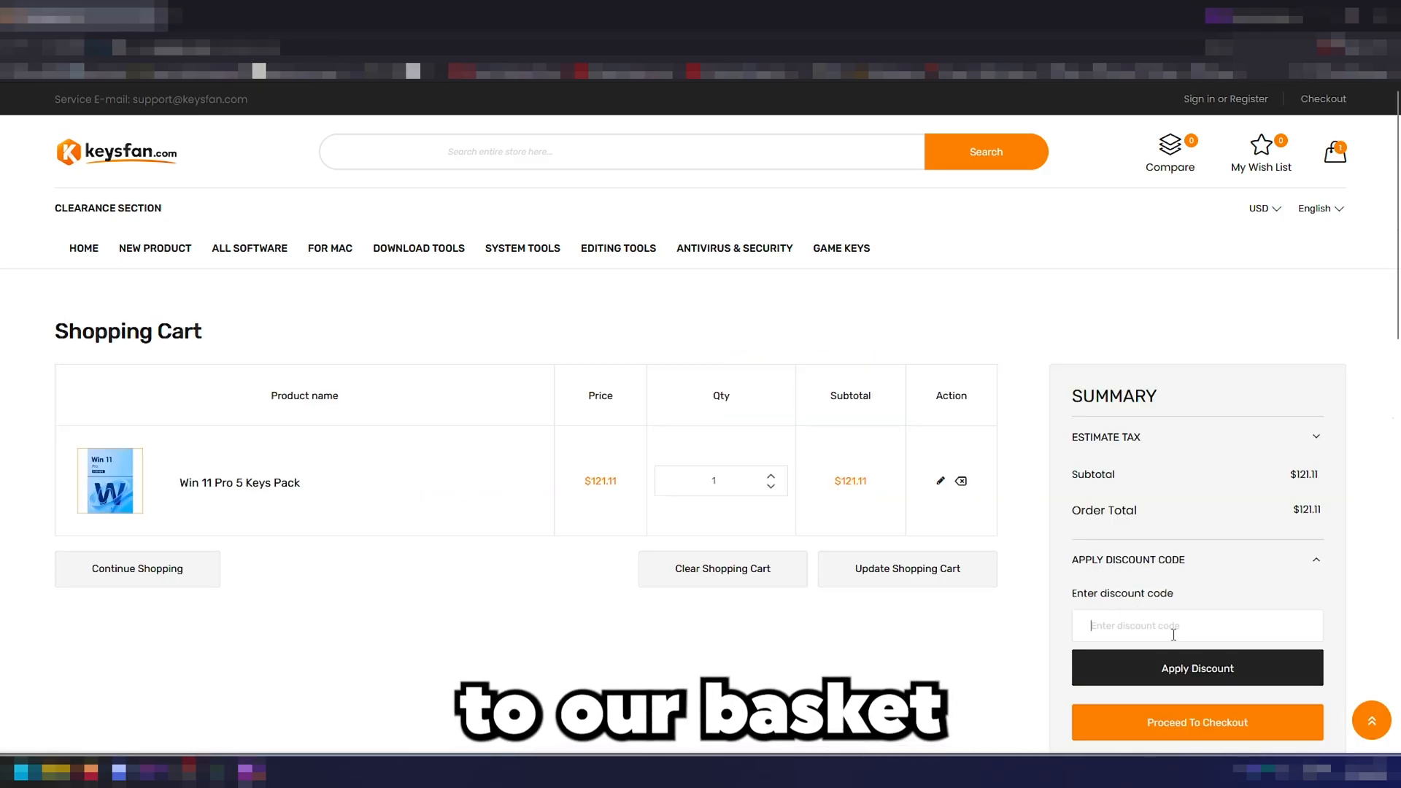
{"action": "type", "text": "FXT52"}
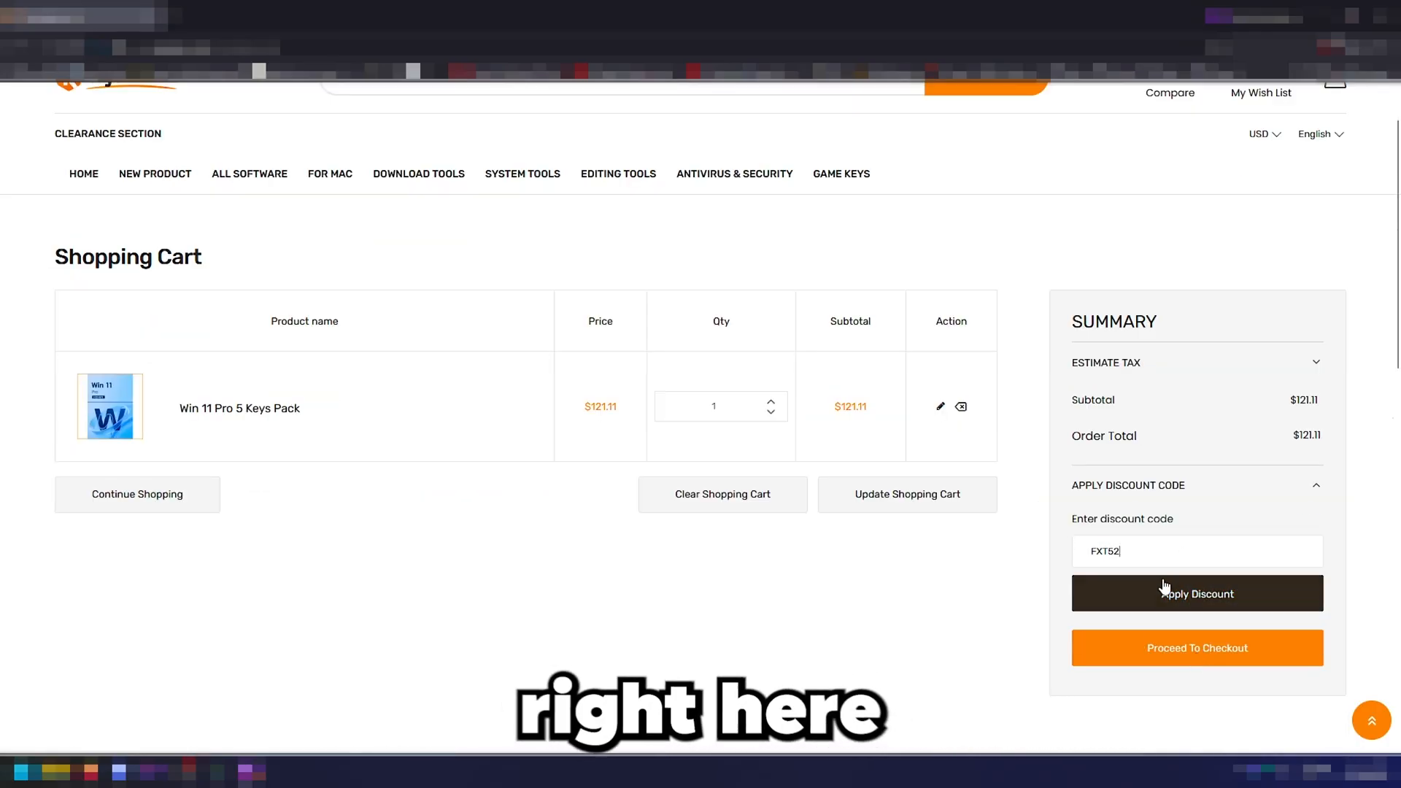
{"action": "left_click", "coordinate": [1197, 593]}
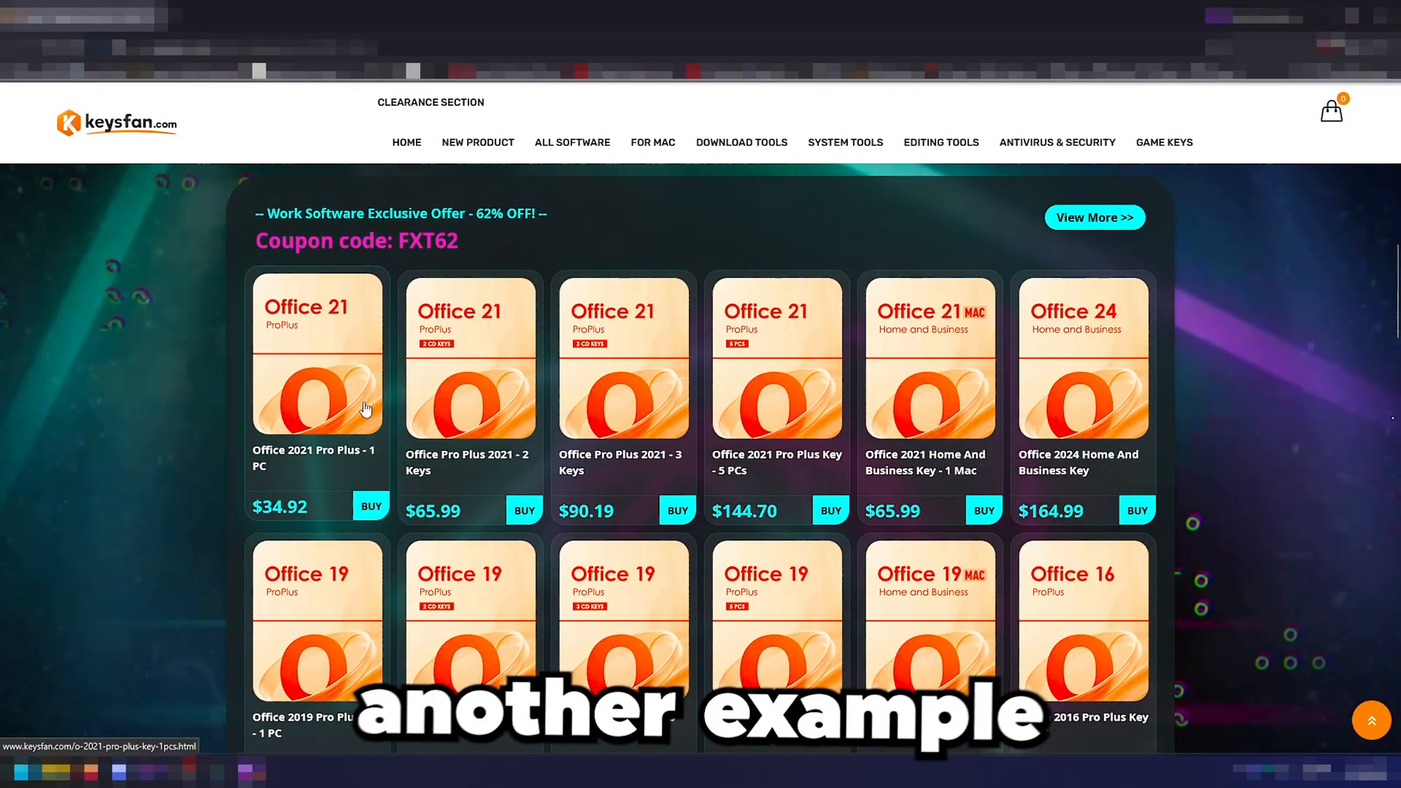
- Apply discount code FXT62 to the Office 2021 Pro Plus cart, dropping the total to $34.93
{"action": "scroll", "scroll_direction": "down", "scroll_amount": 3}
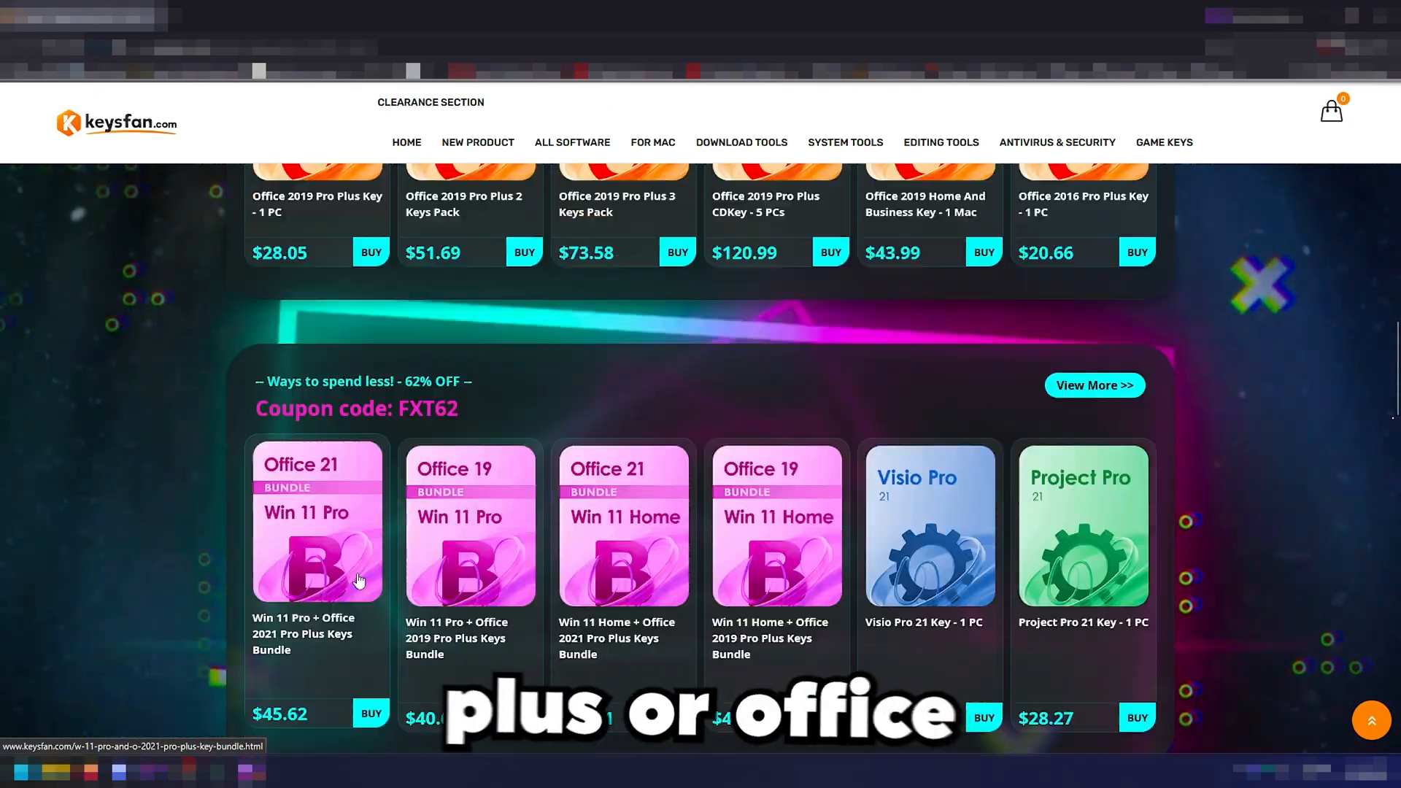
{"action": "mouse_move", "coordinate": [646, 555]}
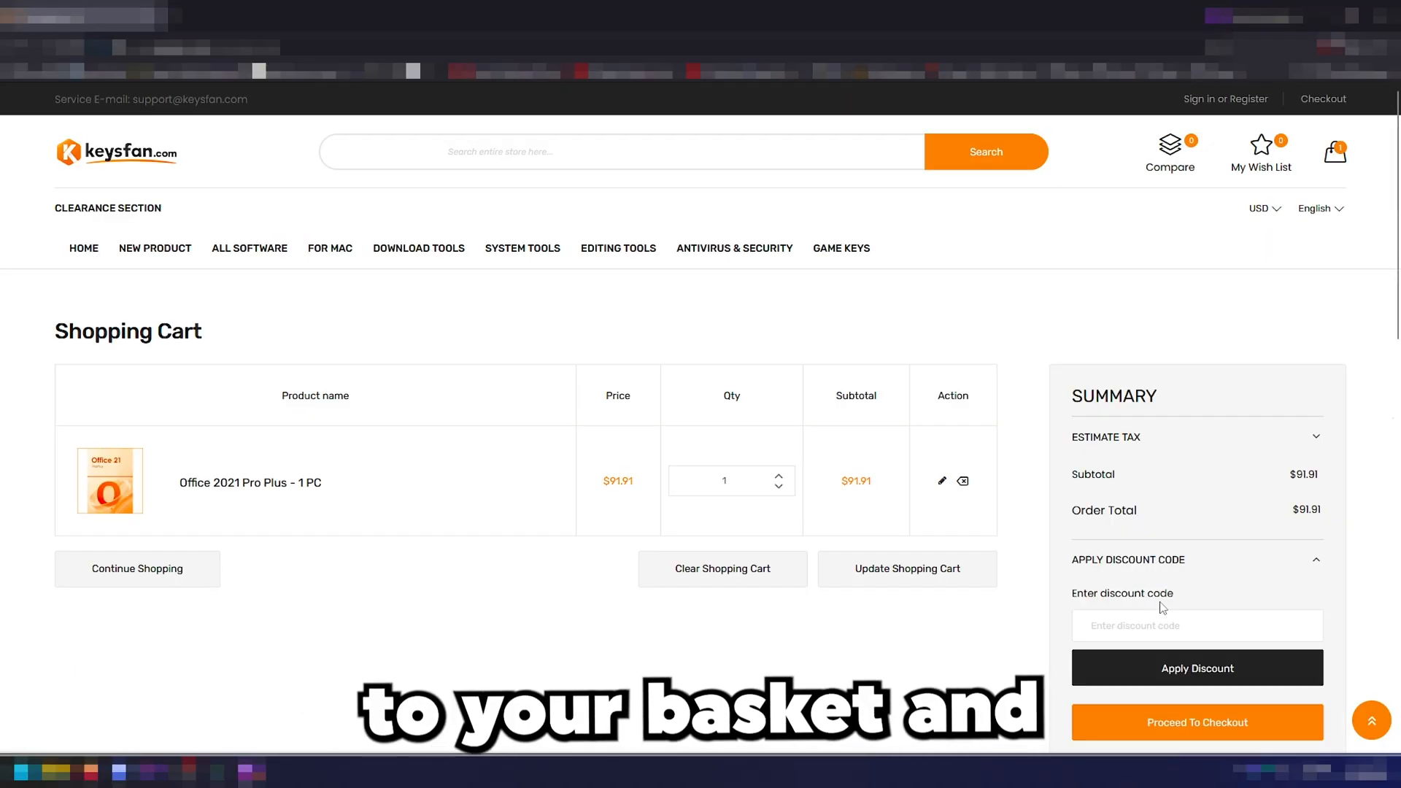
{"action": "type", "text": "FXT62"}
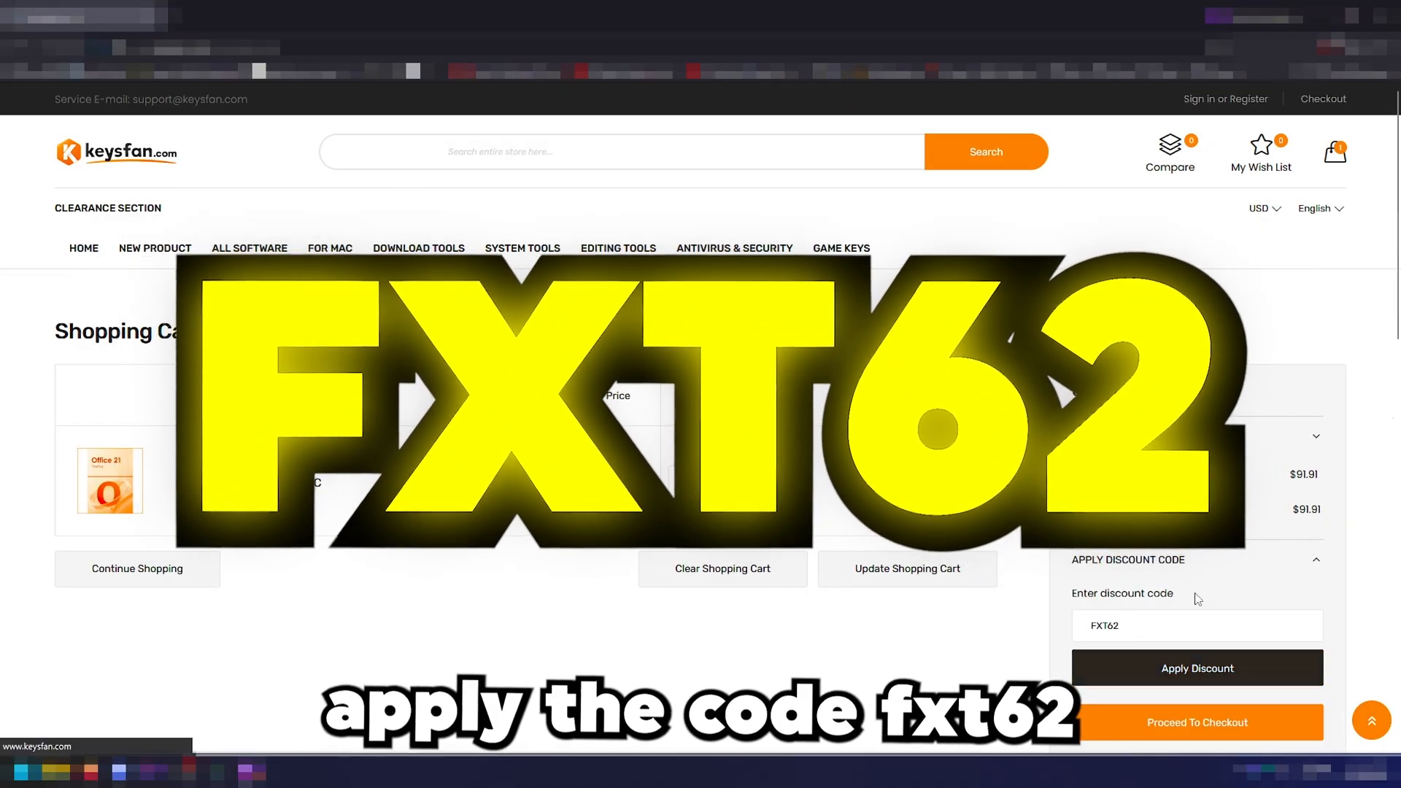
{"action": "left_click", "coordinate": [1197, 667]}
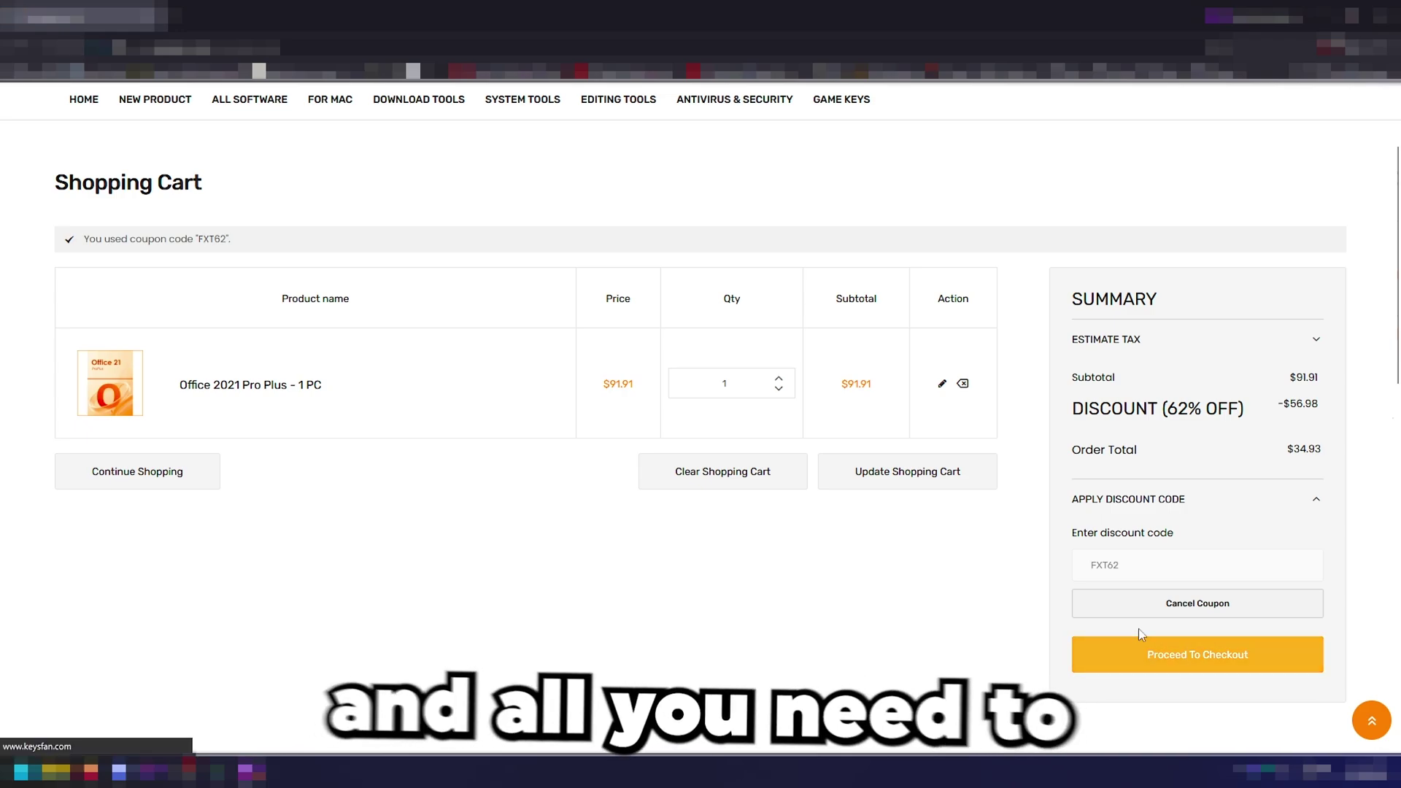
{"action": "left_click", "coordinate": [1197, 654]}
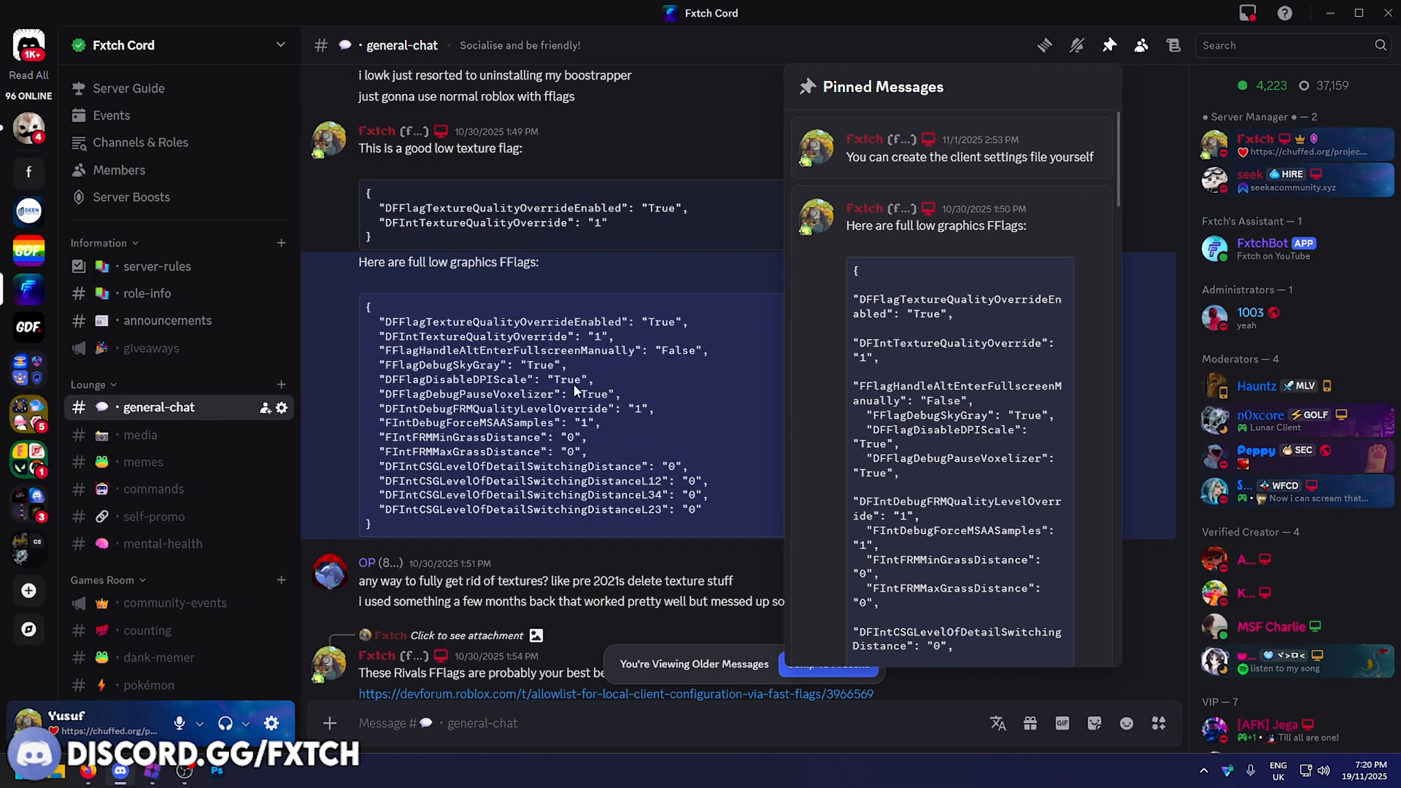
- Close the pinned messages and copy the full low-graphics FFlags code block from general-chat
{"action": "left_click", "coordinate": [1109, 45]}
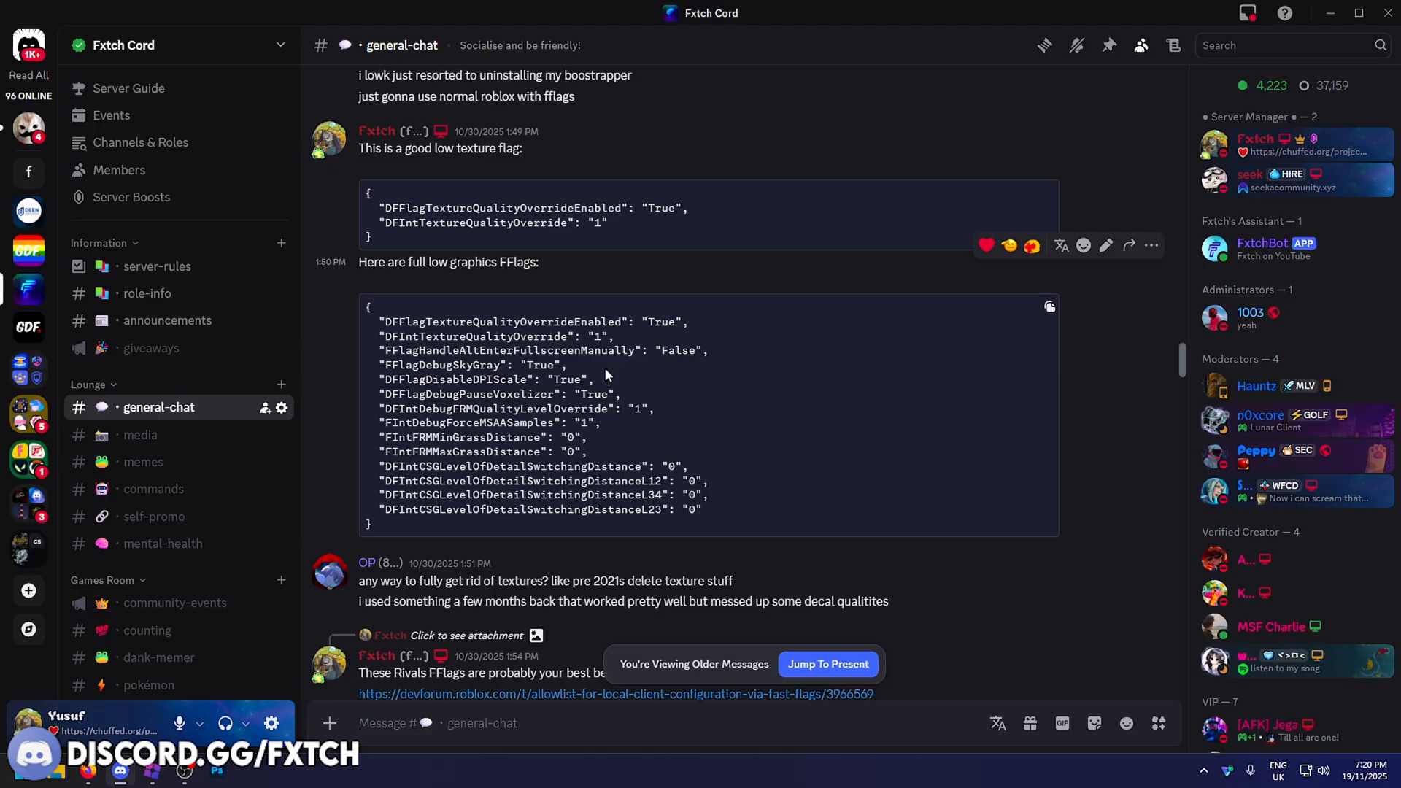
{"action": "mouse_move", "coordinate": [1050, 309]}
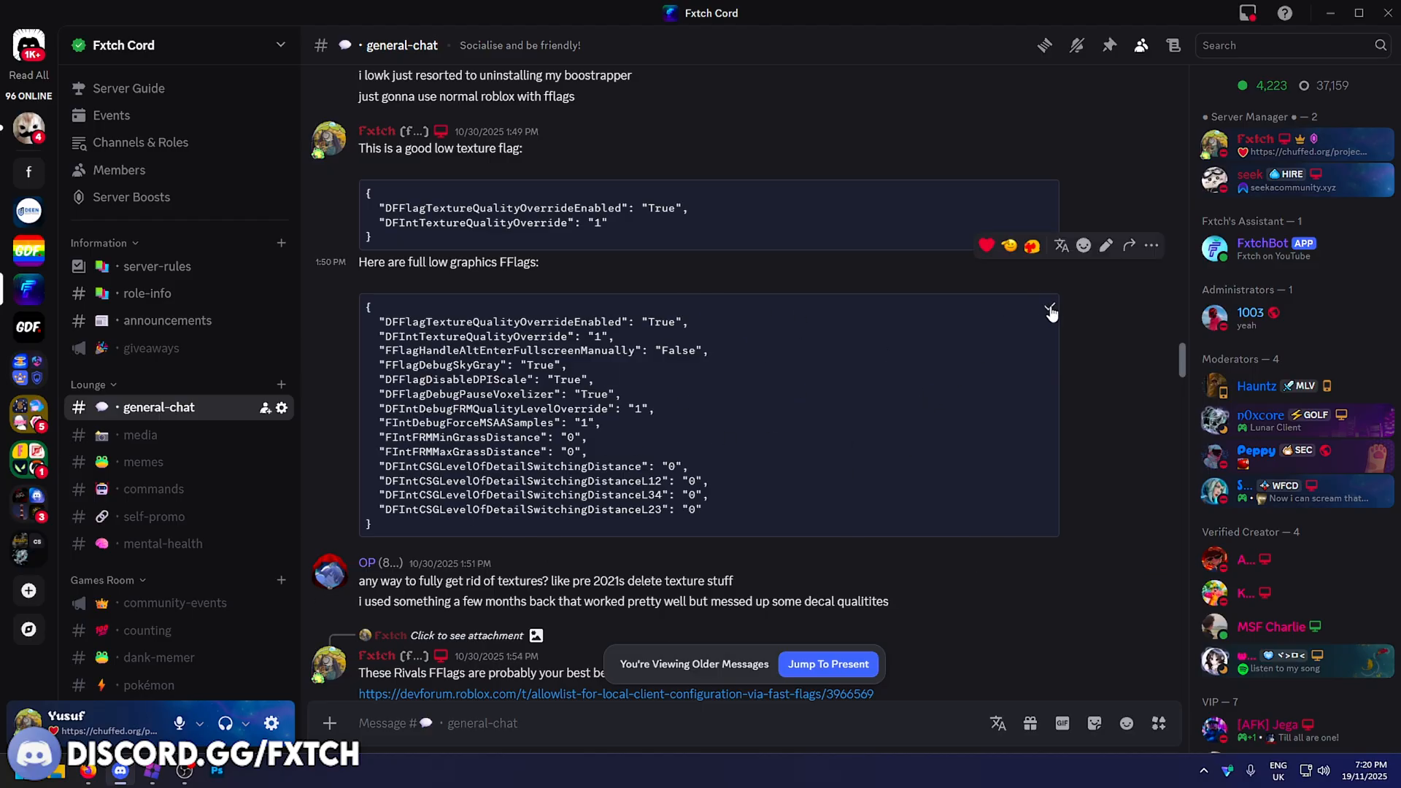
{"action": "left_click", "coordinate": [1049, 308]}
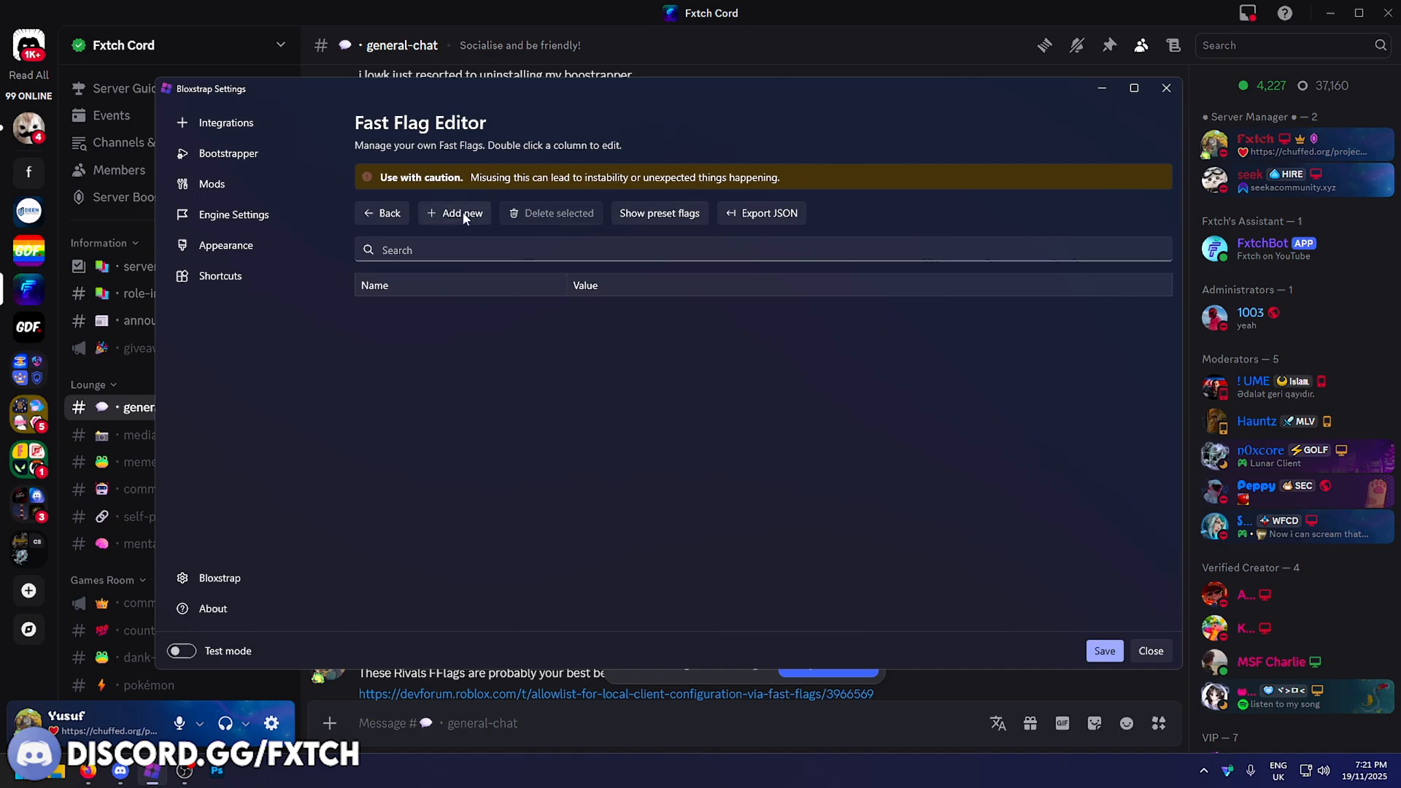
- Import the clipboard JSON into the Fast Flag Editor, overwriting the three conflicting flags to list nine flags
{"action": "left_click", "coordinate": [460, 214]}
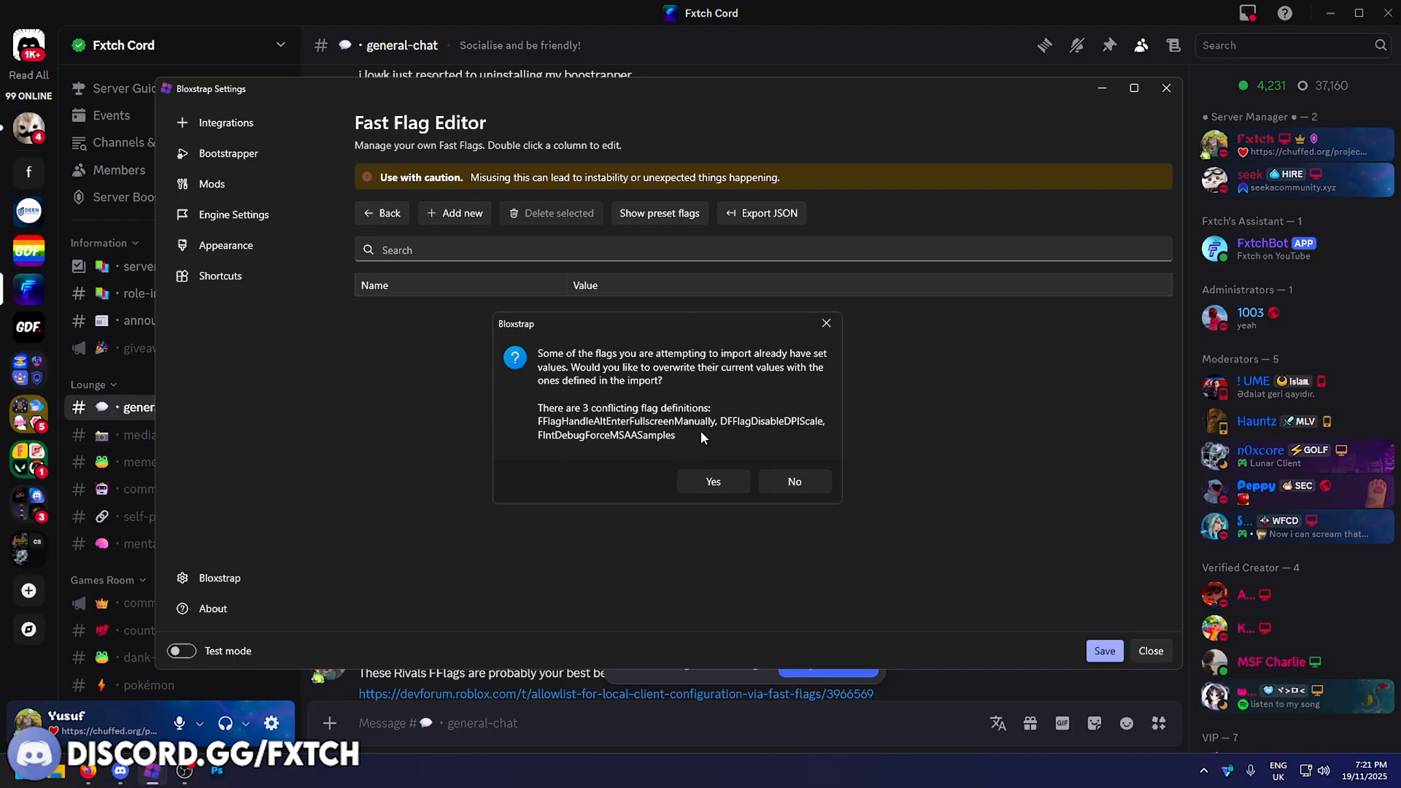
{"action": "left_click", "coordinate": [712, 482]}
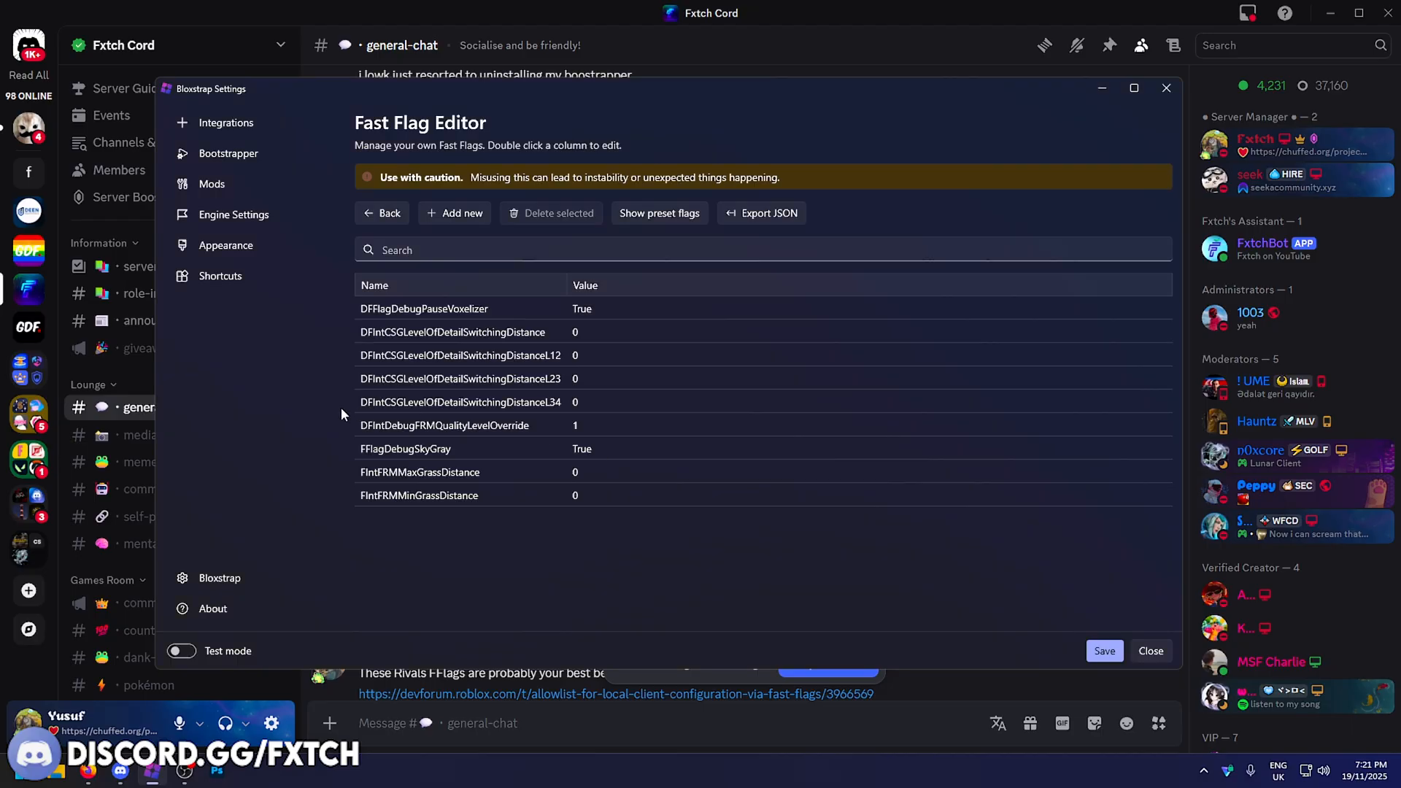
{"action": "mouse_move", "coordinate": [639, 558]}
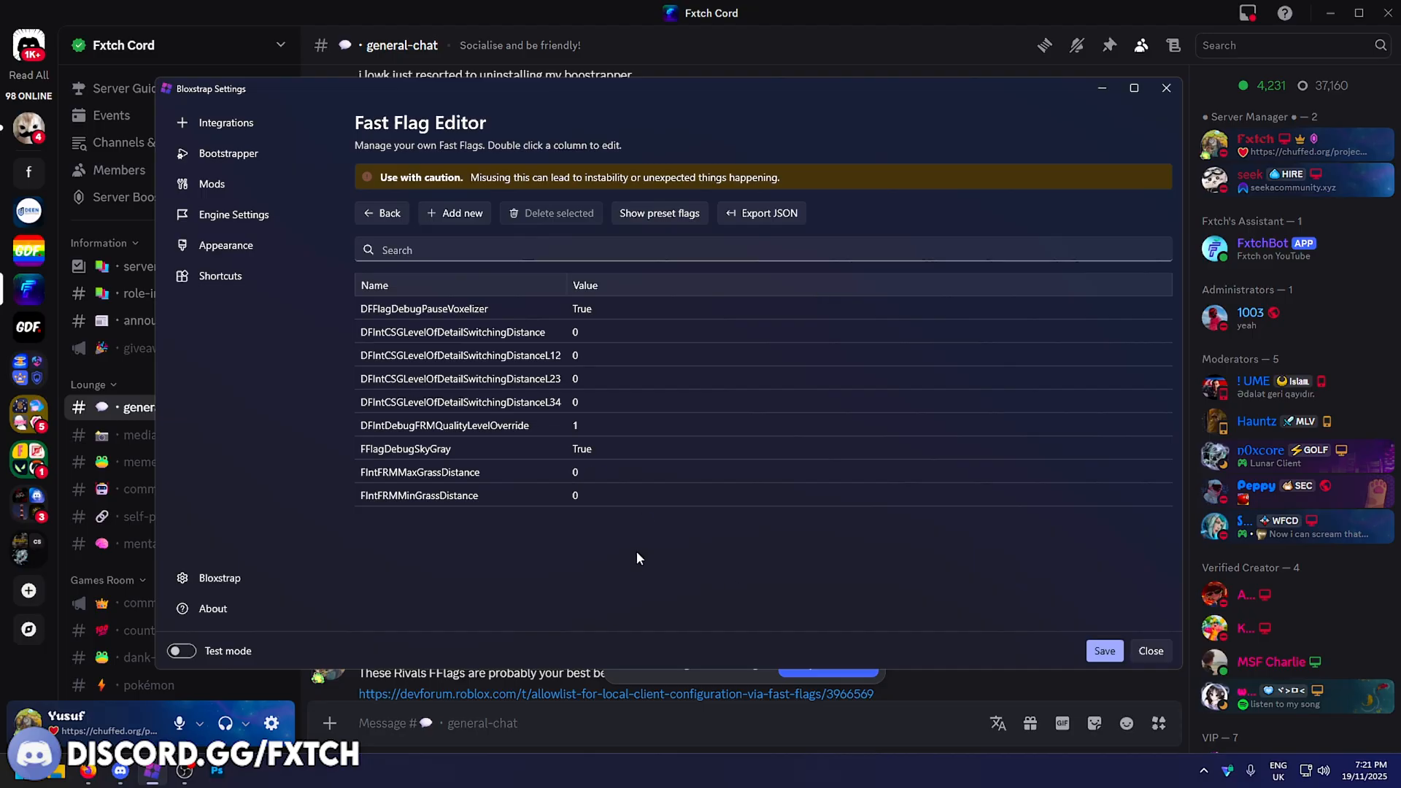
{"action": "mouse_move", "coordinate": [457, 662]}
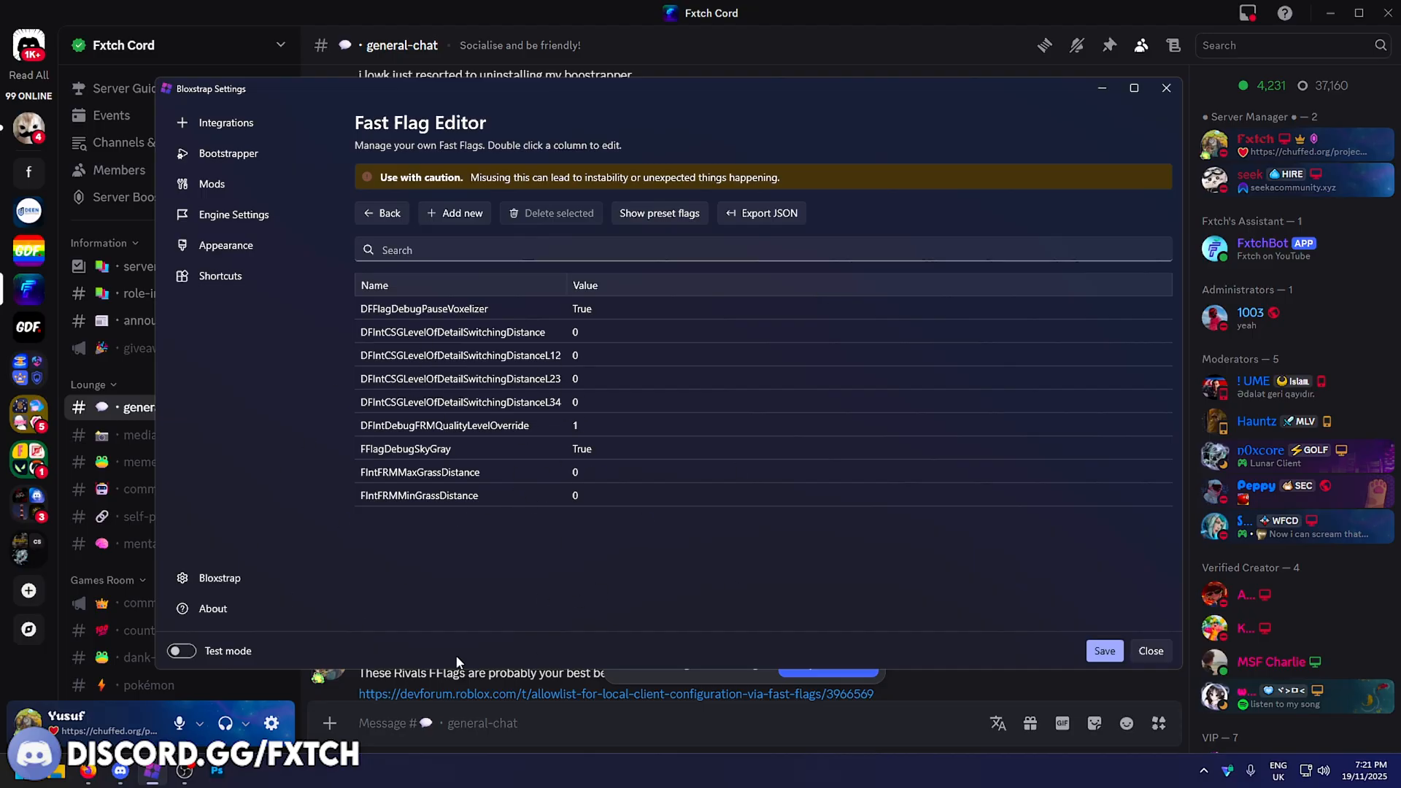
{"action": "mouse_move", "coordinate": [784, 140]}
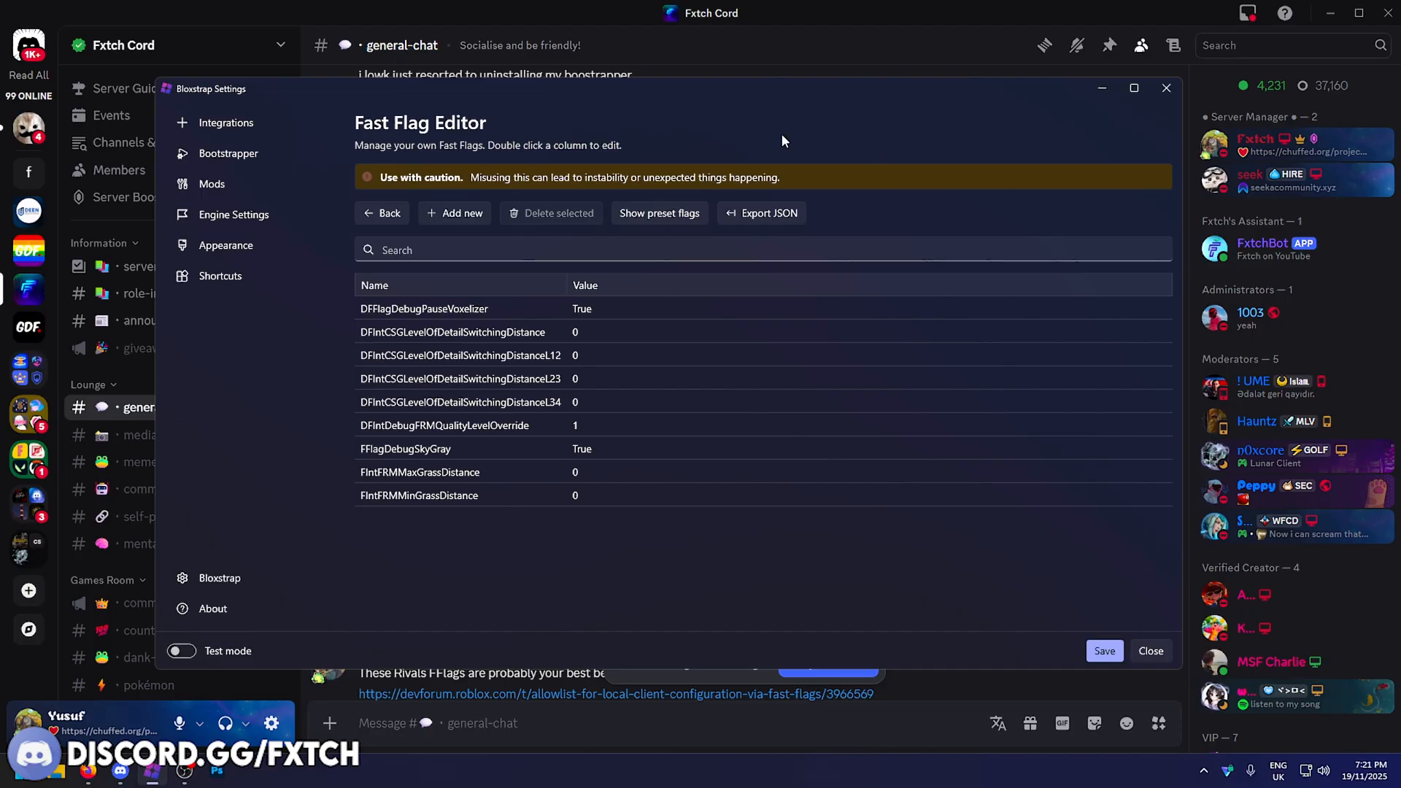
{"action": "mouse_move", "coordinate": [572, 456]}
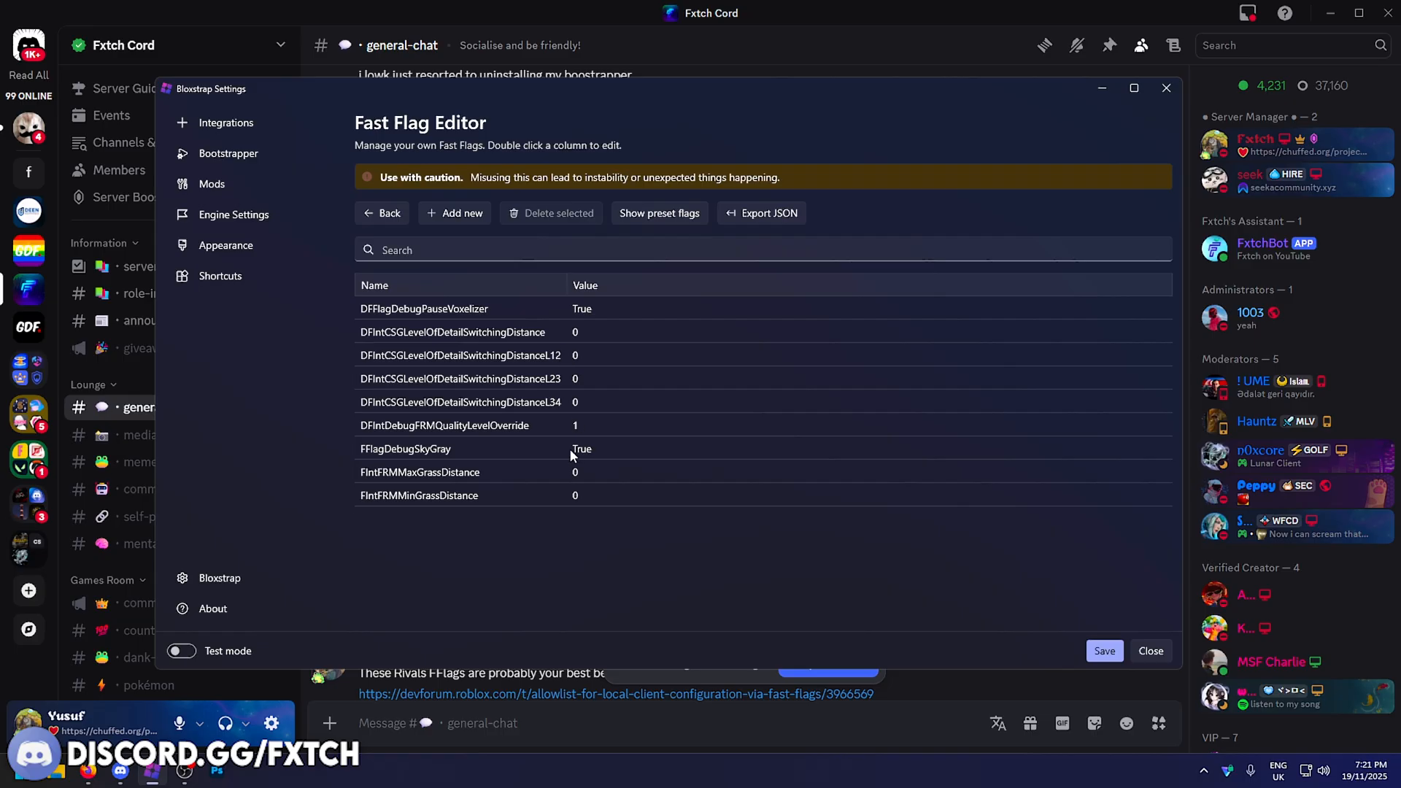
{"action": "left_click", "coordinate": [381, 213]}
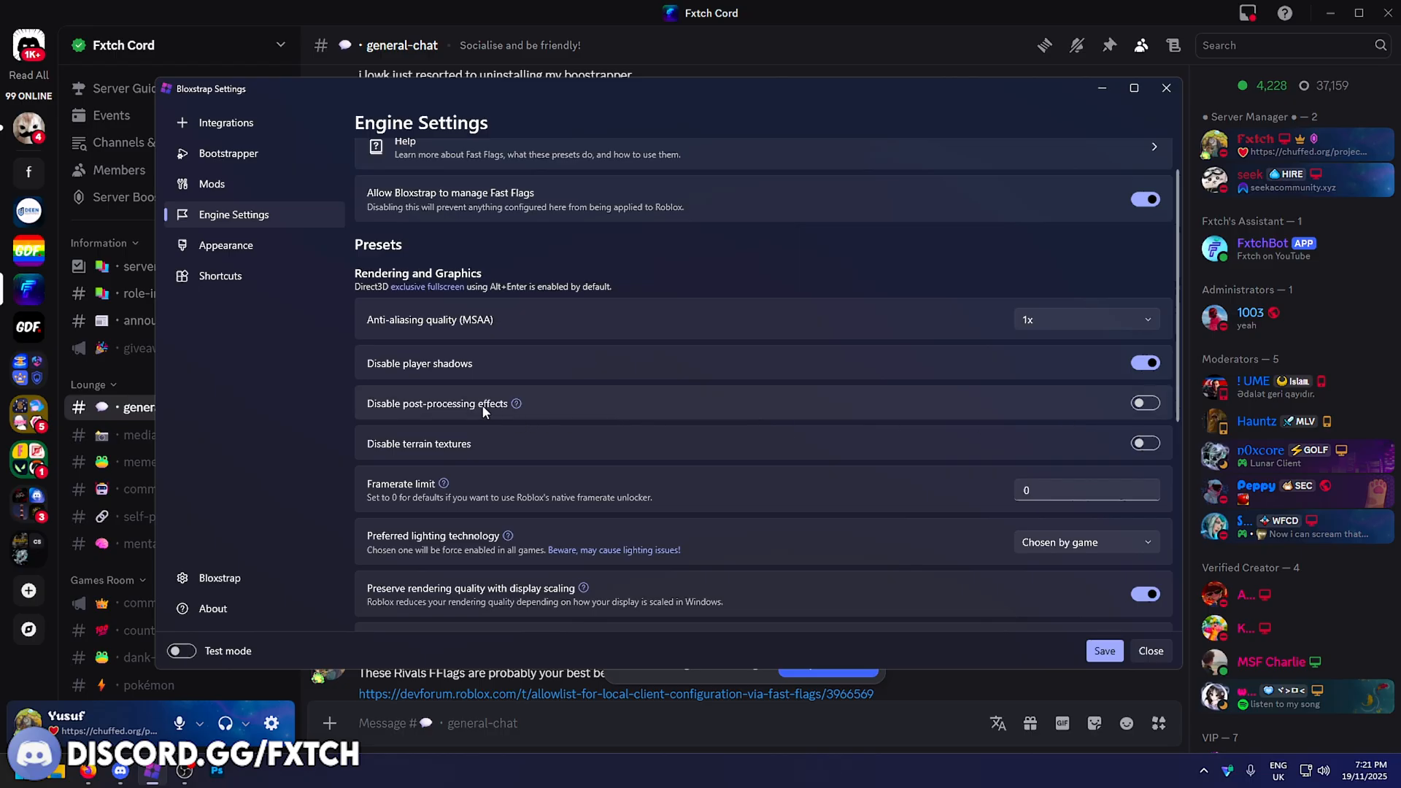
- Turn on Disable post-processing effects and Disable terrain textures, with Texture quality at Level 0 (Lowest)
{"action": "left_click", "coordinate": [1145, 403]}
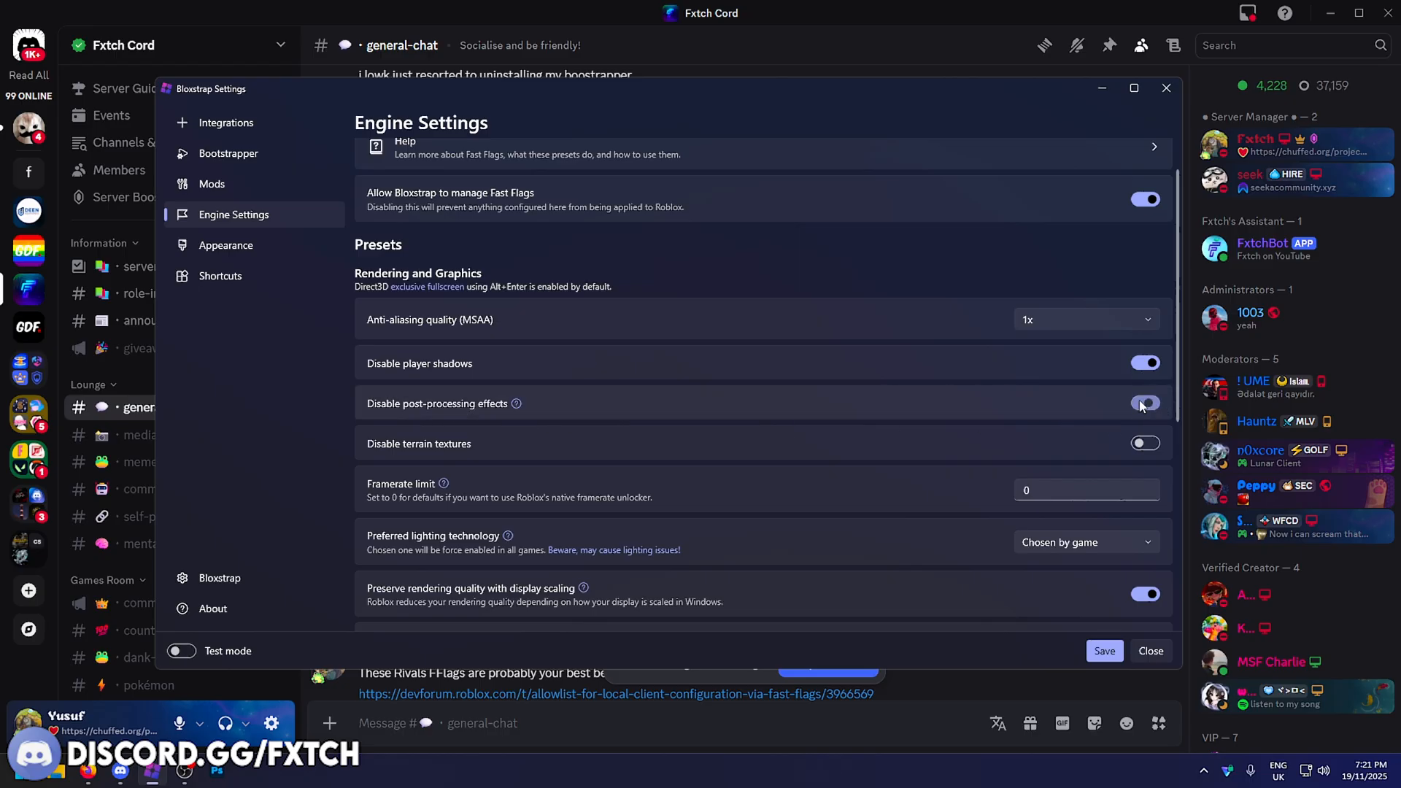
{"action": "left_click", "coordinate": [1146, 403]}
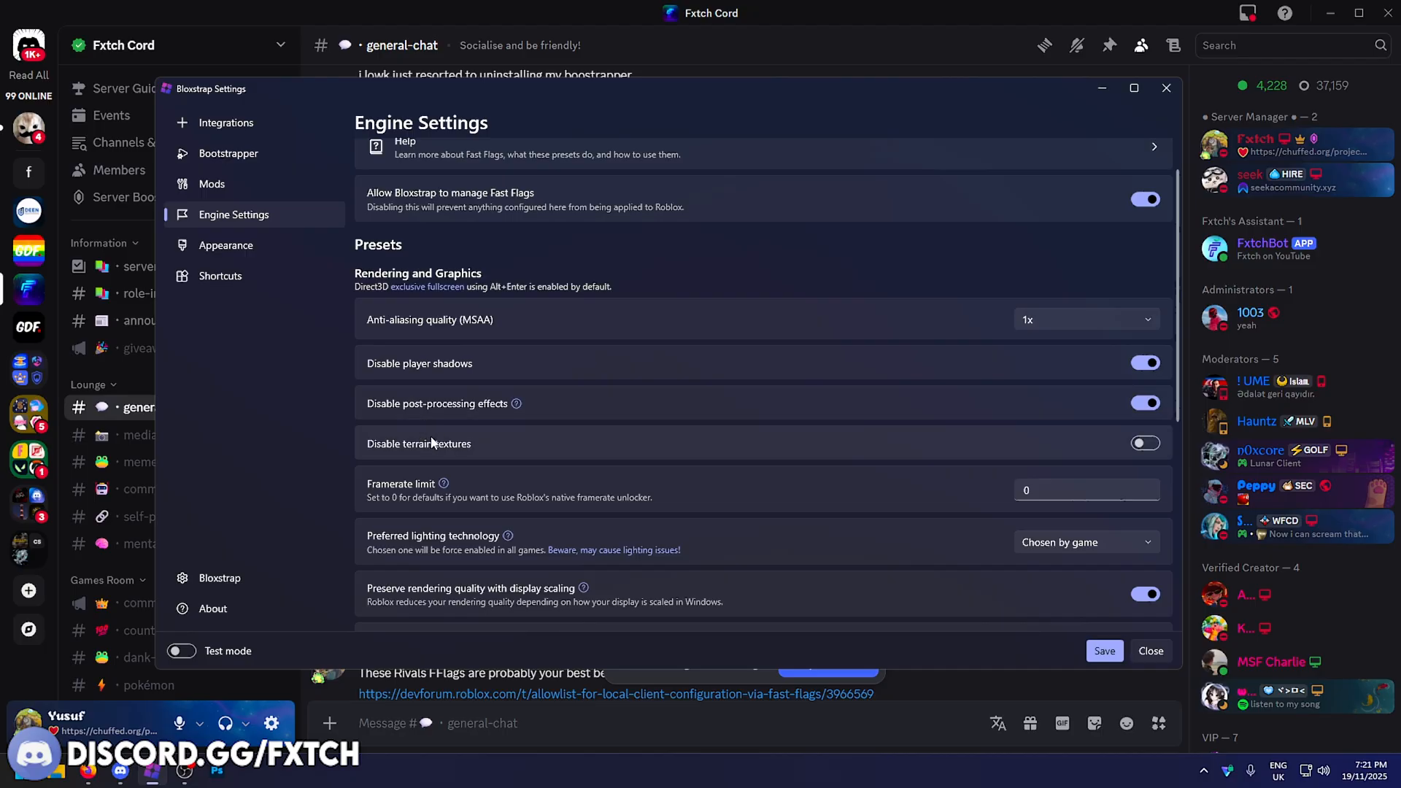
{"action": "left_click", "coordinate": [1145, 444]}
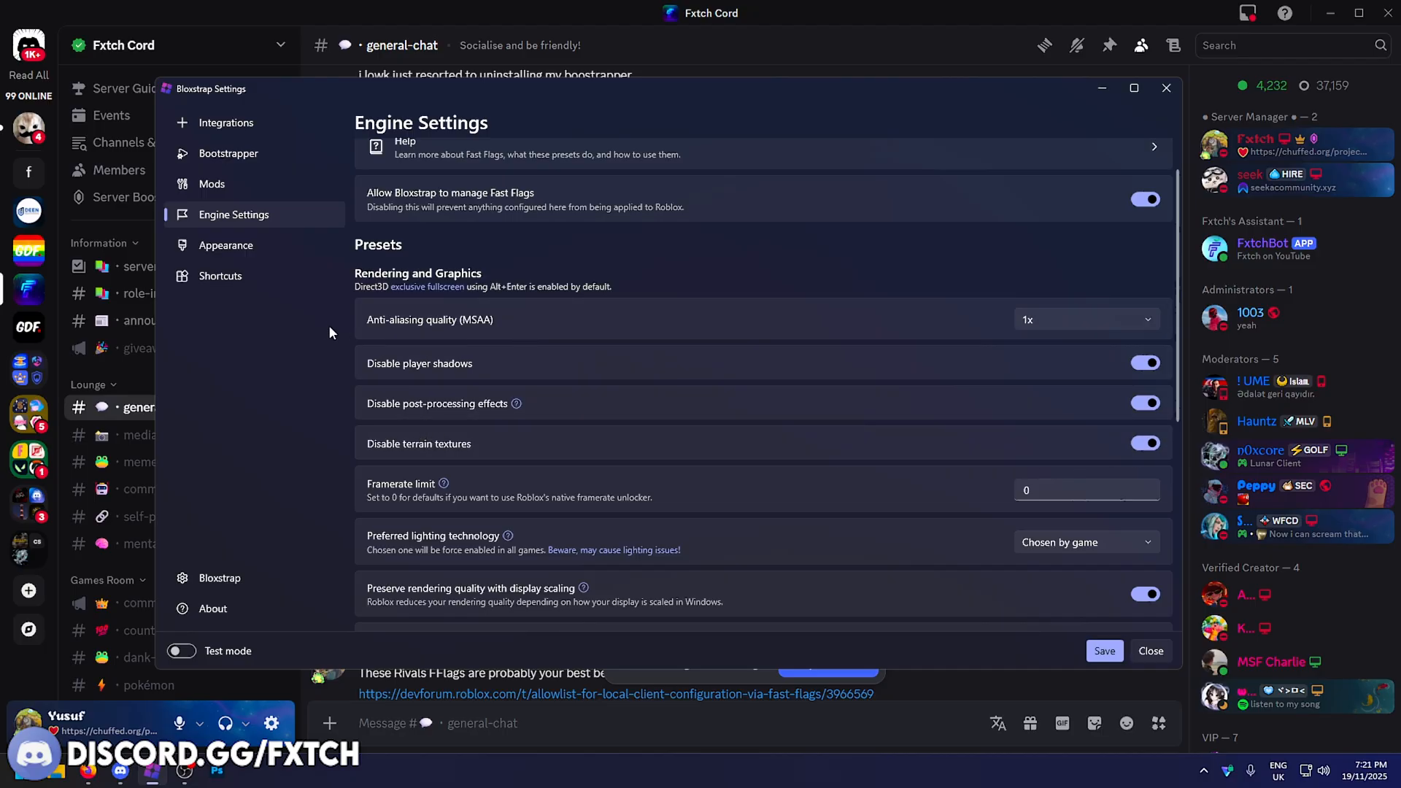
{"action": "left_click", "coordinate": [1086, 319]}
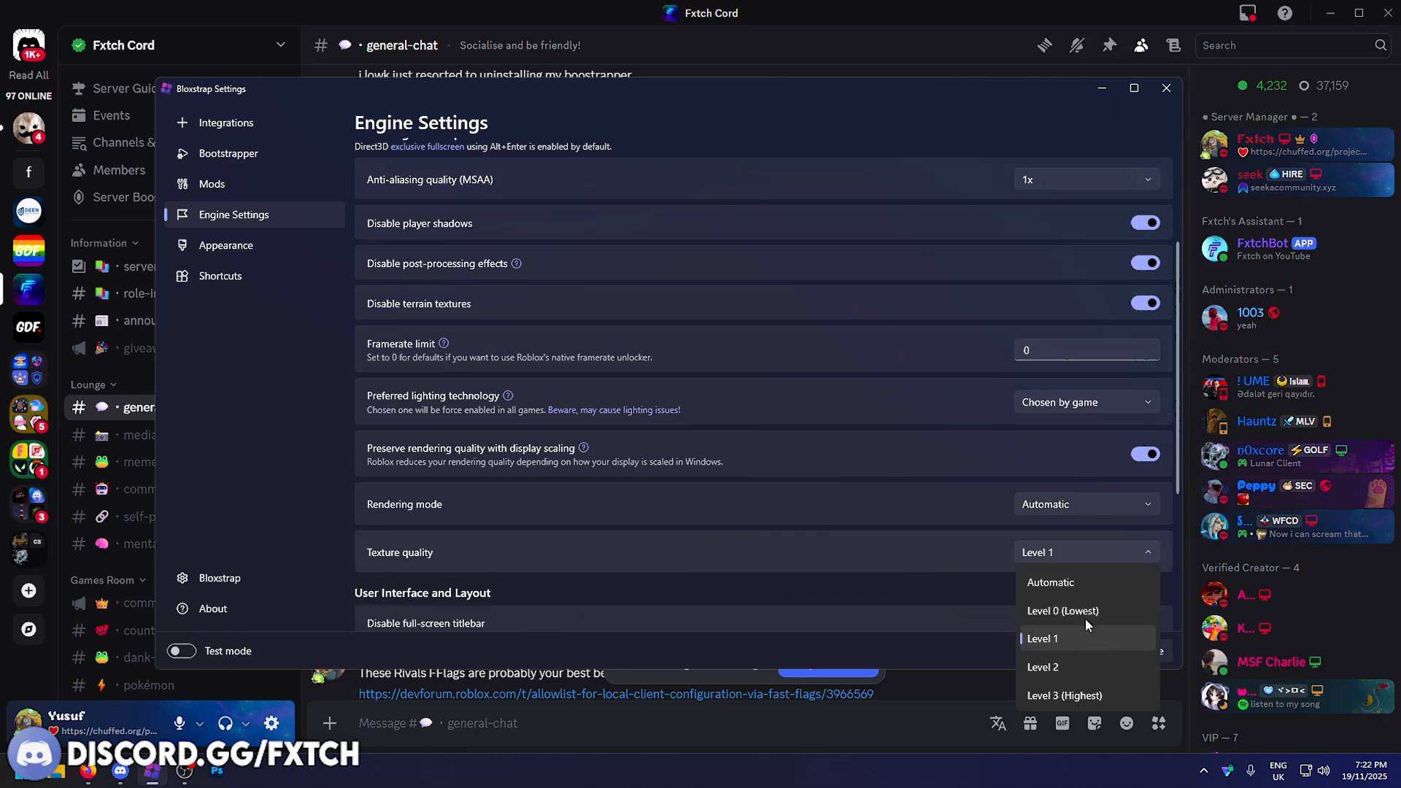
{"action": "left_click", "coordinate": [1063, 610]}
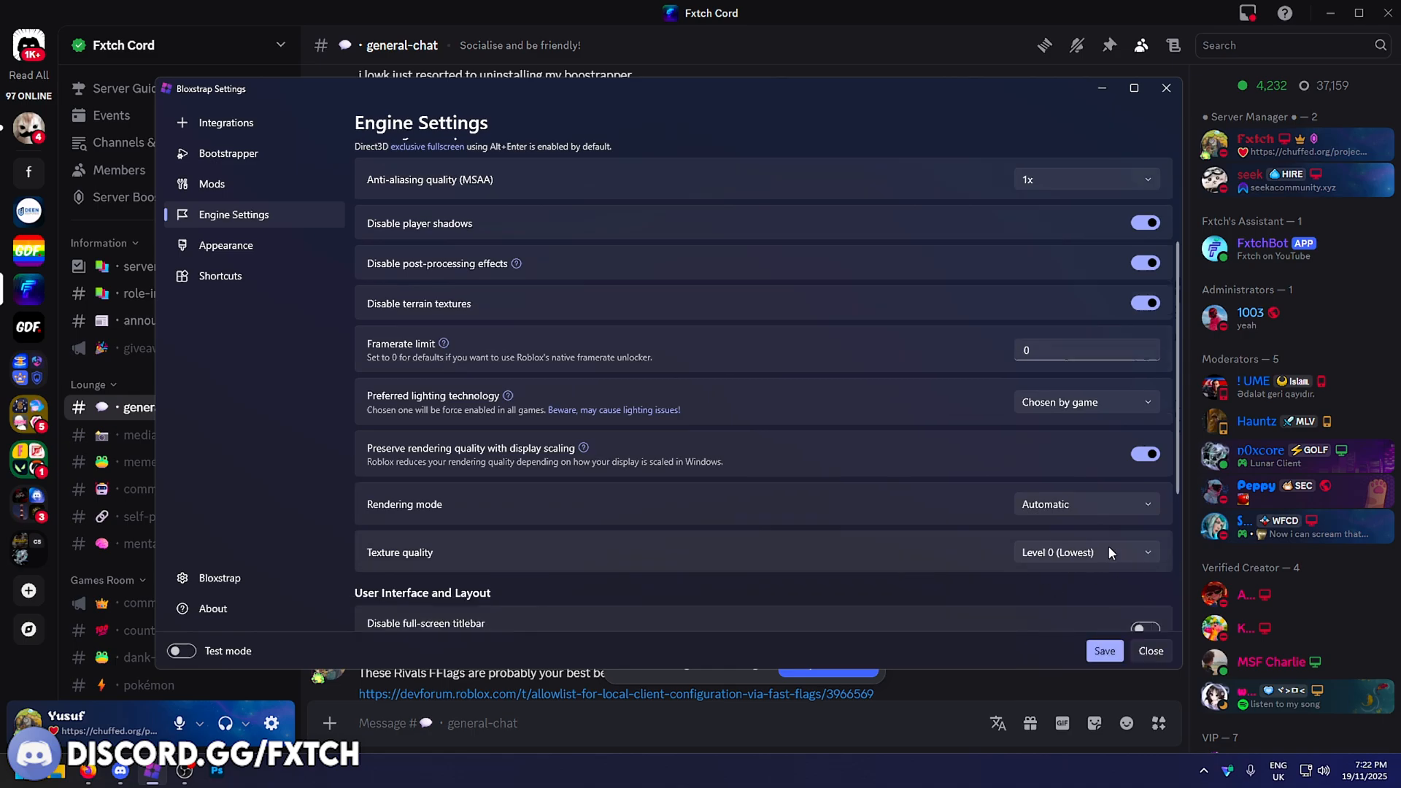
{"action": "left_click", "coordinate": [1086, 552]}
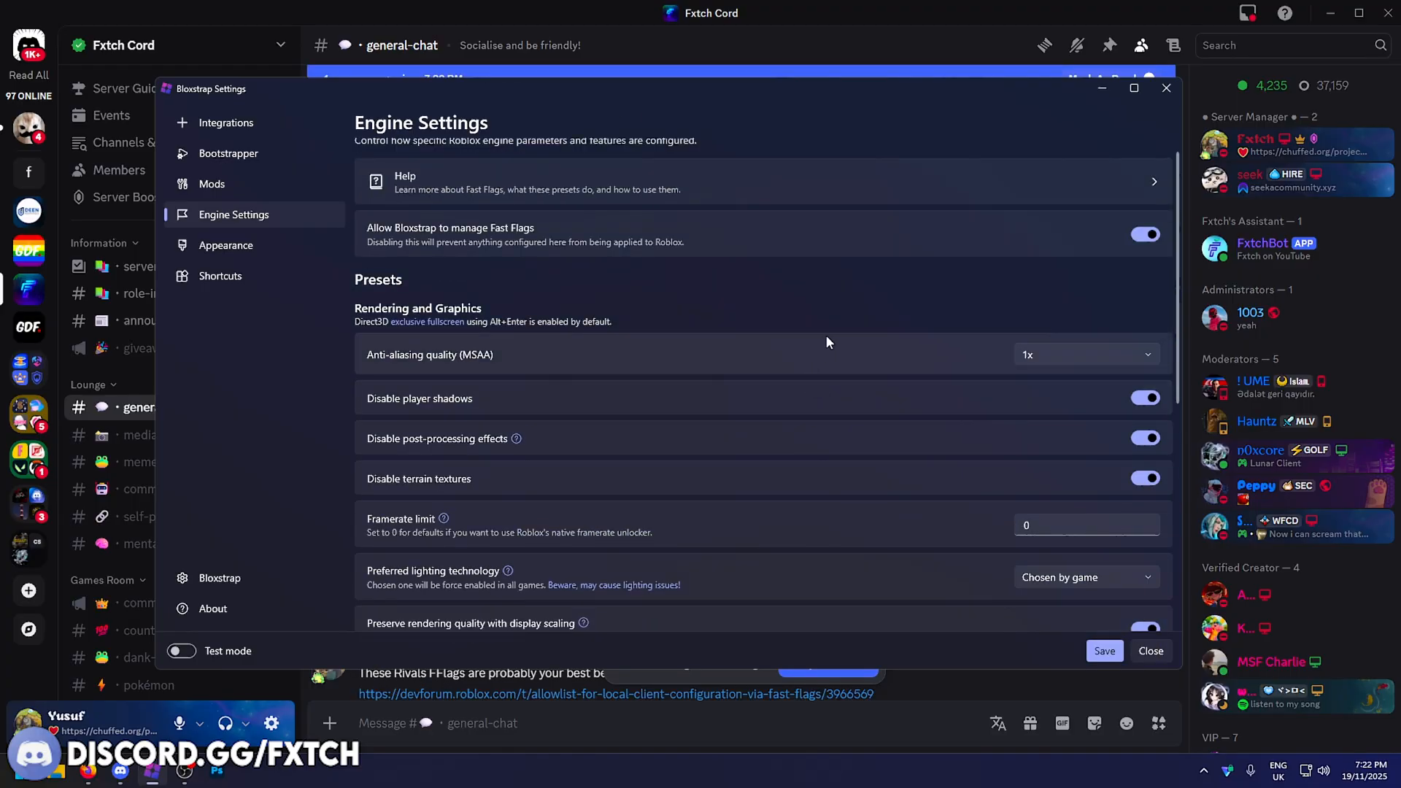
{"action": "scroll", "scroll_direction": "down", "scroll_amount": 3}
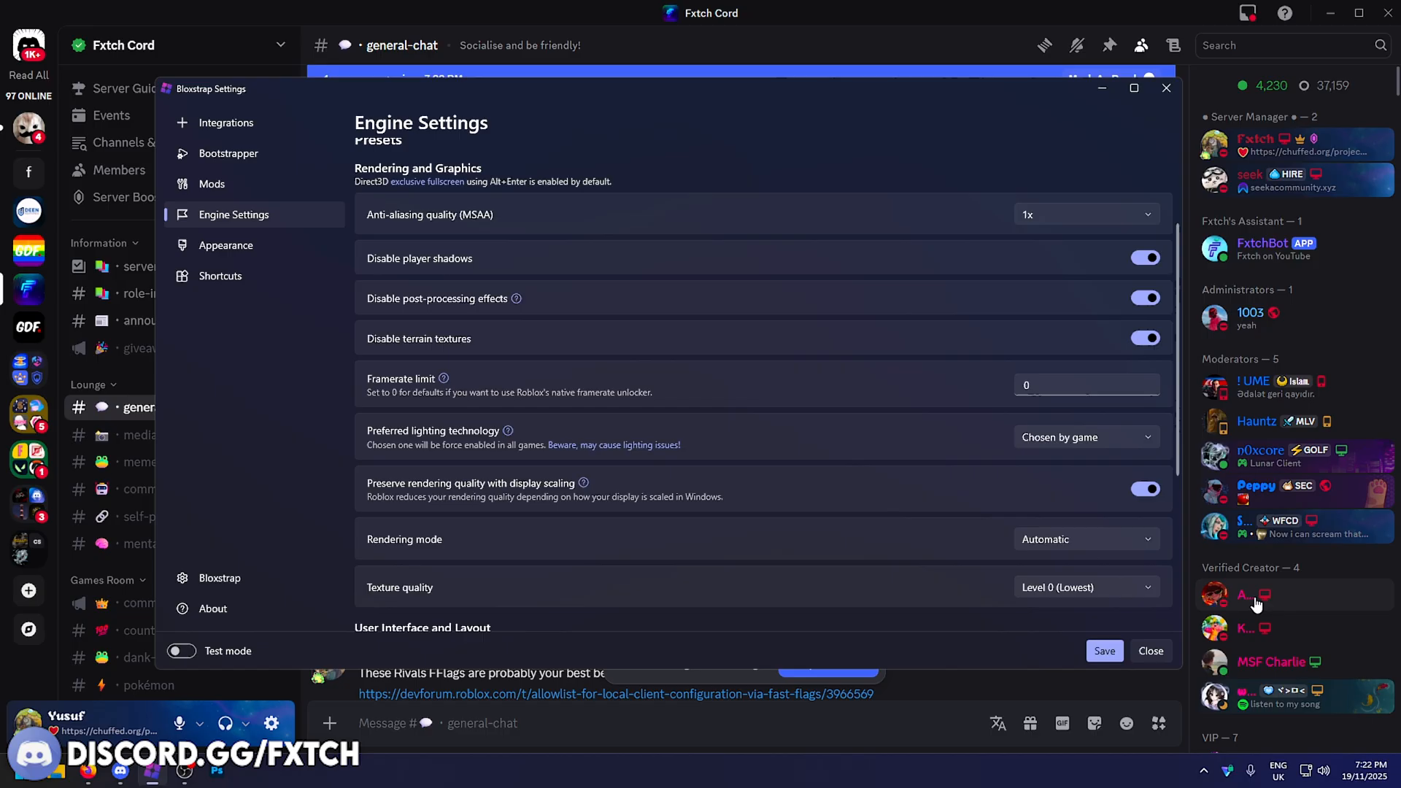
{"action": "mouse_move", "coordinate": [1117, 143]}
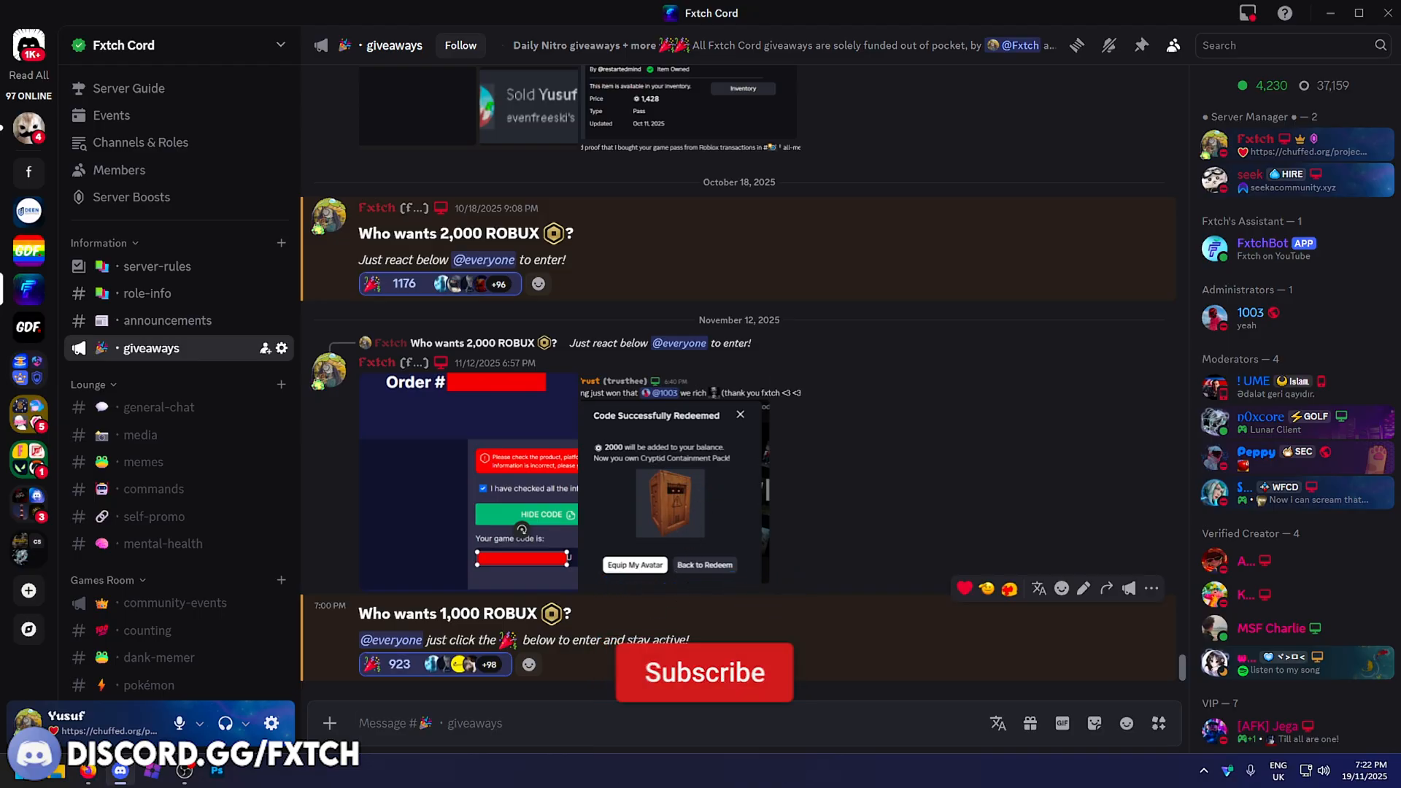
- Switch to the giveaways channel in the Fxtch Cord Discord server
{"action": "left_click", "coordinate": [705, 671]}
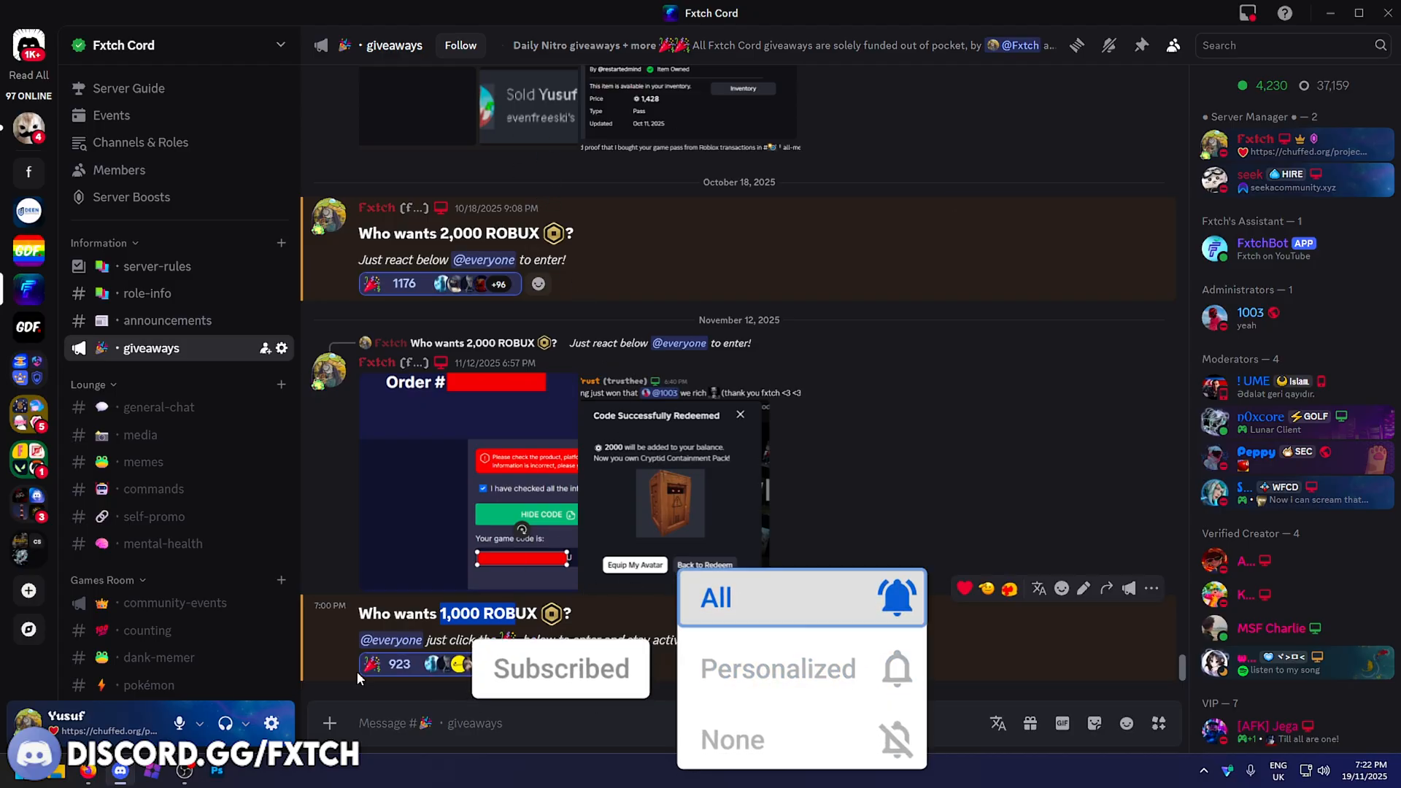